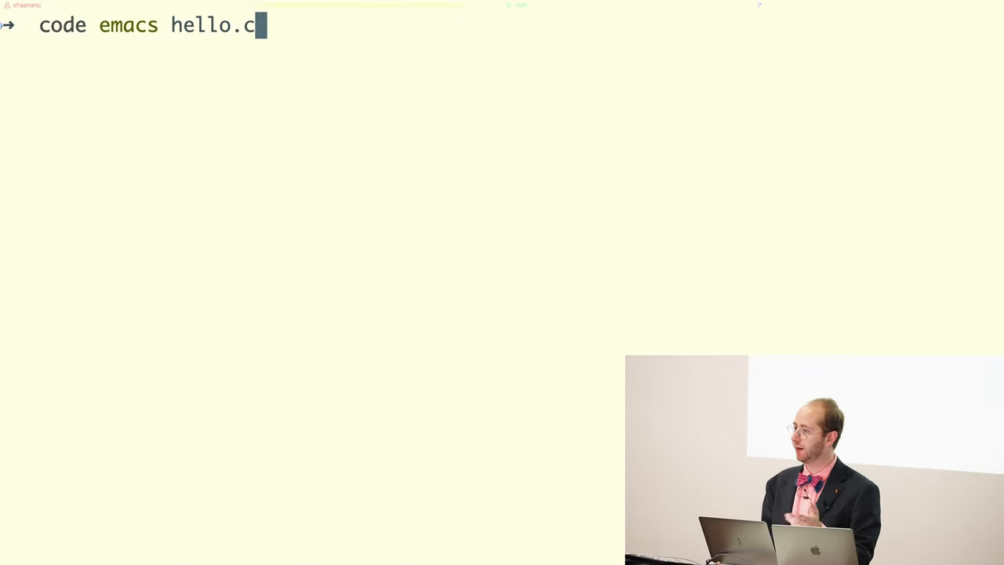
Launch Emacs from the shell on a new, empty hello.c
{"action": "key", "text": "Return"}
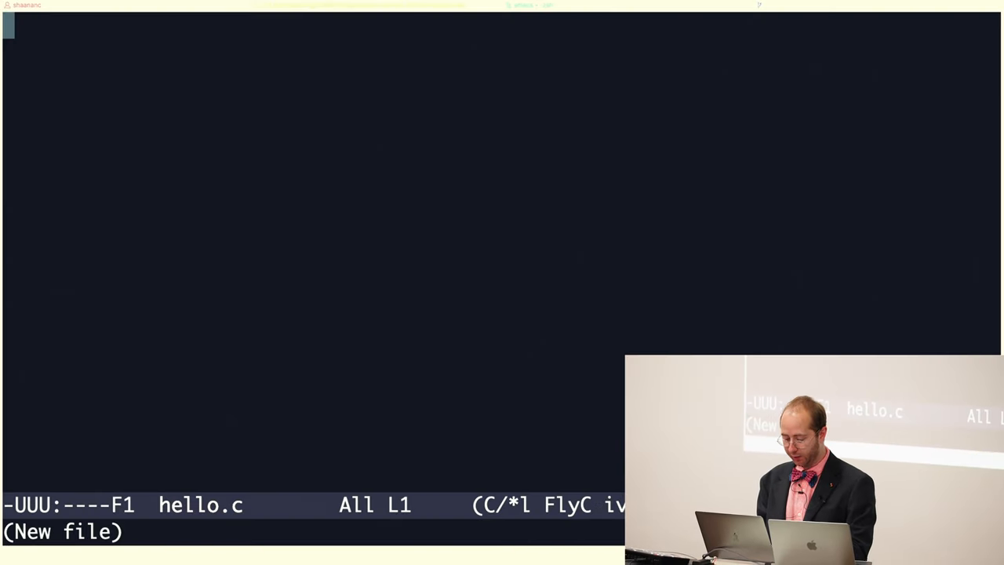
Write #include <stdio.h> and an empty int main(int argc, char **argv) in hello.c
{"action": "type", "text": "#incl"}
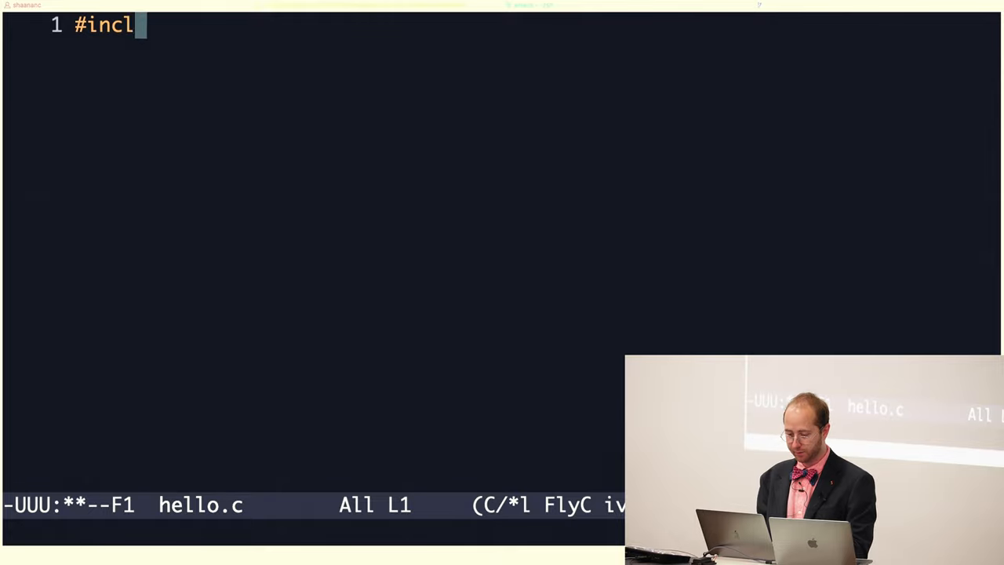
{"action": "type", "text": "ude <stdio"}
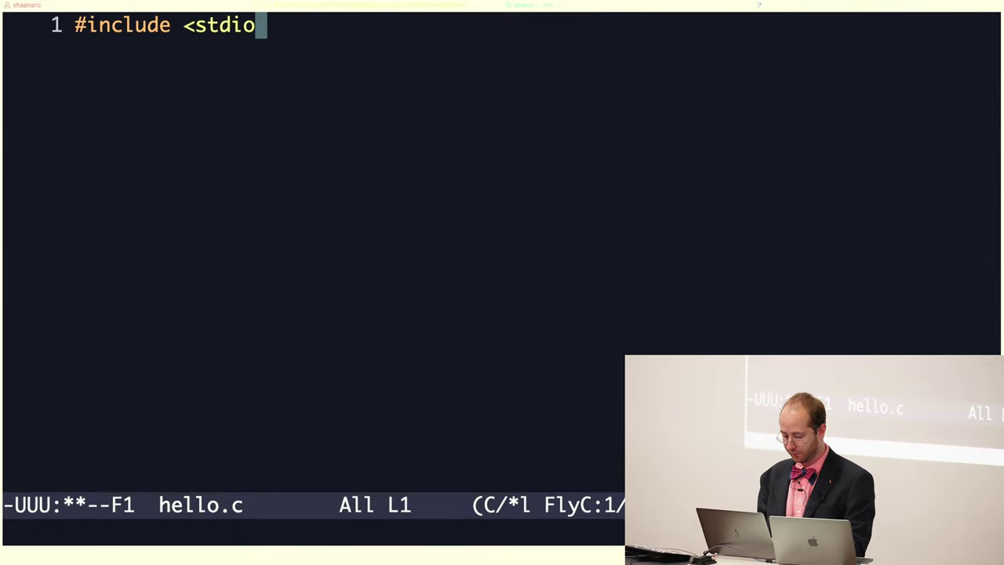
{"action": "type", "text": ".h>"}
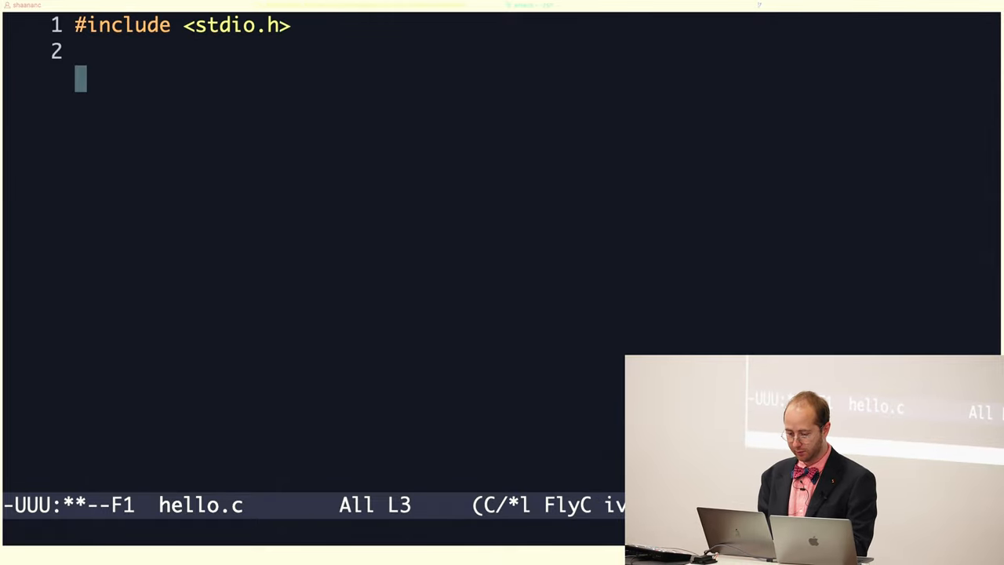
{"action": "type", "text": "int m"}
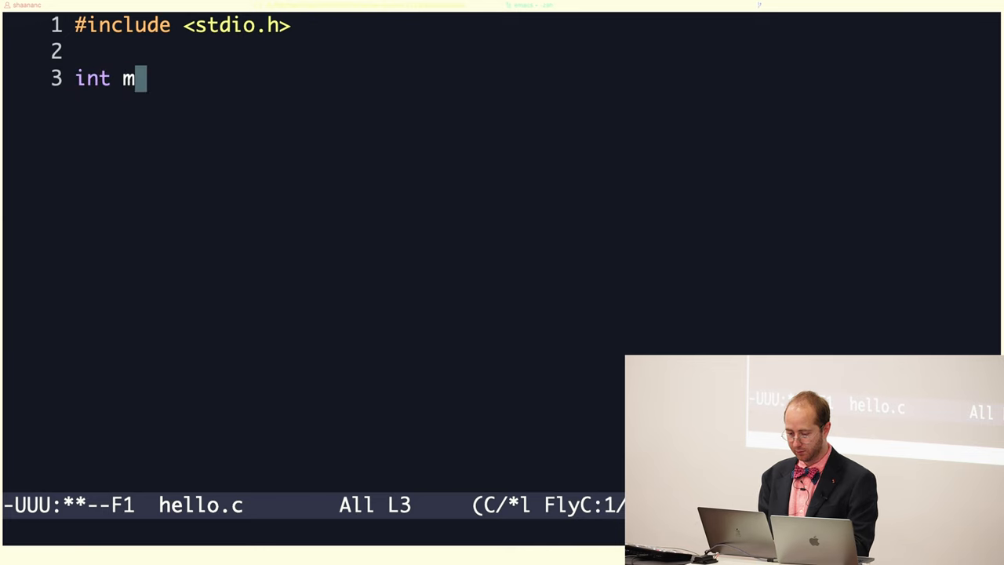
{"action": "type", "text": "ain(void)"}
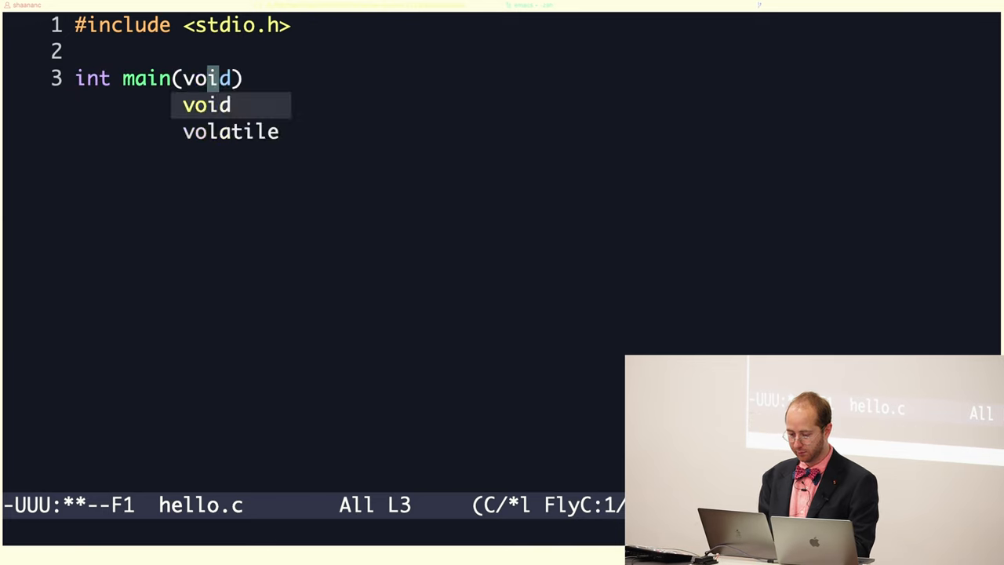
{"action": "type", "text": "{"}
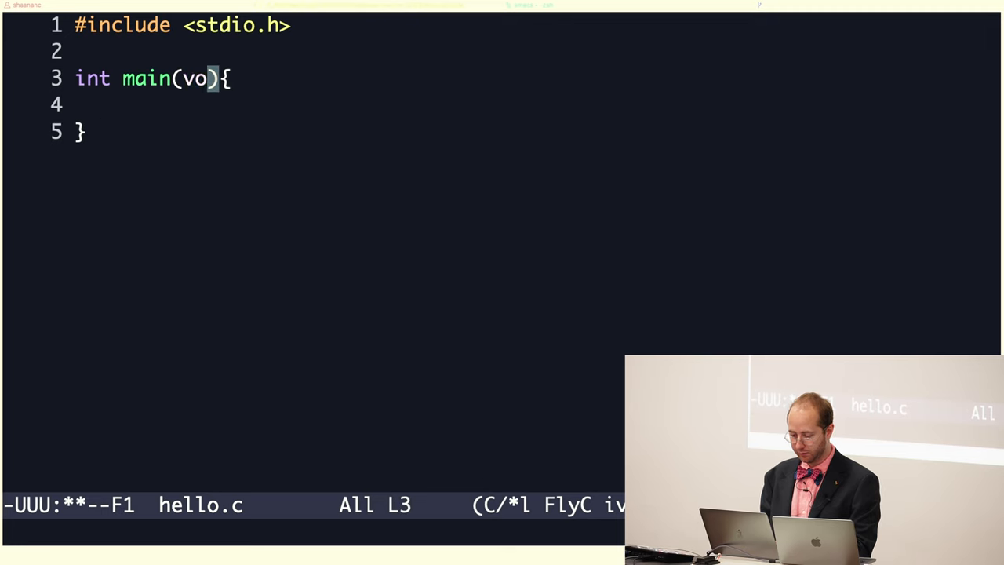
{"action": "type", "text": "int argc,"}
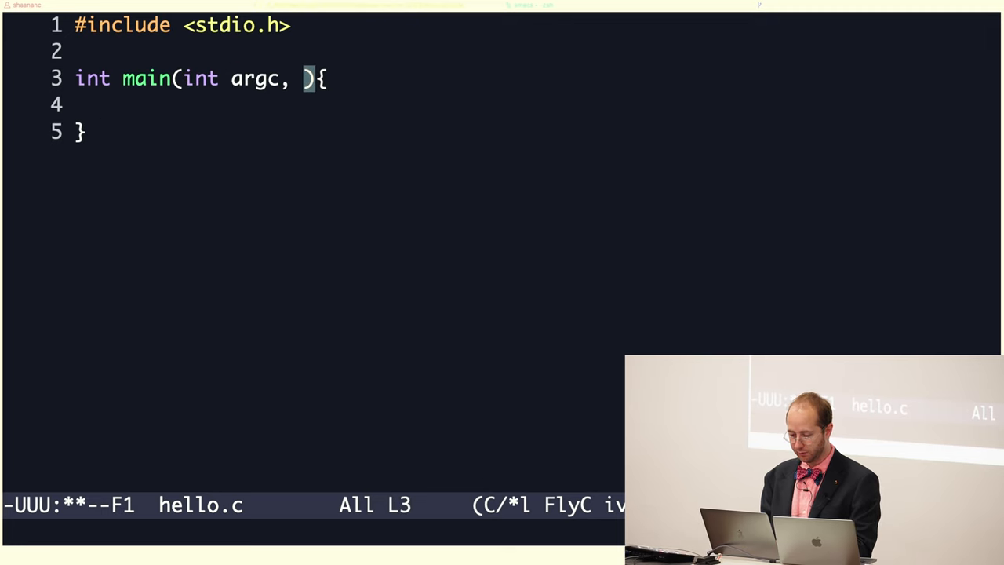
{"action": "type", "text": "char **"}
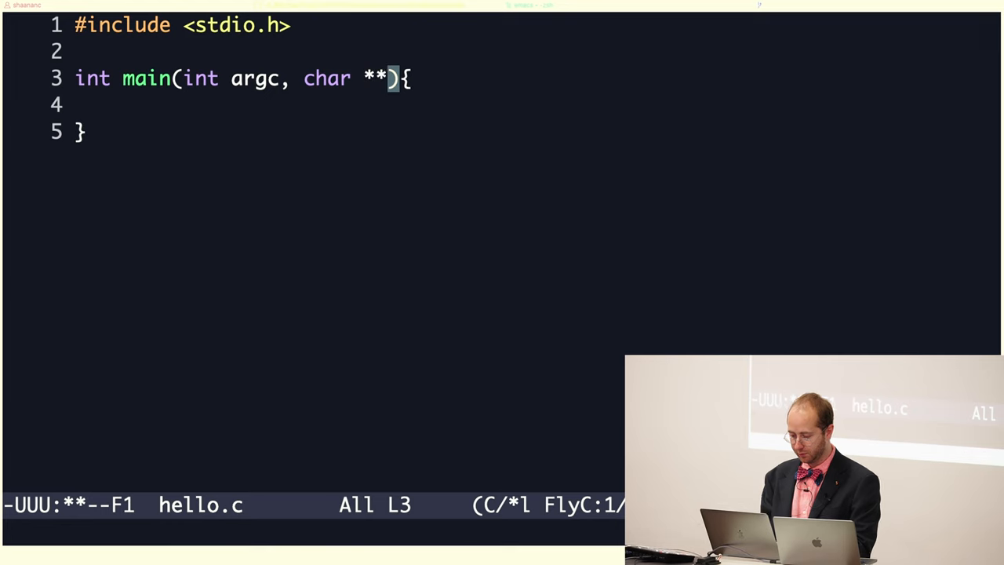
{"action": "type", "text": "argv"}
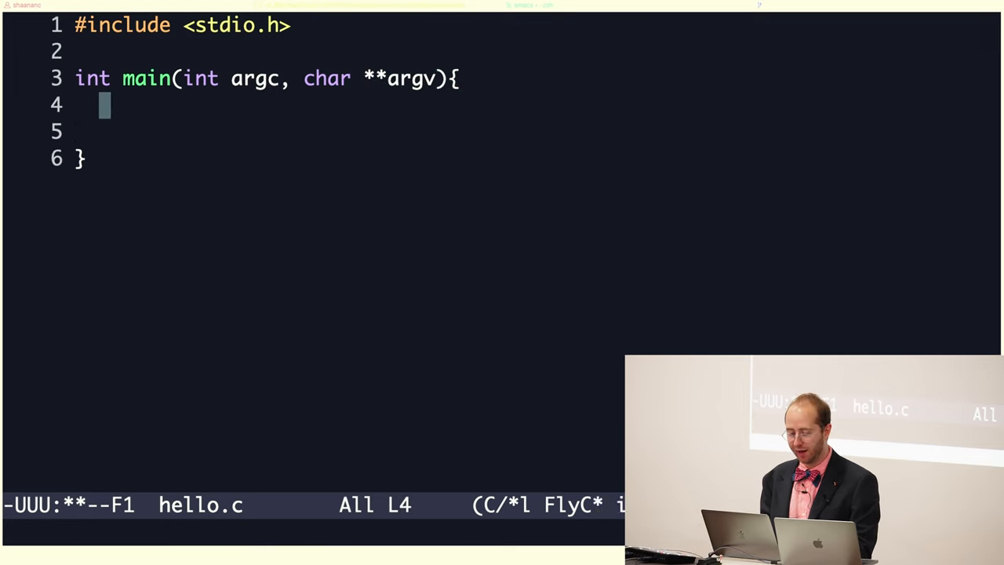
Add printf("hello world\n"); and return 0; to main, then save and exit Emacs
{"action": "type", "text": "printf"}
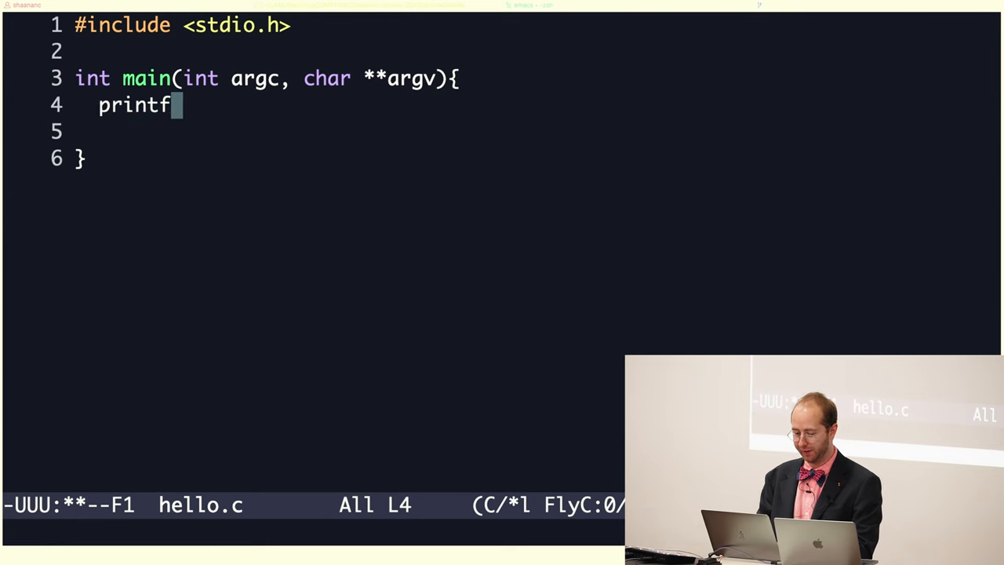
{"action": "type", "text": "()"}
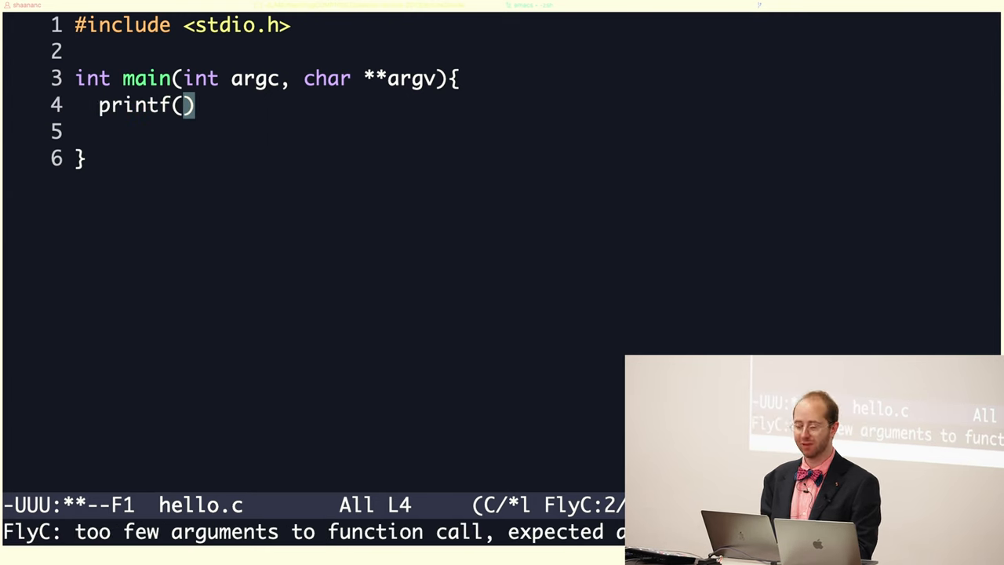
{"action": "type", "text": "\"hello wor\""}
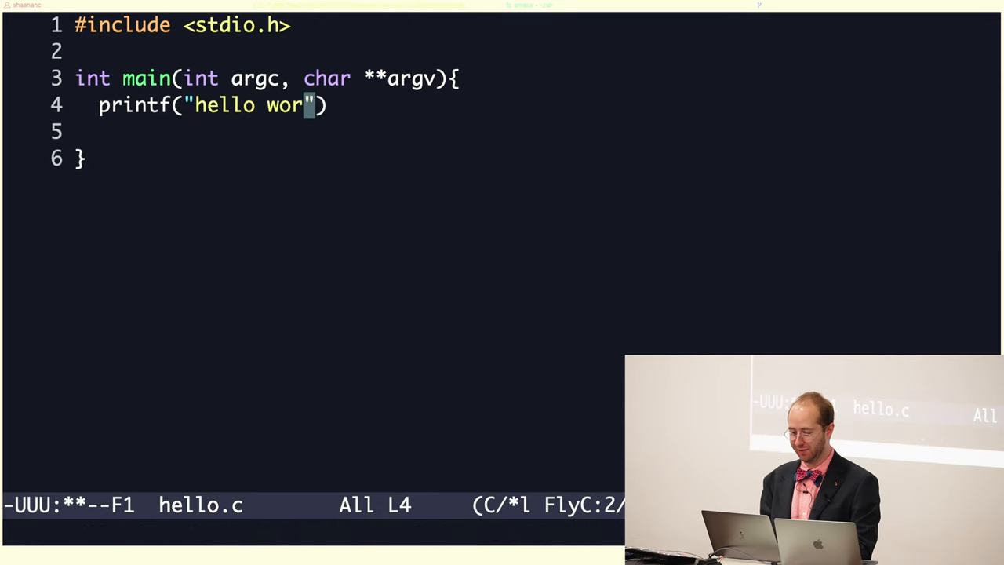
{"action": "type", "text": "ld"}
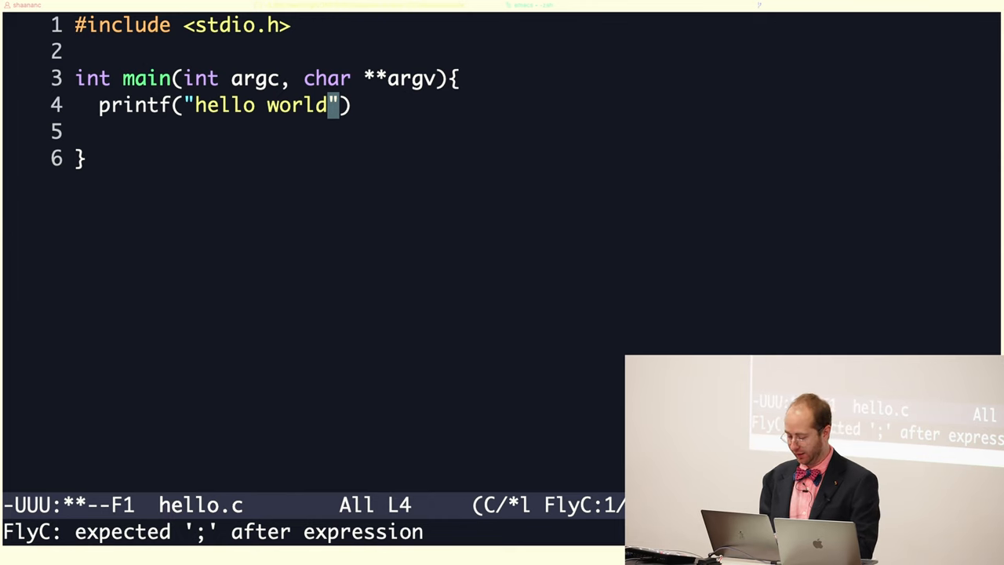
{"action": "type", "text": "\\n"}
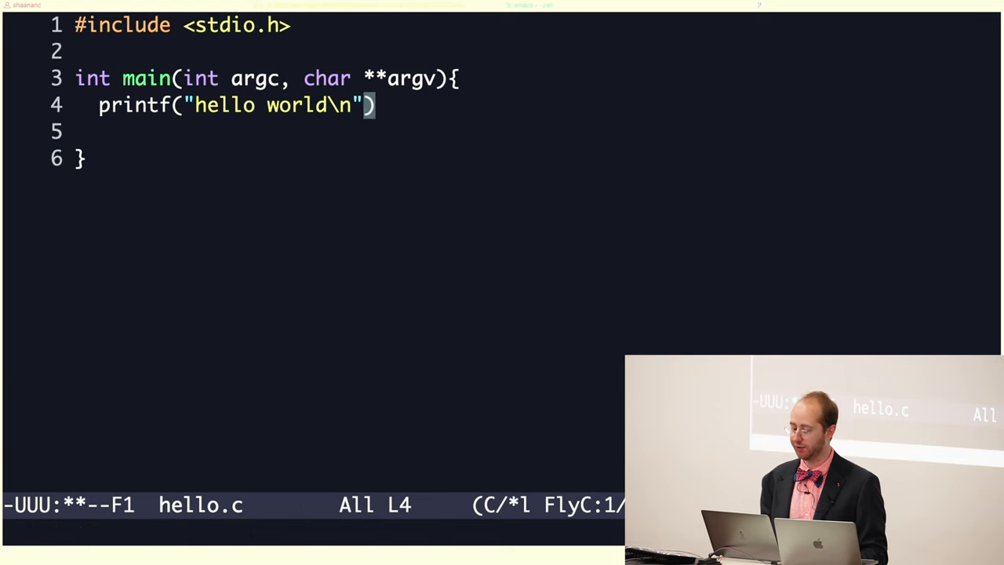
{"action": "type", "text": ";"}
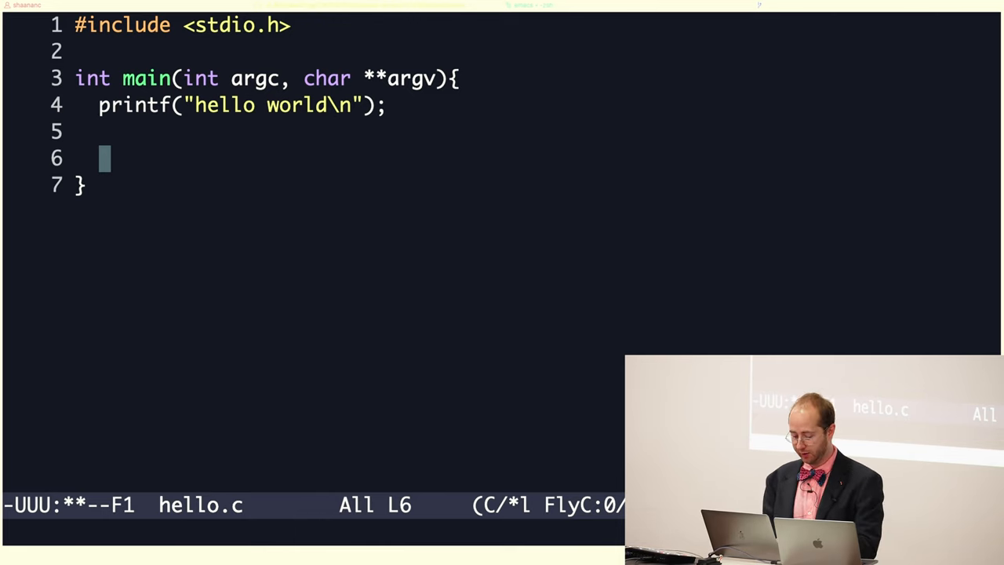
{"action": "type", "text": "return 0;"}
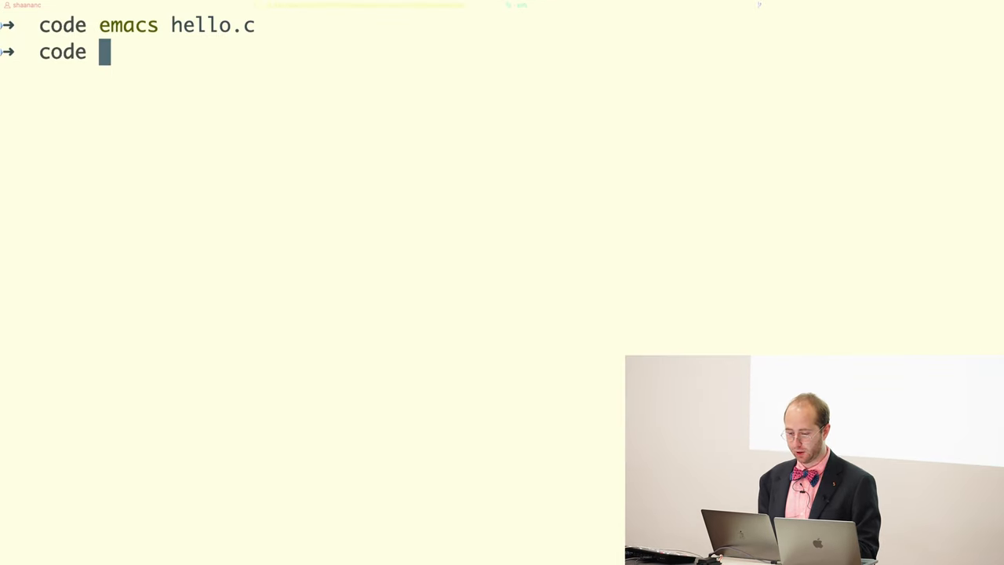
Put the clang hello.c compile command at the zsh prompt
{"action": "type", "text": "clang mergesort.c -o mergesort"}
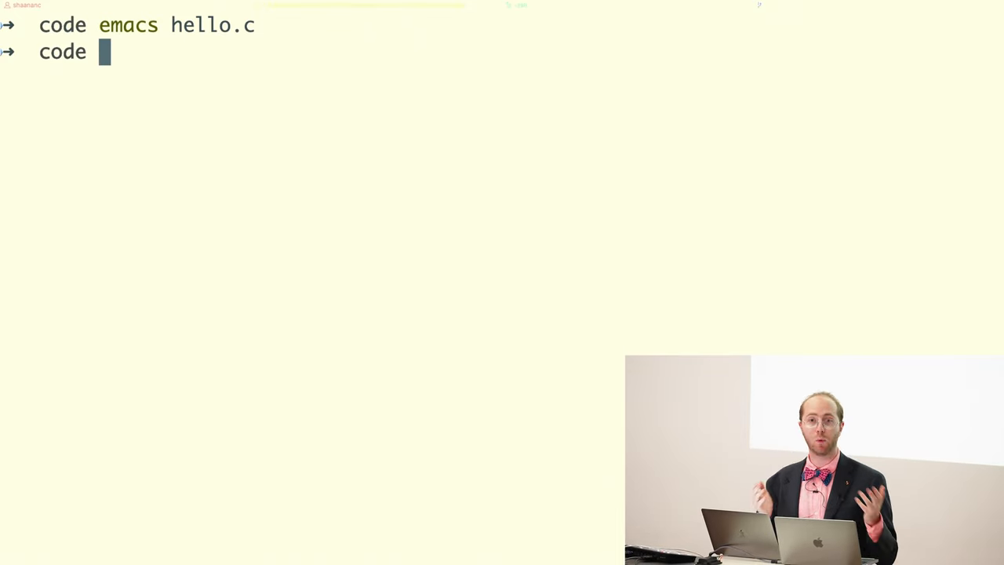
{"action": "type", "text": "gcc spring.c -o spring"}
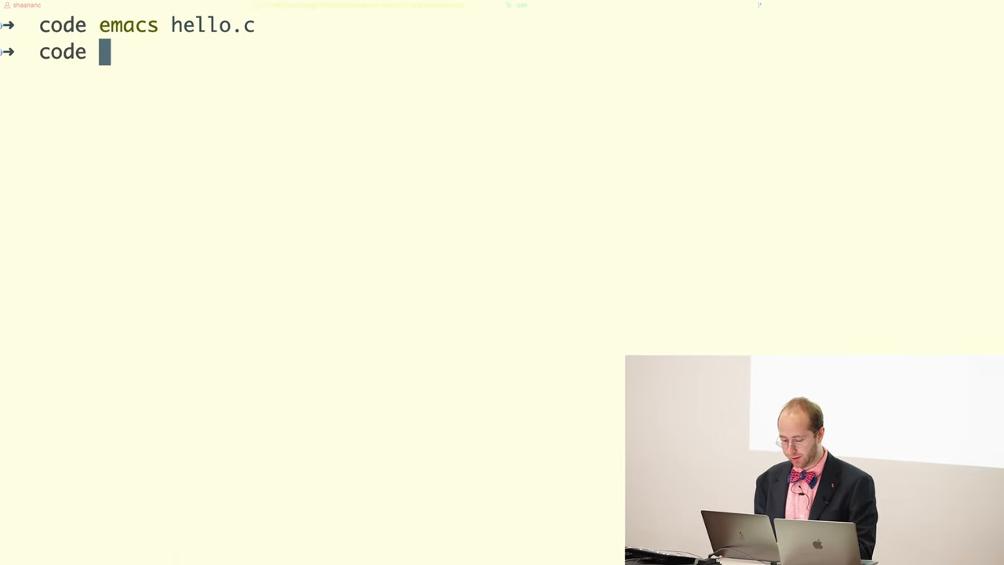
{"action": "type", "text": "clear"}
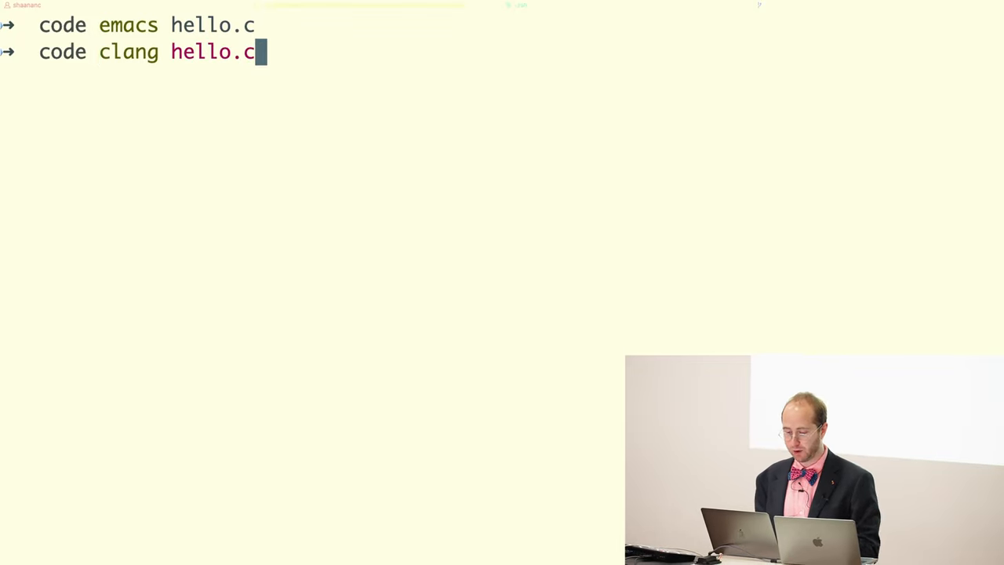
Compile hello.c with clang, run another command, and clear the screen
{"action": "type", "text": "code"}
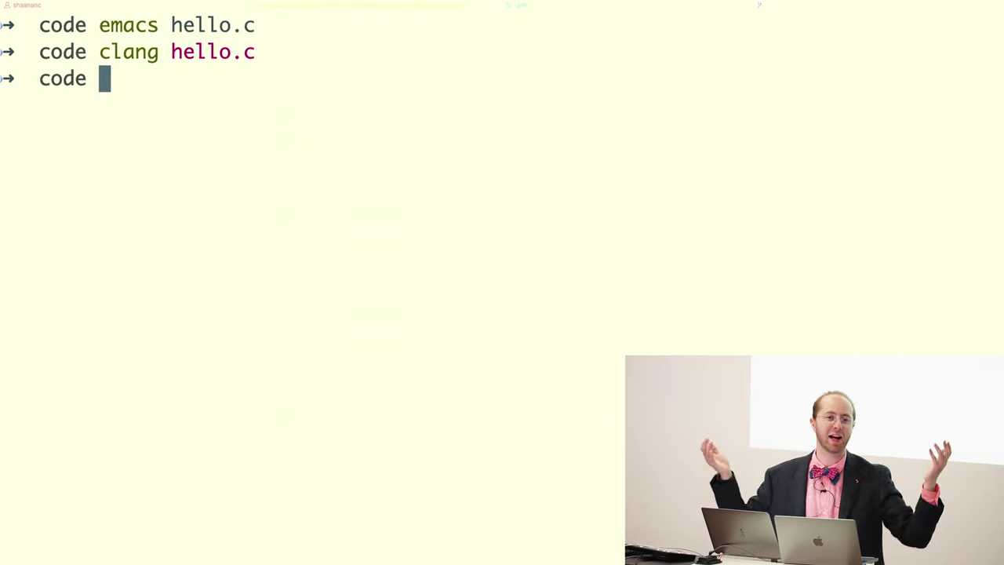
{"action": "type", "text": "./findrepeats2 < wandp10000.txt"}
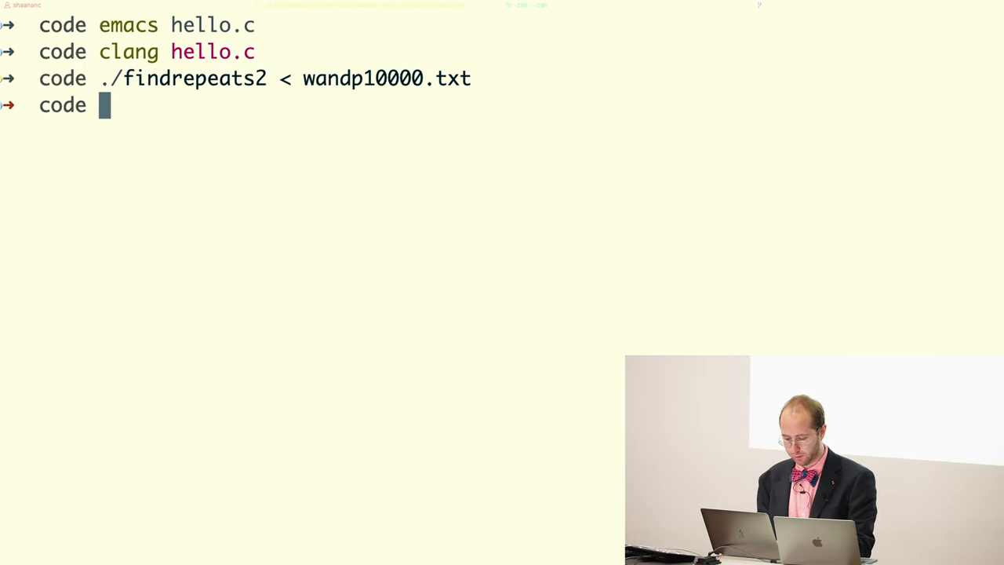
{"action": "type", "text": "rm a.out geckodriver.log montecarlopi"}
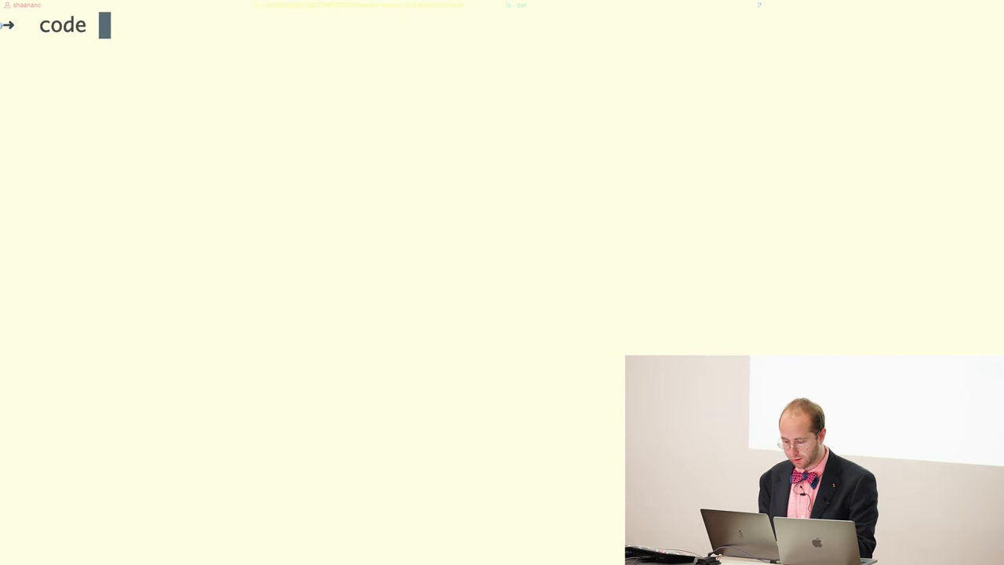
Print the lecture2/code working directory and list its files, including hello.c and basicio.c
{"action": "type", "text": "clang hello.c"}
{"action": "type", "text": "pwd"}
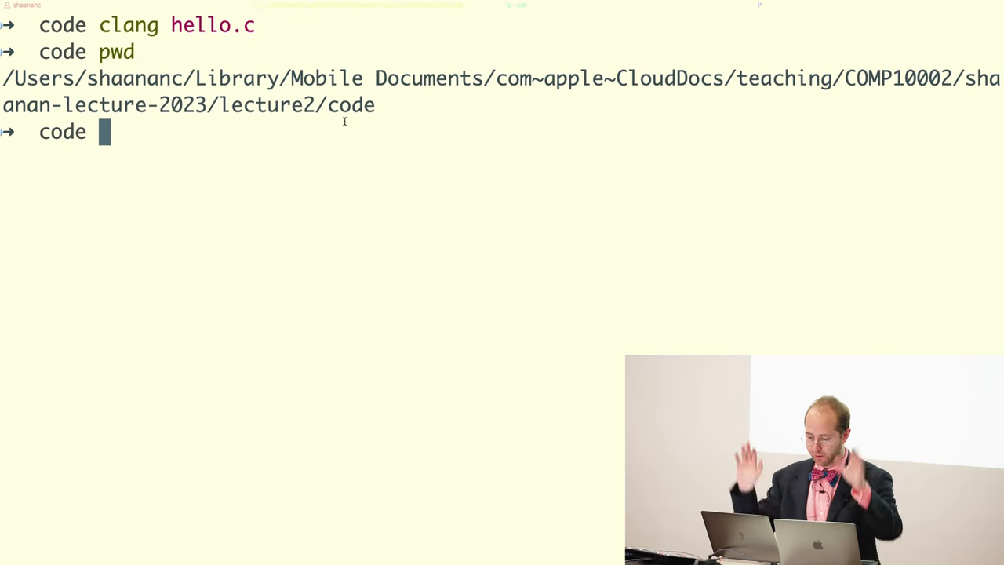
{"action": "type", "text": "ls"}
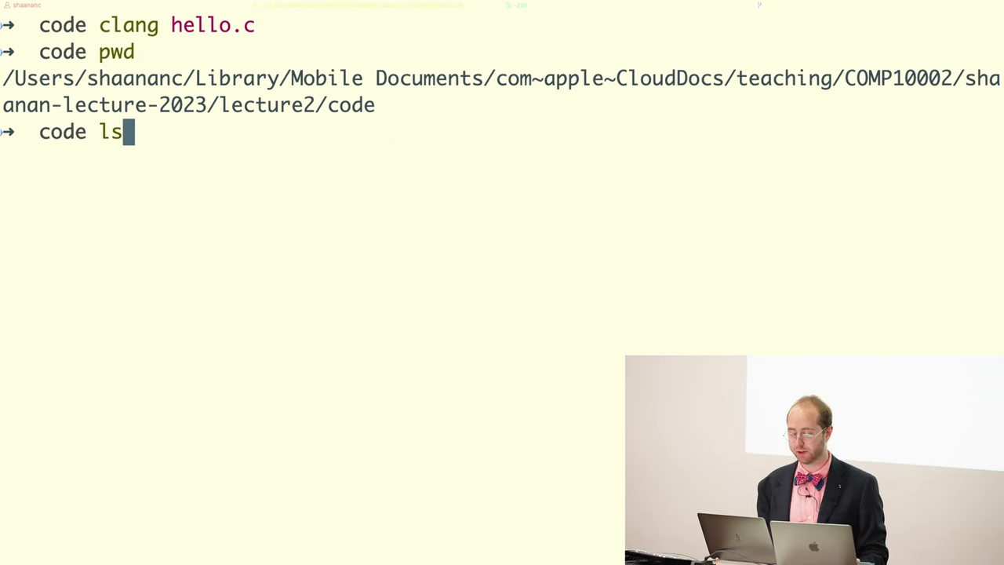
{"action": "key", "text": "Return"}
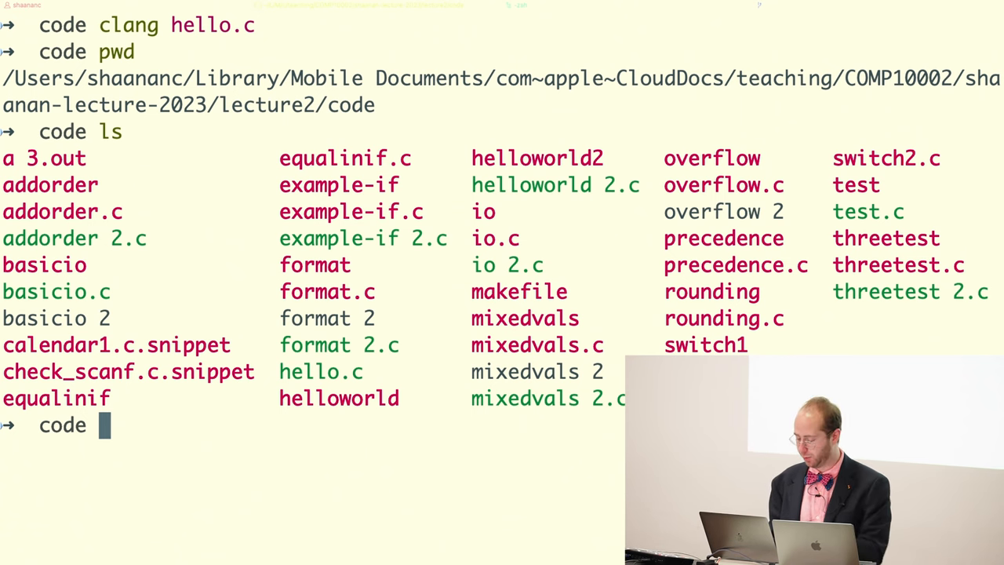
Compile hello.c into a hello executable with clang -o hello hello.c
{"action": "type", "text": "./aircast-osx-multi"}
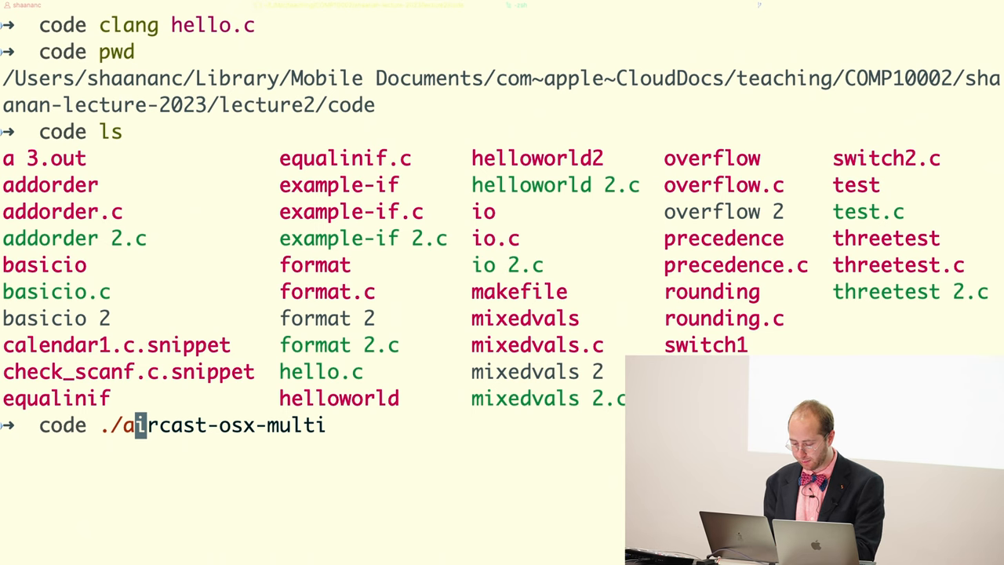
{"action": "type", "text": "a"}
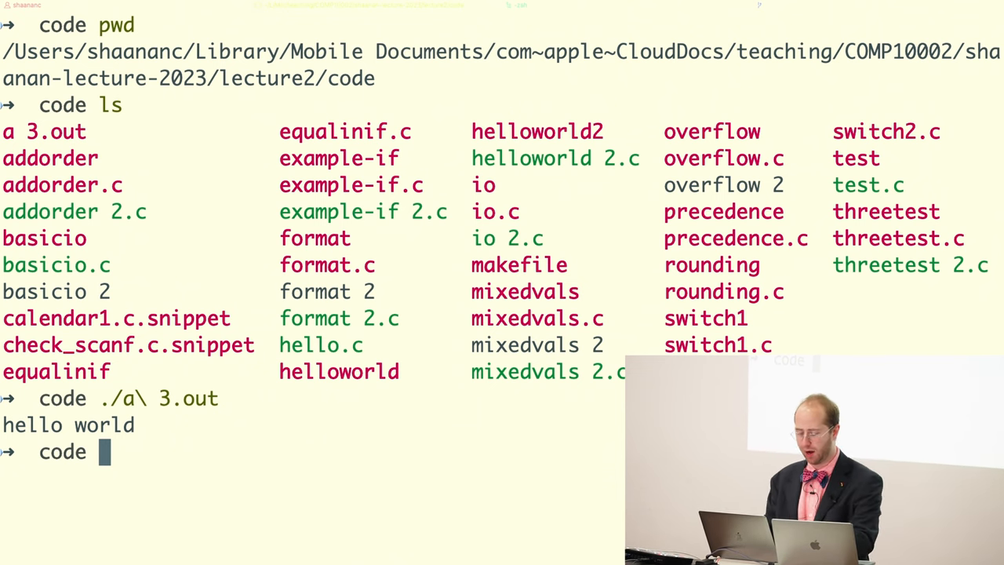
{"action": "type", "text": "clang -o"}
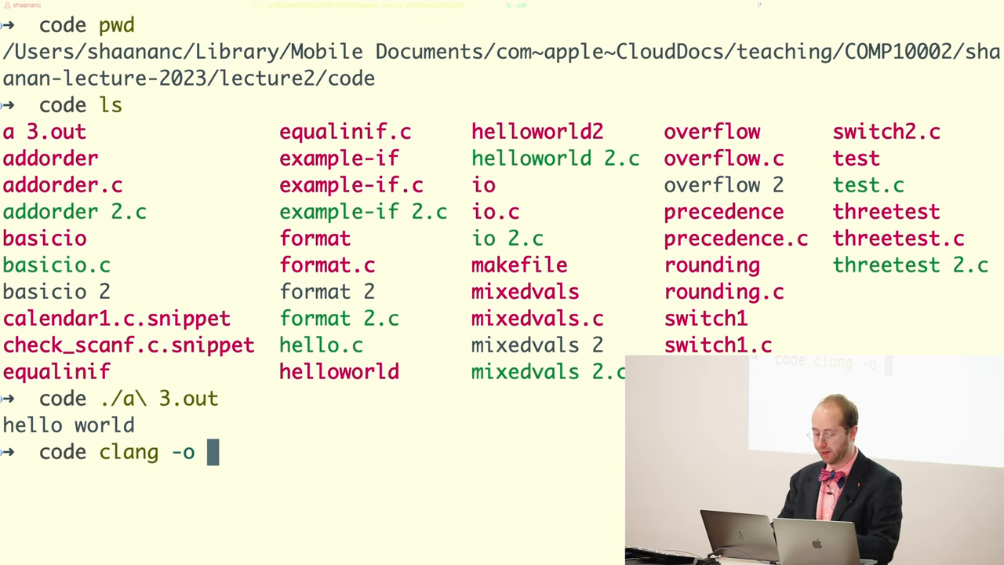
{"action": "type", "text": "hello"}
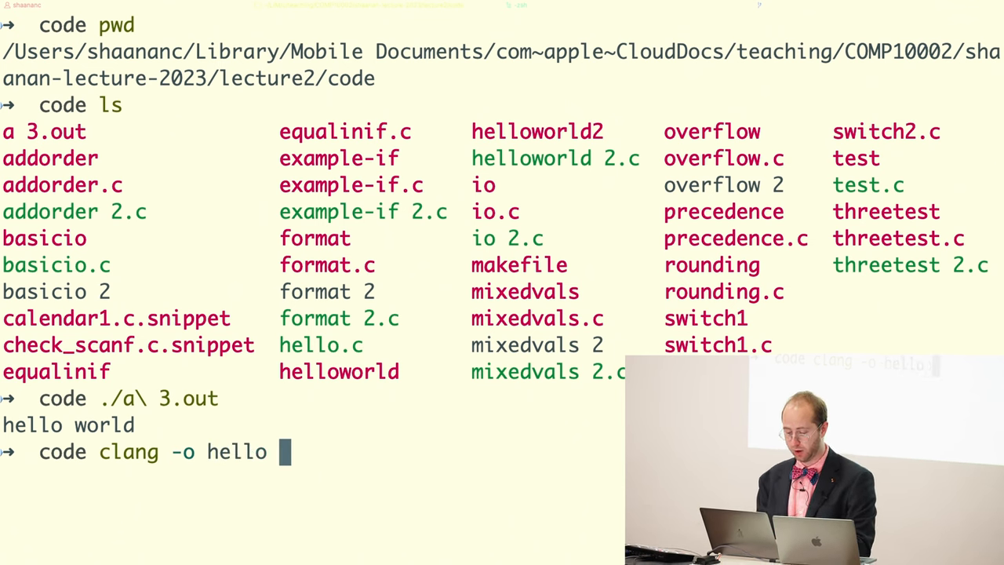
{"action": "type", "text": "hello"}
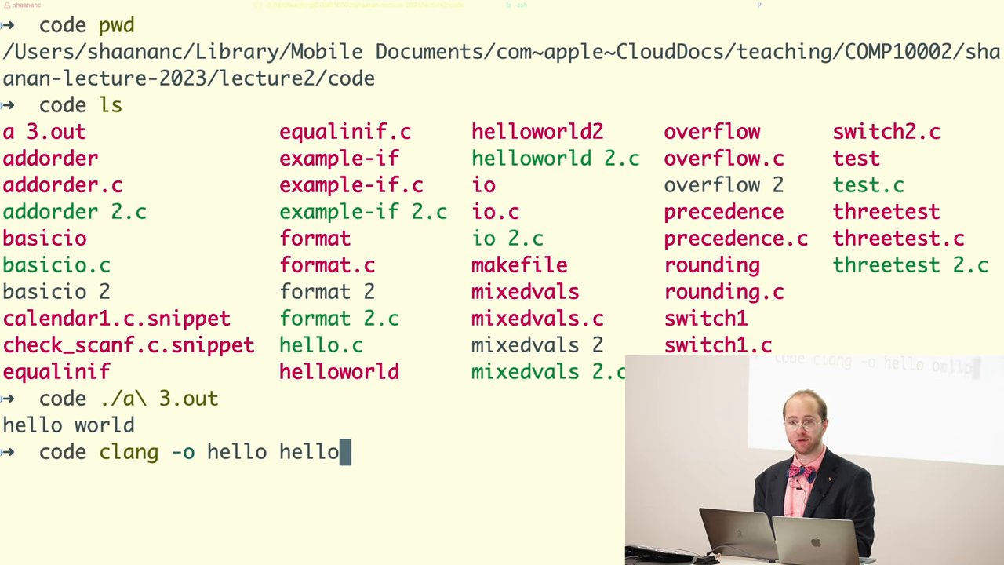
{"action": "type", "text": ".c"}
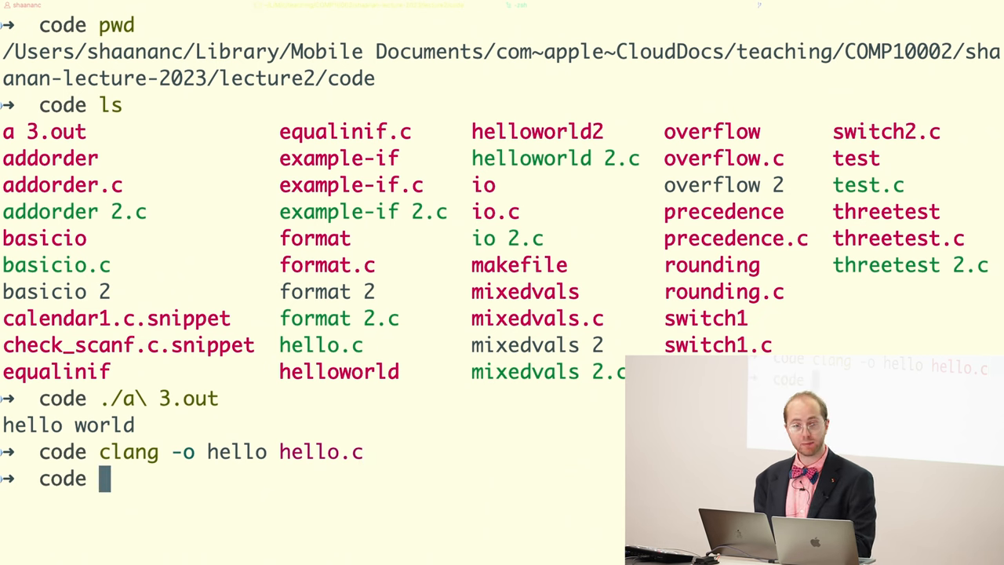
List the files to see hello, then run ./hello to print hello world
{"action": "type", "text": "ls"}
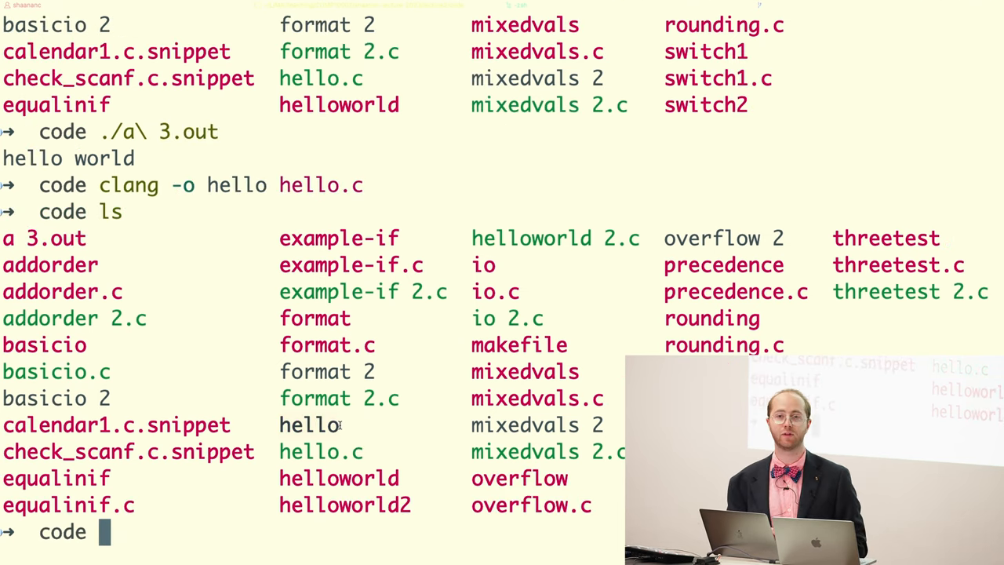
{"action": "type", "text": "./hello"}
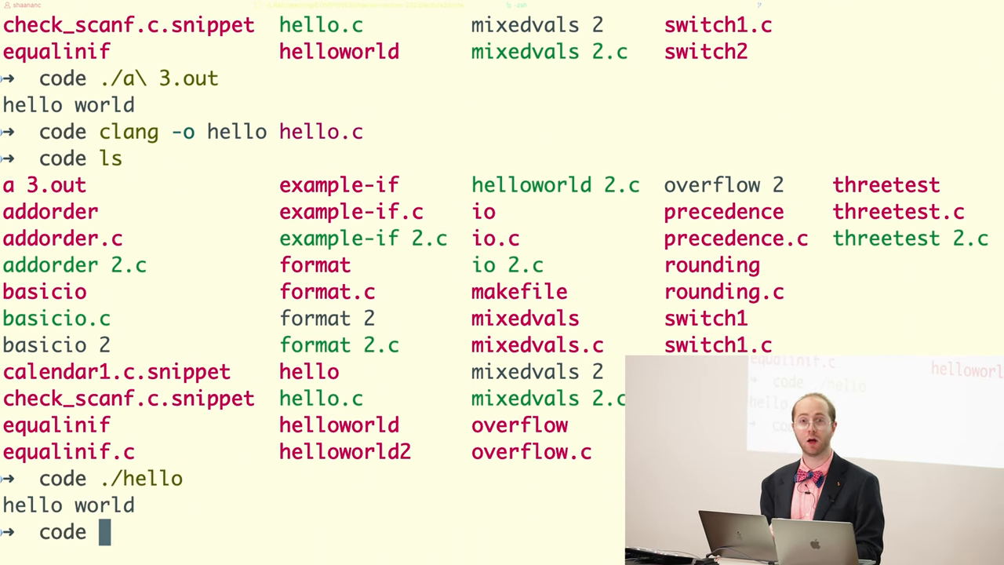
{"action": "type", "text": "git pull"}
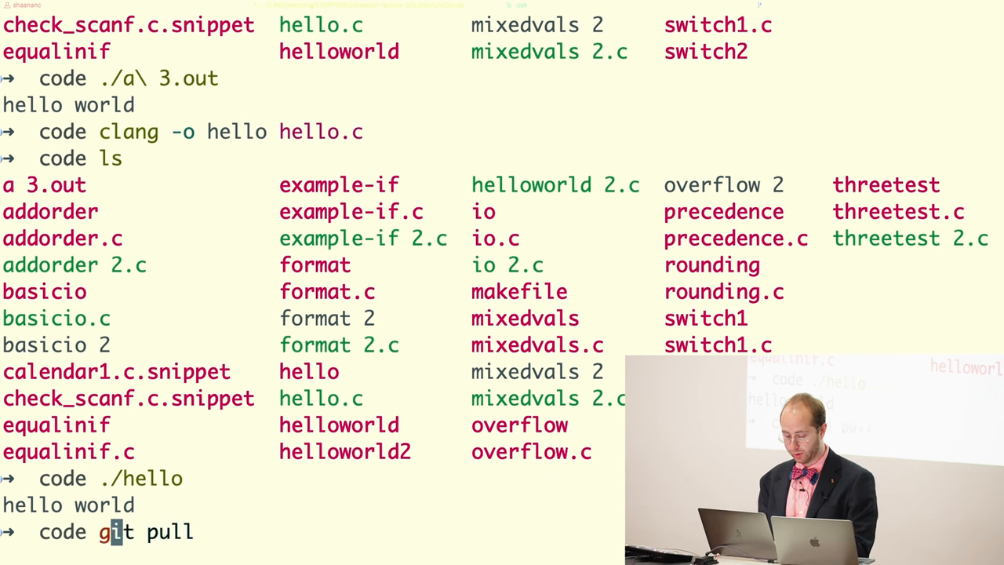
Build hello.c into hello with gcc -o hello hello.c
{"action": "type", "text": "gcc spring.c -o spring"}
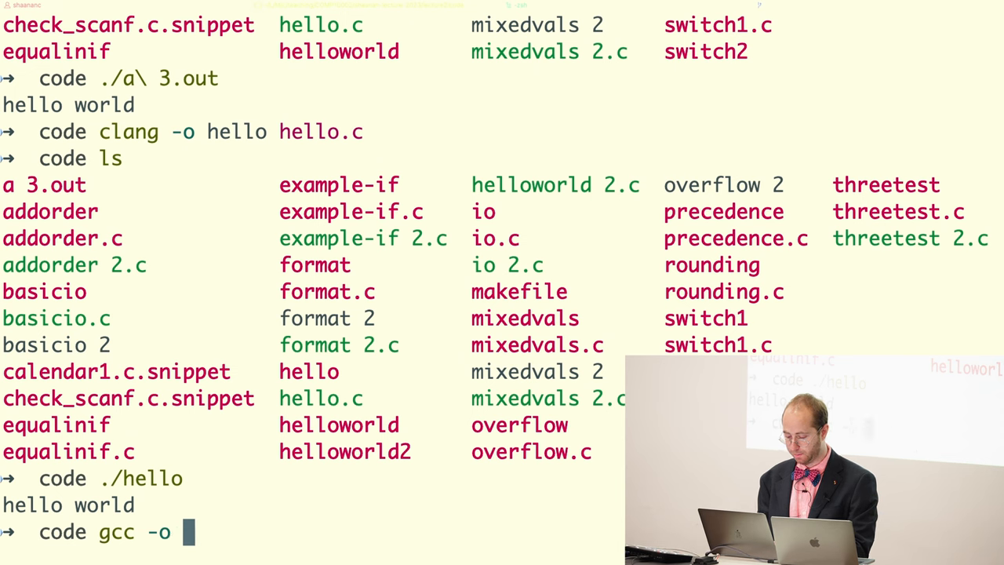
{"action": "type", "text": "hello hel"}
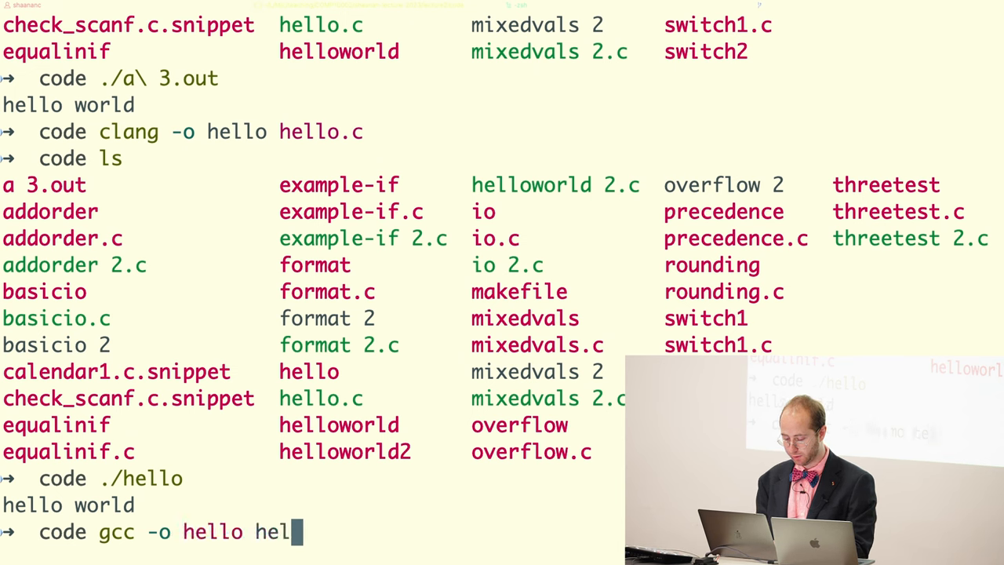
{"action": "type", "text": "lo.c"}
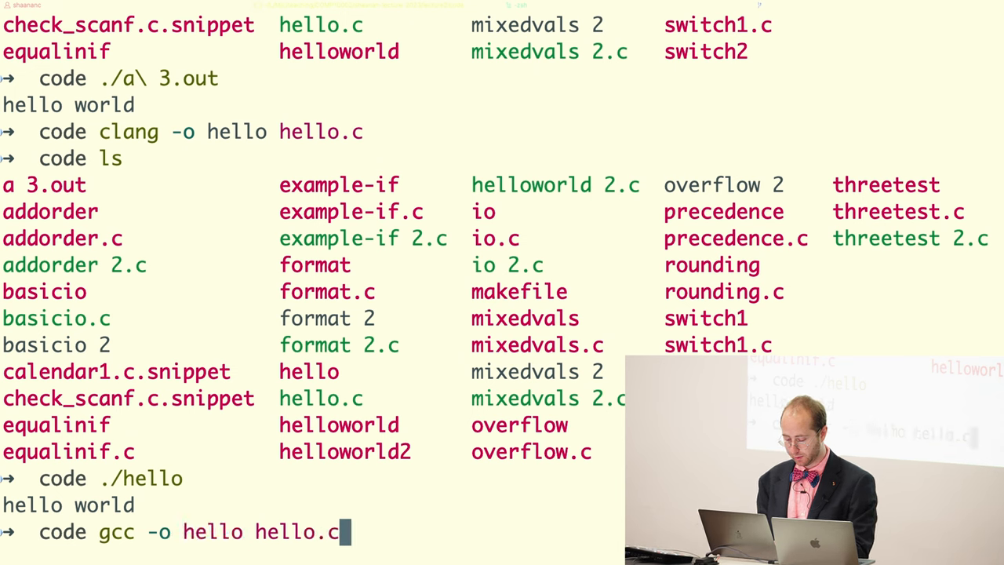
{"action": "key", "text": "Return"}
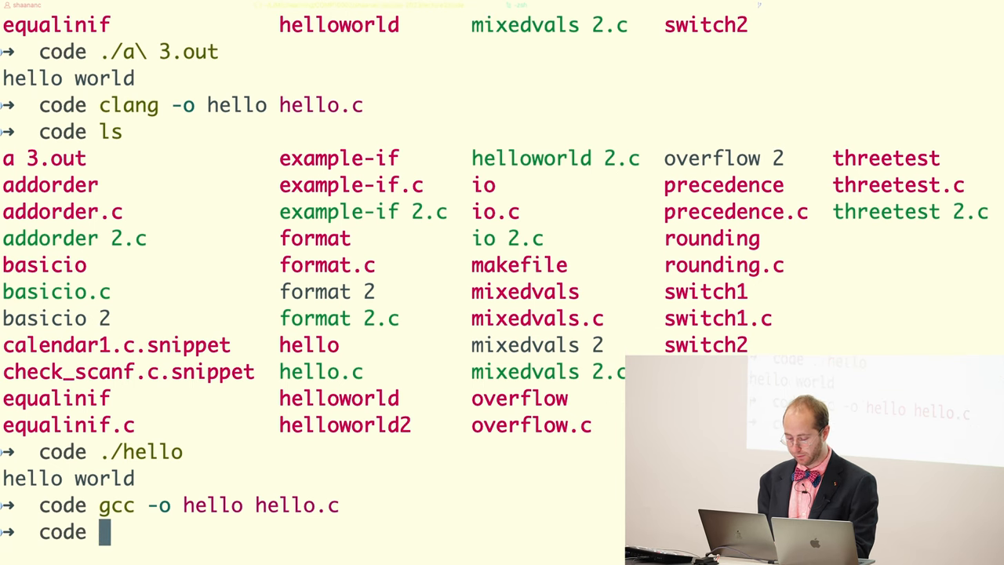
Delete the old hello executable, run ./hello again, and print the working directory
{"action": "type", "text": "rm hell"}
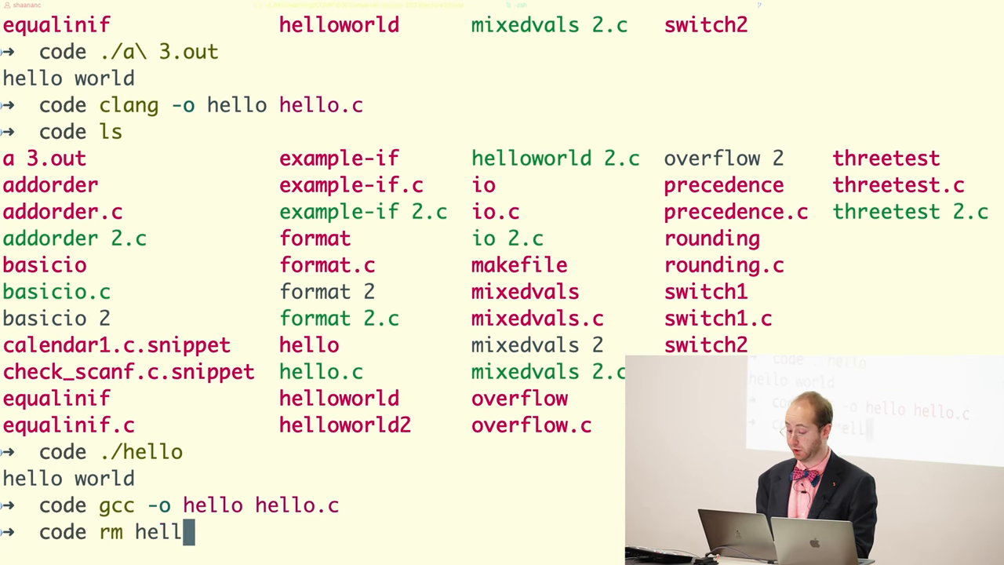
{"action": "key", "text": "Return"}
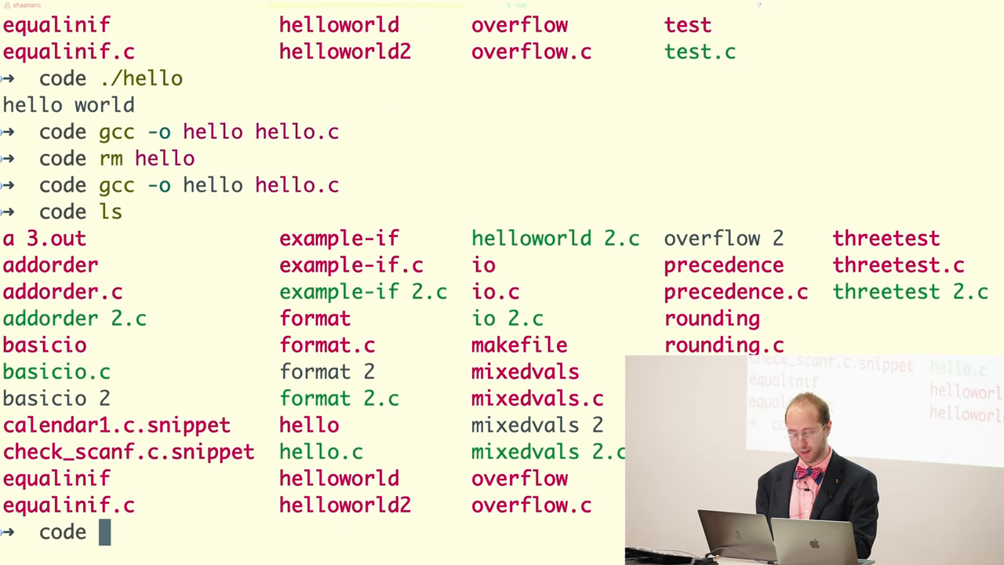
{"action": "type", "text": "./hello"}
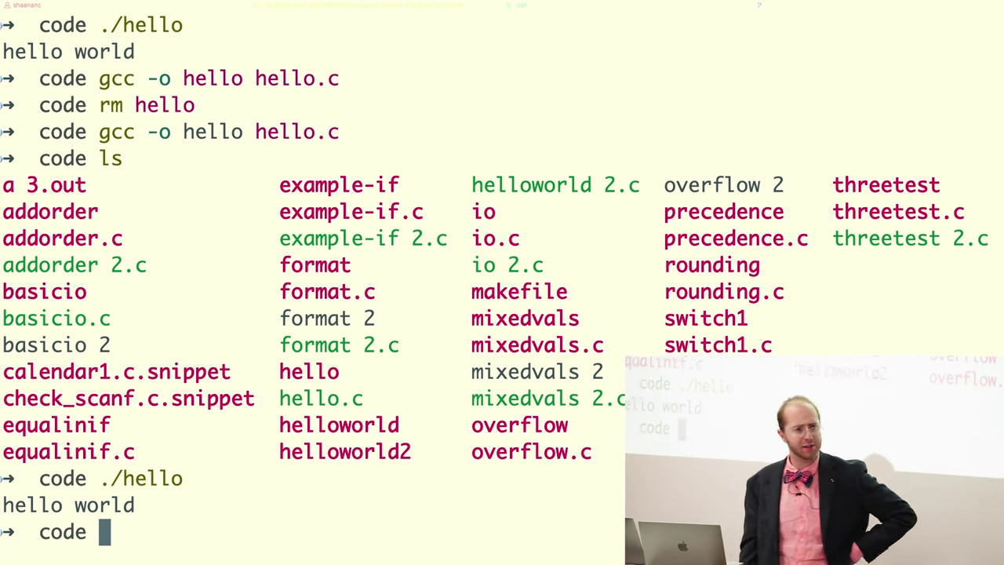
{"action": "type", "text": "pwd"}
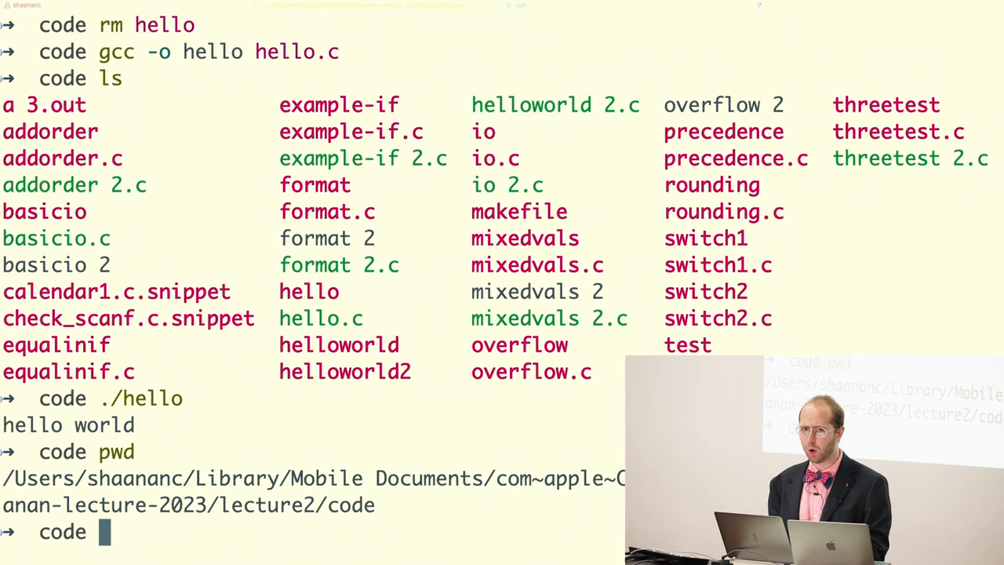
Back up hello.c as hello2.c, hit a link error, build from test.c, run ./hello
{"action": "type", "text": "clang -o hello hello.c"}
{"action": "type", "text": "cp hello.c hell"}
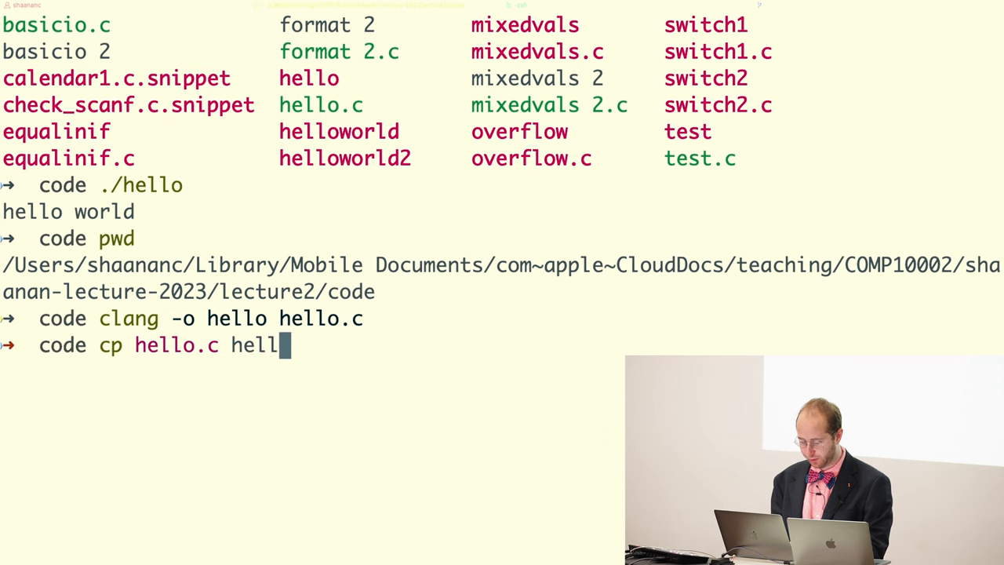
{"action": "type", "text": "o2.c"}
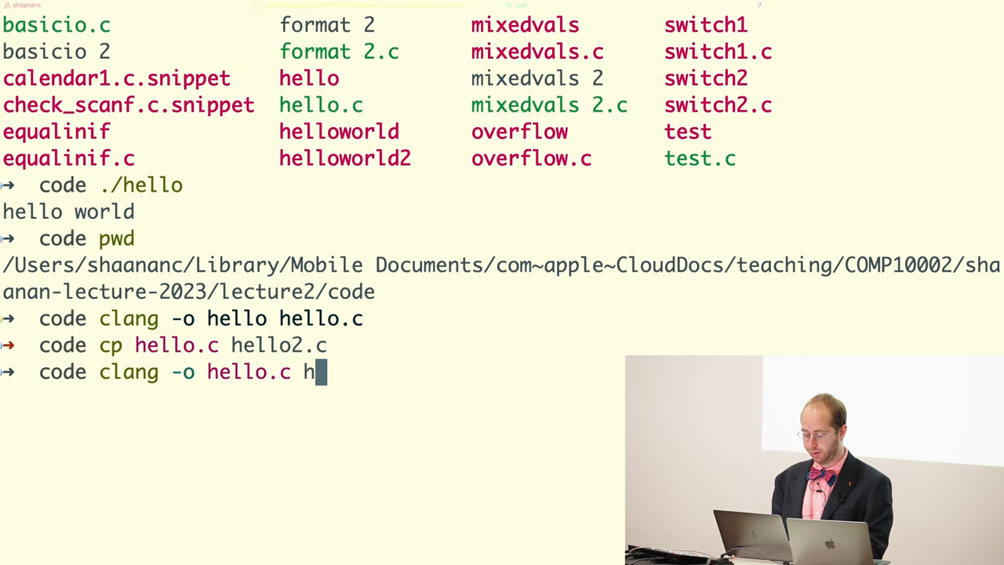
{"action": "type", "text": "ello"}
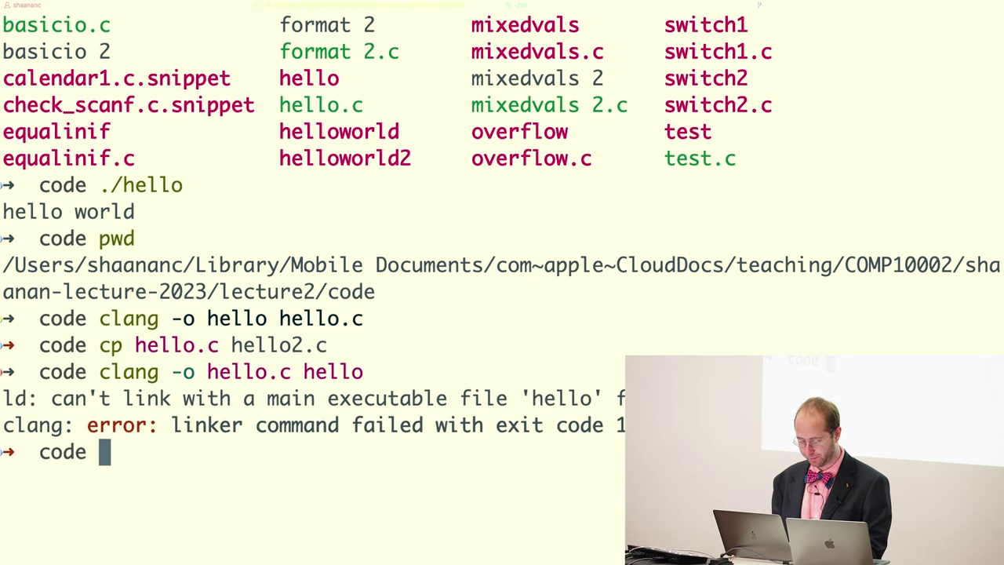
{"action": "type", "text": "clang -o hello.c hello"}
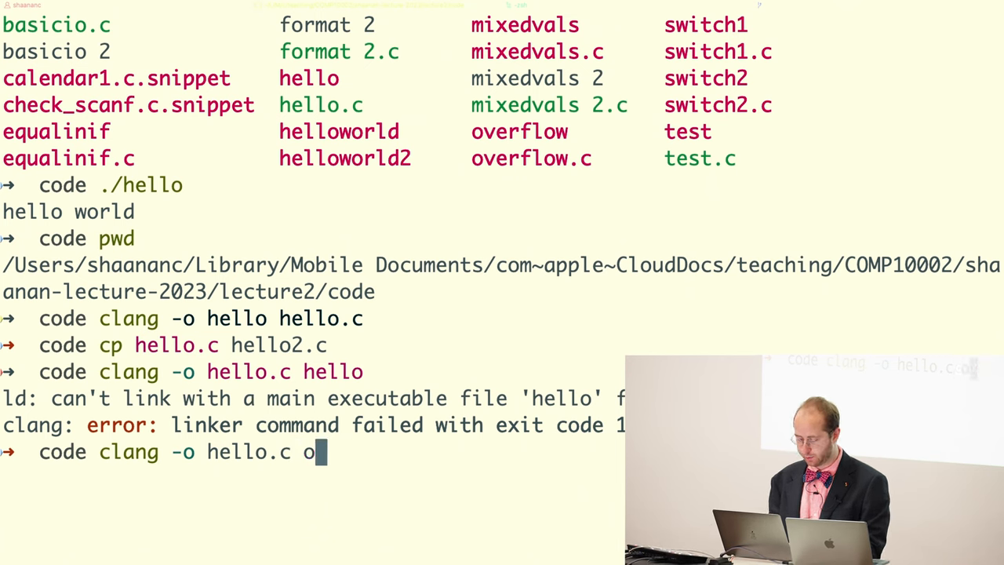
{"action": "type", "text": "est.c"}
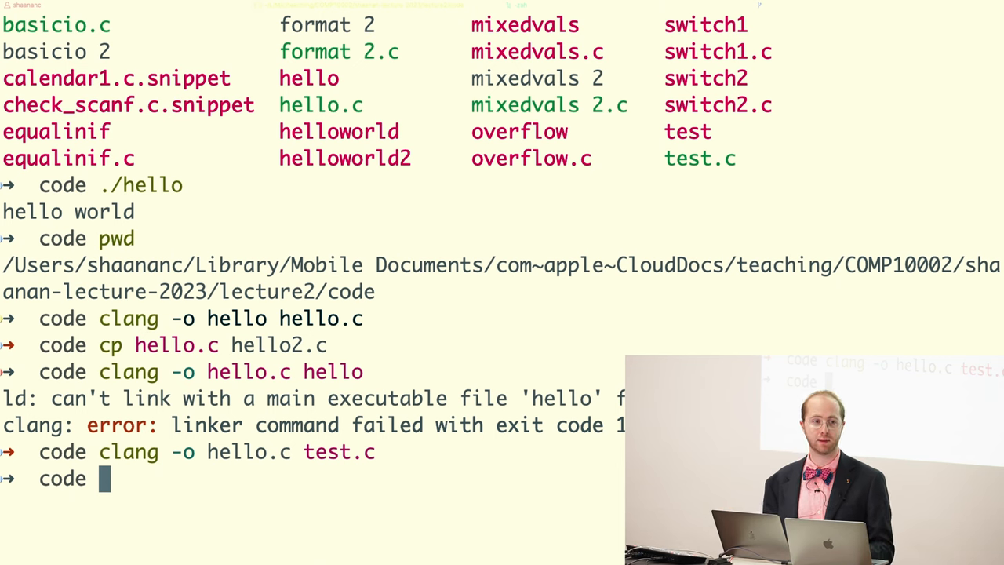
{"action": "type", "text": "./hello"}
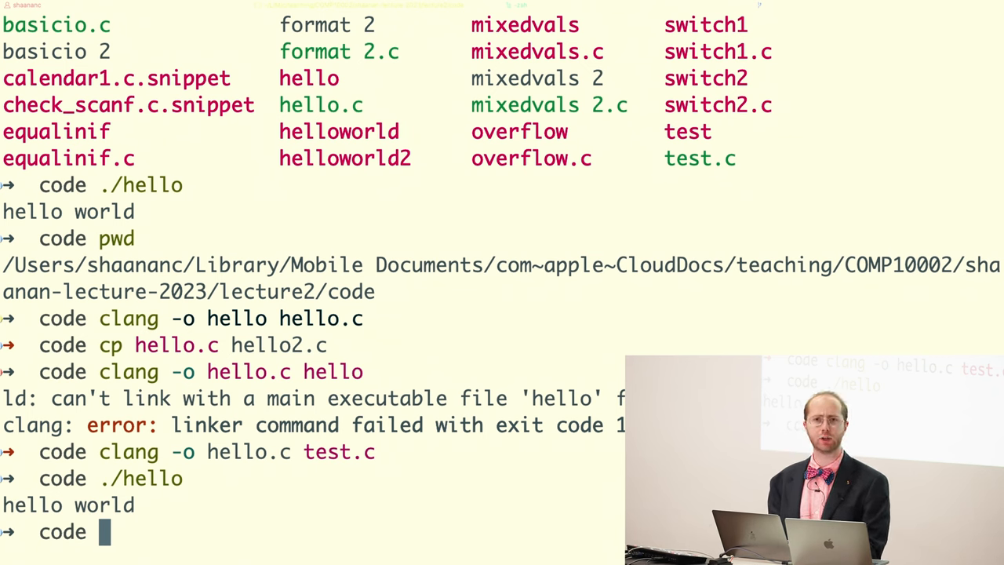
Open hello.c in Emacs, rerun clang -o hello.c test.c, and move hello2.c back to hello.c
{"action": "type", "text": "emacs hello.c"}
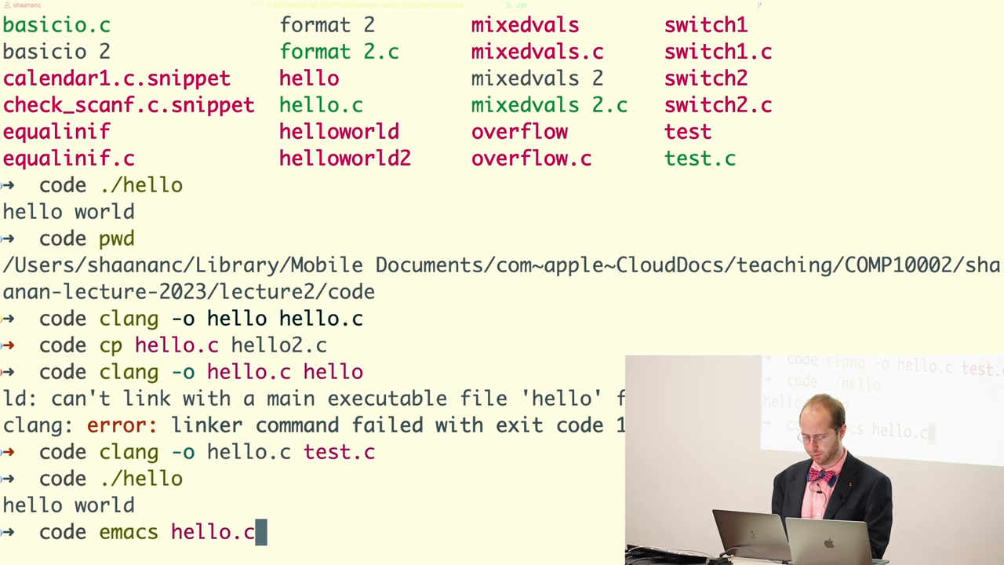
{"action": "key", "text": "Return"}
{"action": "type", "text": "mv hello2"}
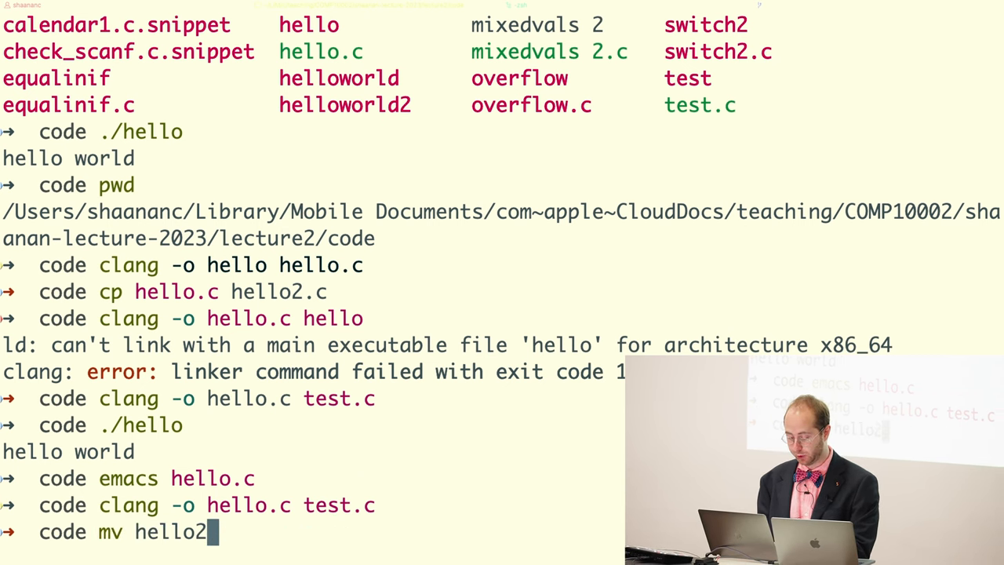
{"action": "type", "text": ".c hello"}
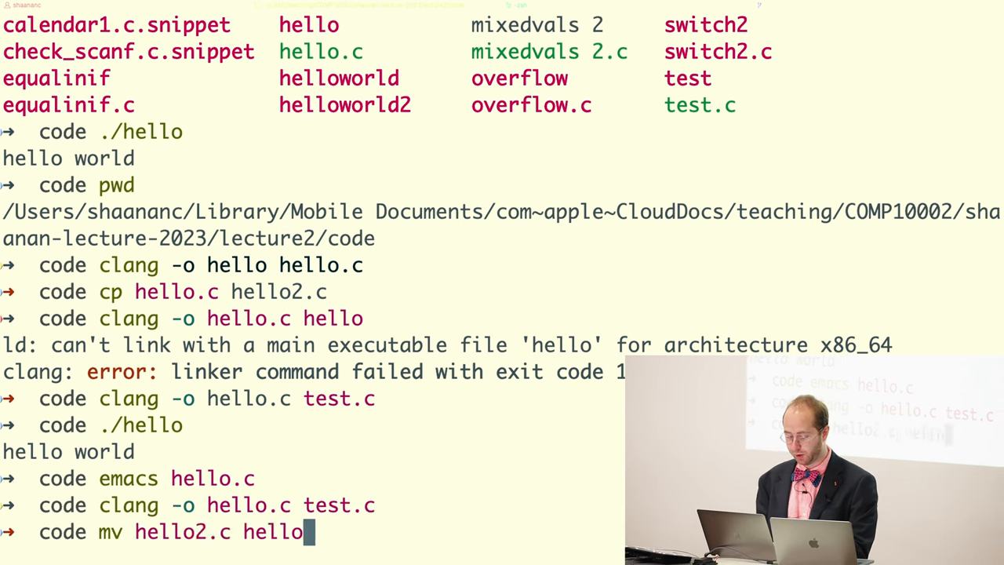
{"action": "type", "text": ".c"}
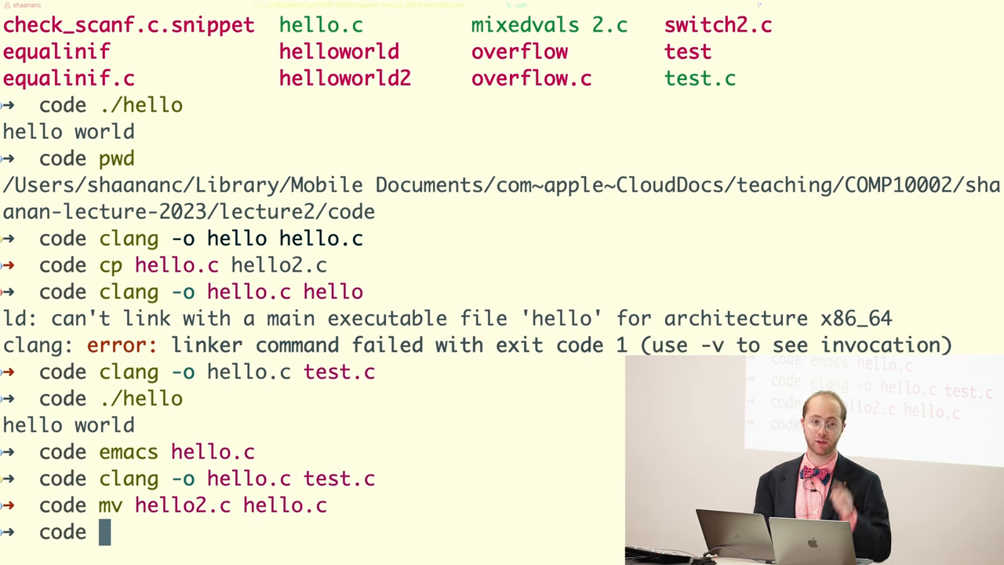
Print the restored hello.c source with cat, then begin typing cat test
{"action": "type", "text": "emacs hello.c"}
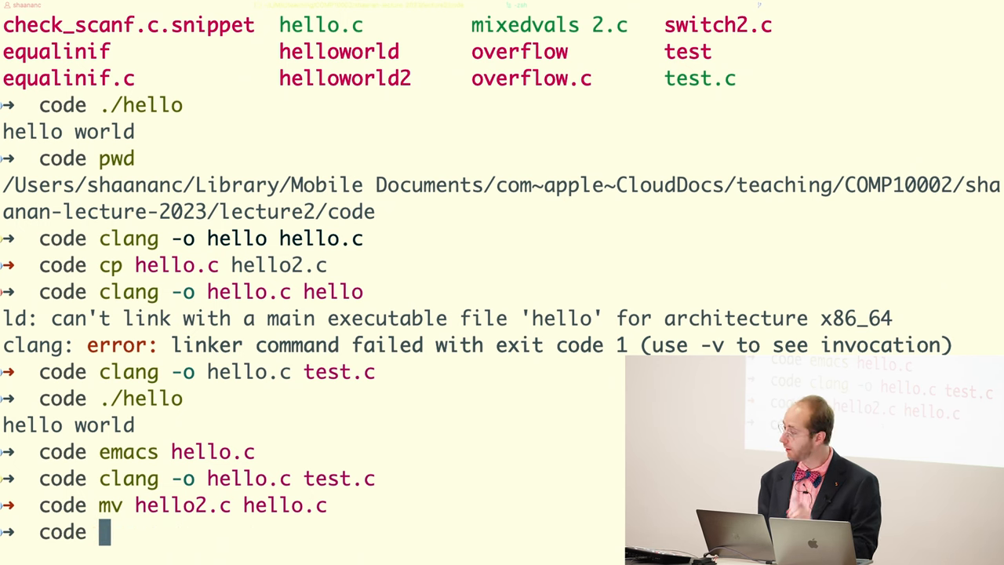
{"action": "type", "text": "cat hel"}
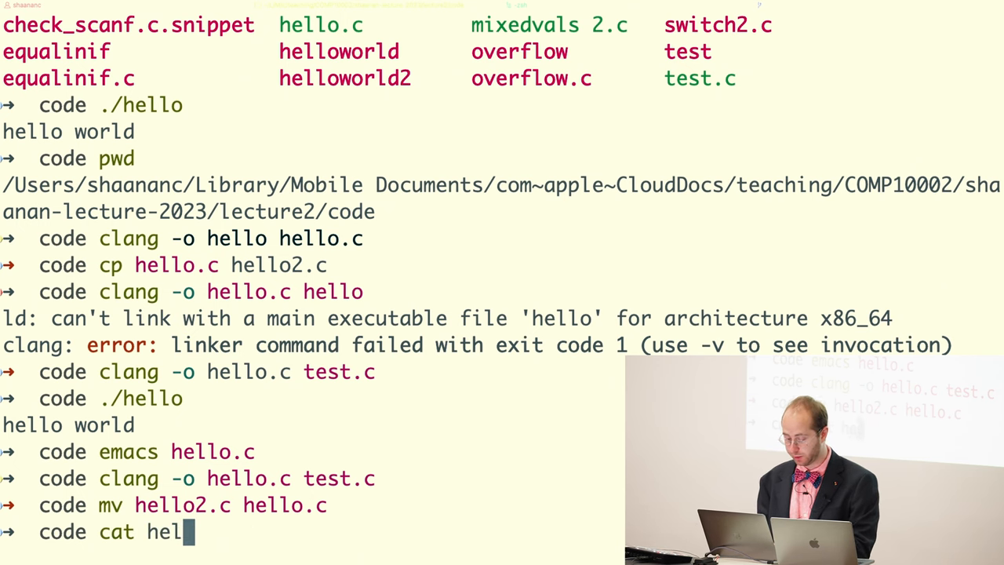
{"action": "type", "text": "lo.c"}
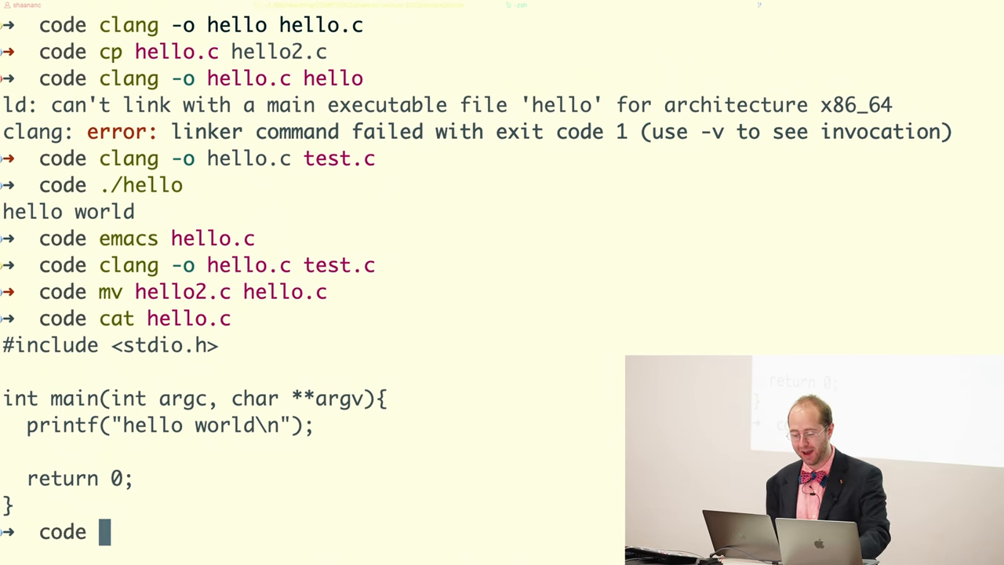
{"action": "type", "text": "cat hello.c"}
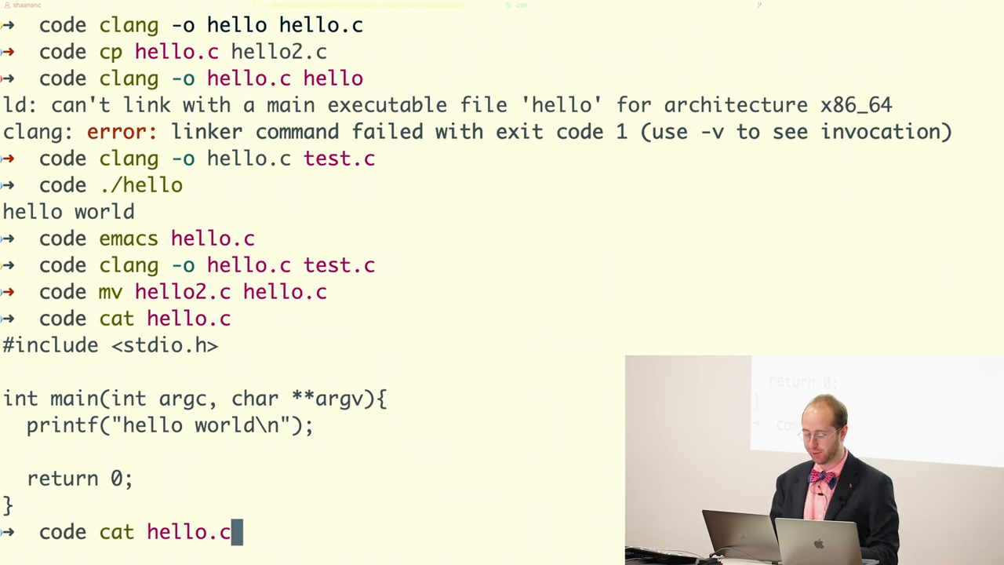
{"action": "type", "text": "test"}
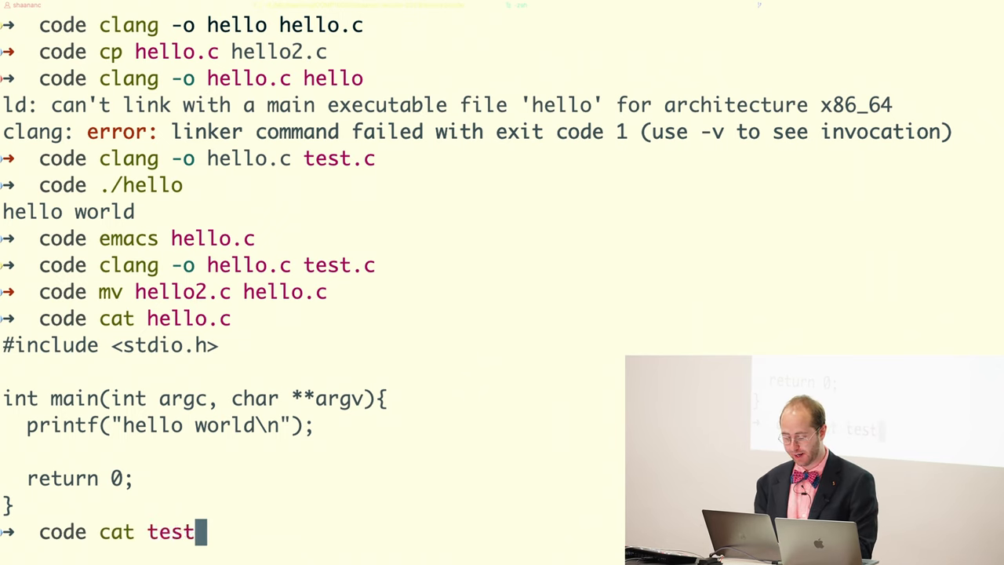
Show the test file's contents and dismiss the open iTerm2 menu
{"action": "key", "text": "Enter"}
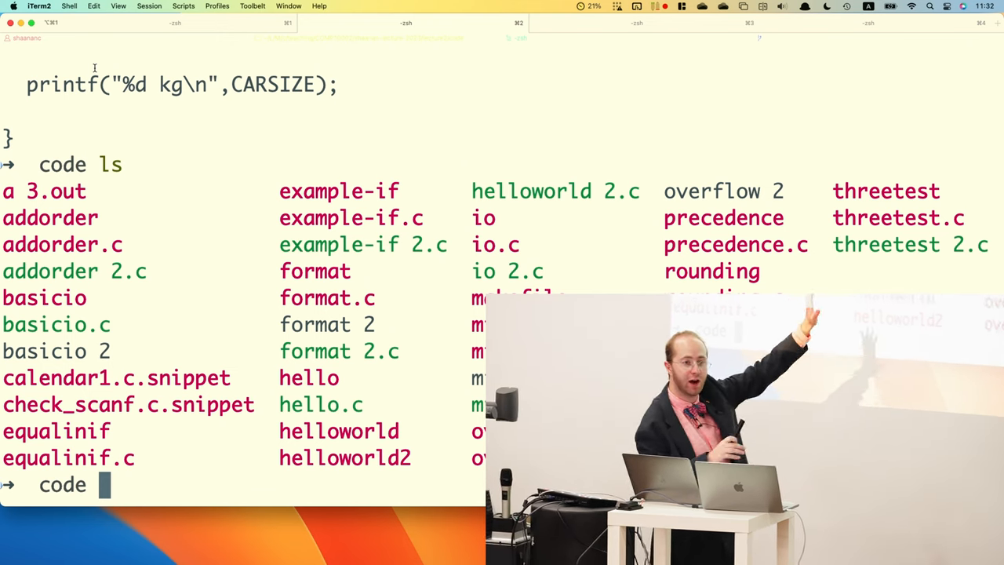
{"action": "left_click", "coordinate": [40, 9]}
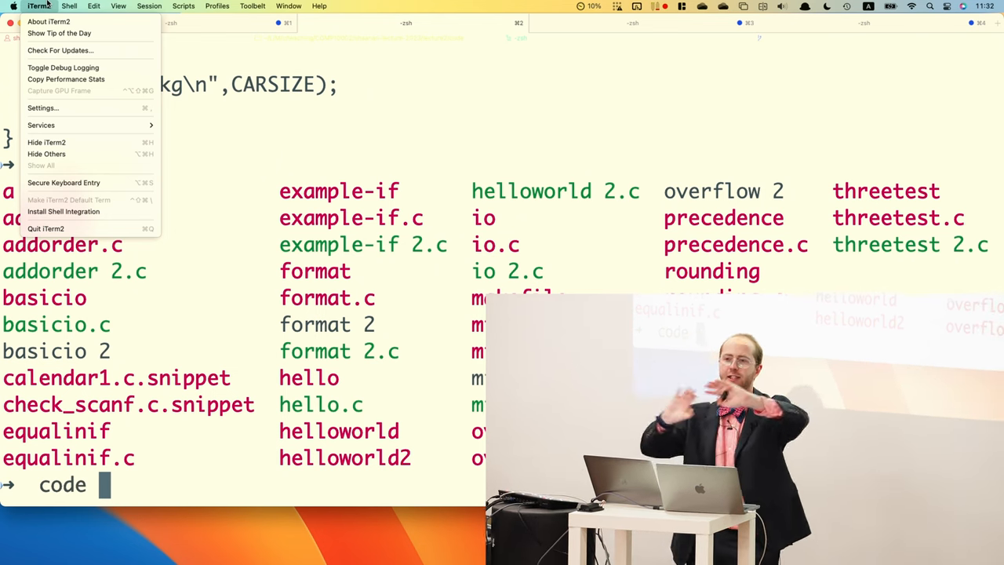
{"action": "left_click", "coordinate": [61, 7]}
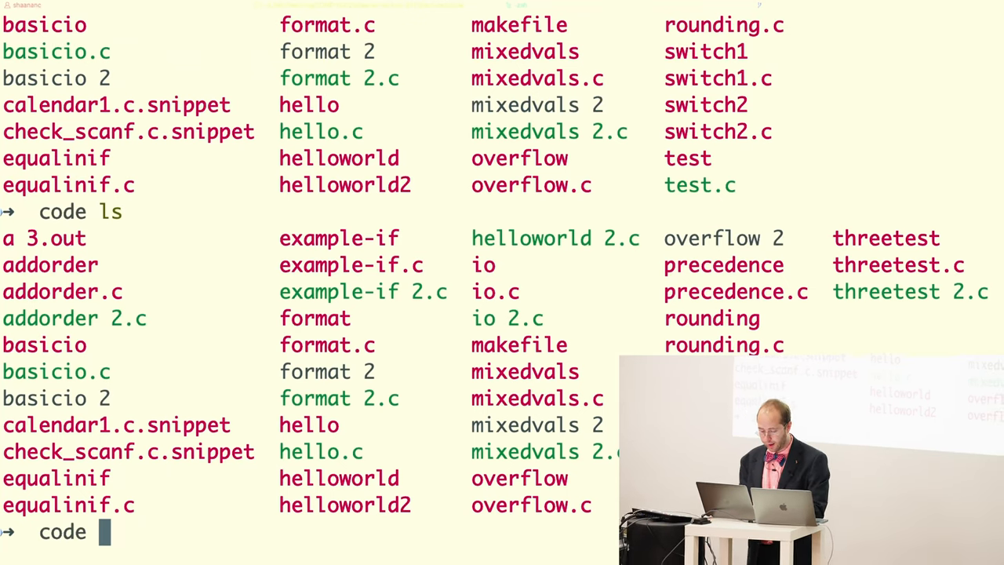
Move up to lecture2, print its path and listing, then return into code
{"action": "type", "text": "cd .."}
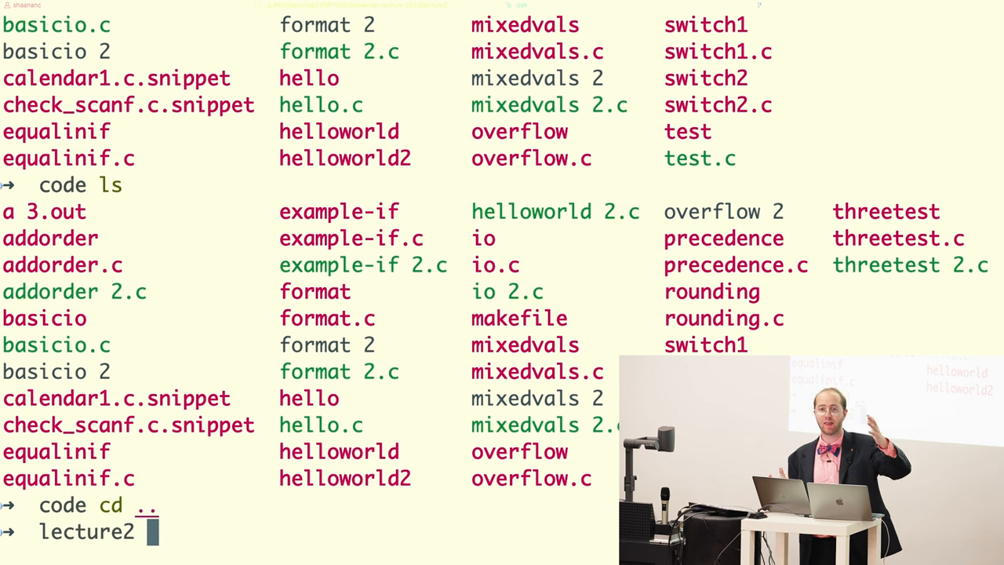
{"action": "type", "text": "pwd"}
{"action": "type", "text": "cd"}
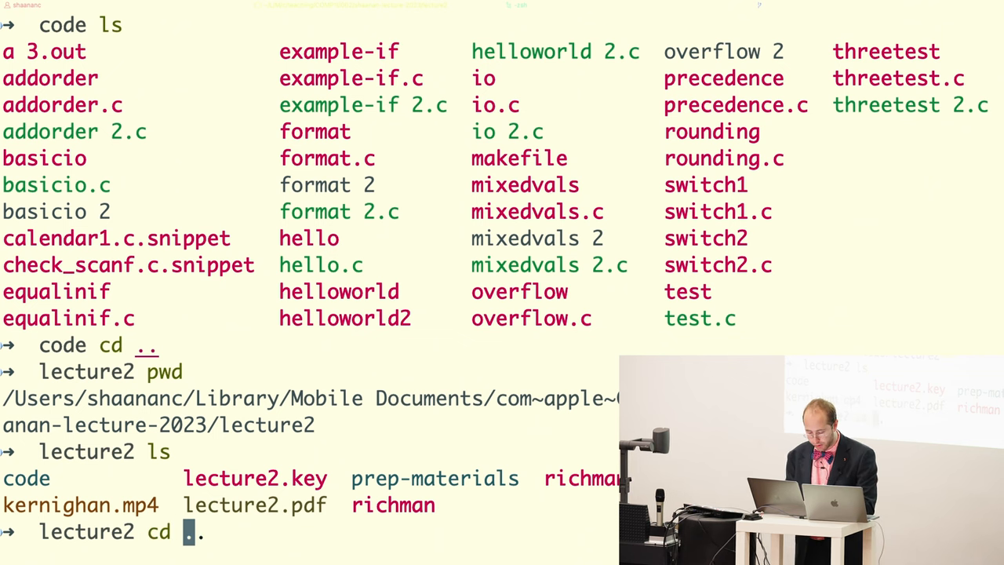
{"action": "type", "text": "code"}
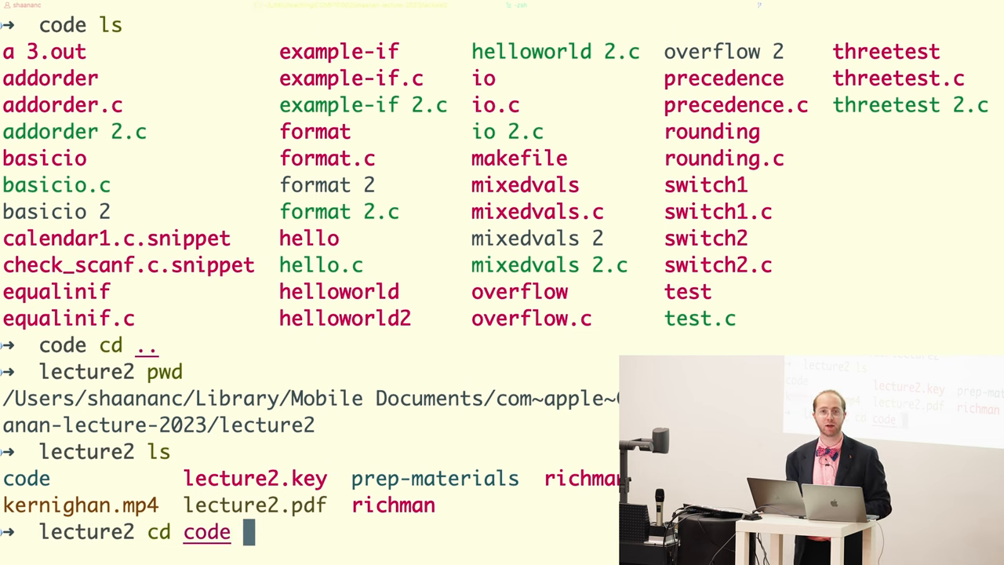
{"action": "key", "text": "enter"}
{"action": "type", "text": "ls"}
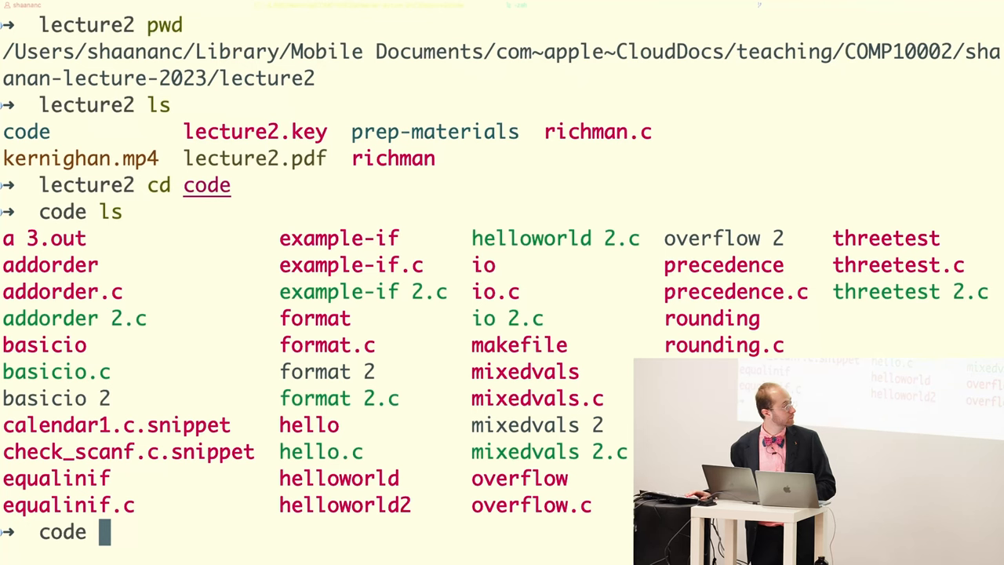
Try hello and .hello (command not found), then ./hello to print hello world
{"action": "type", "text": "hello"}
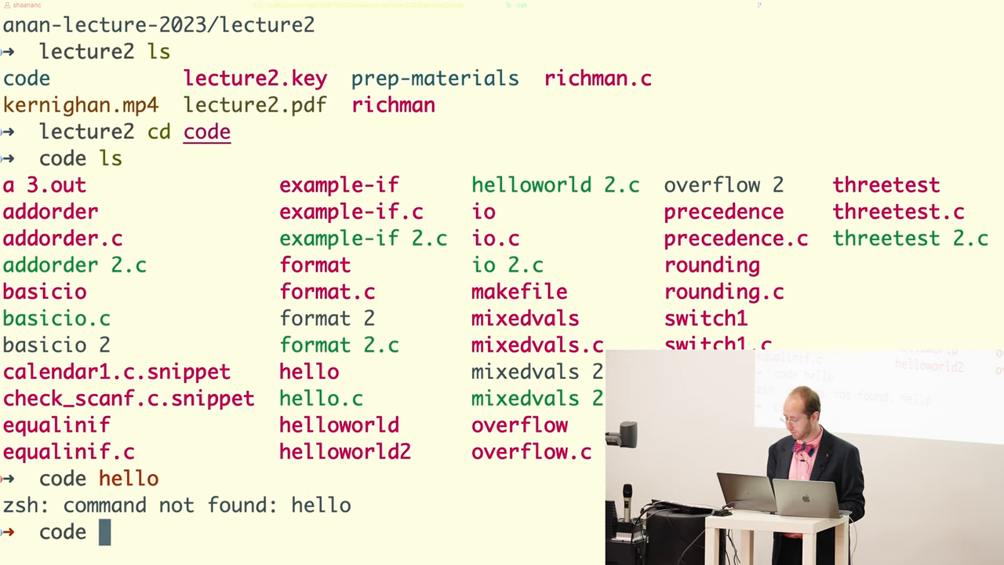
{"action": "type", "text": ".hello"}
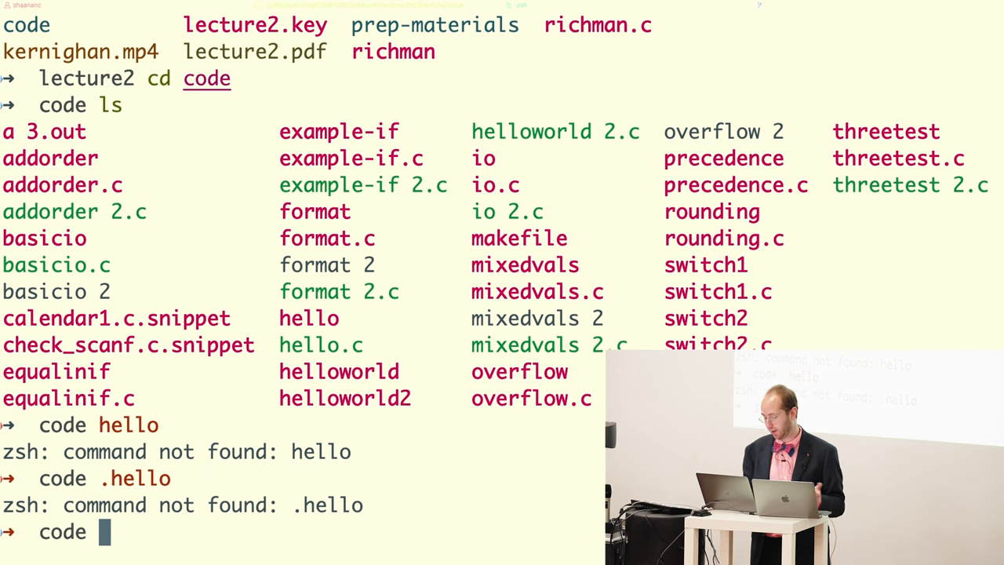
{"action": "type", "text": "./hello"}
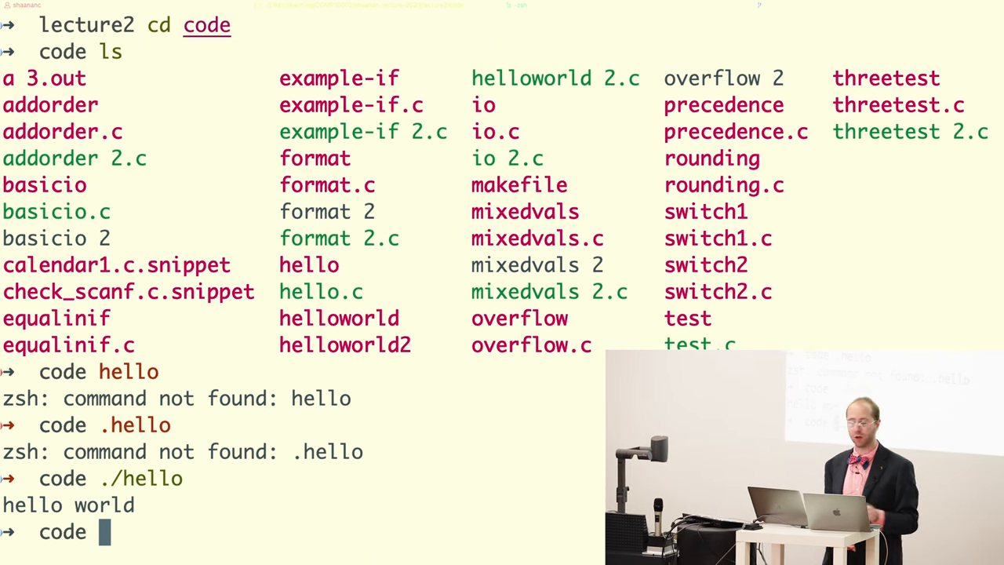
{"action": "type", "text": "clear"}
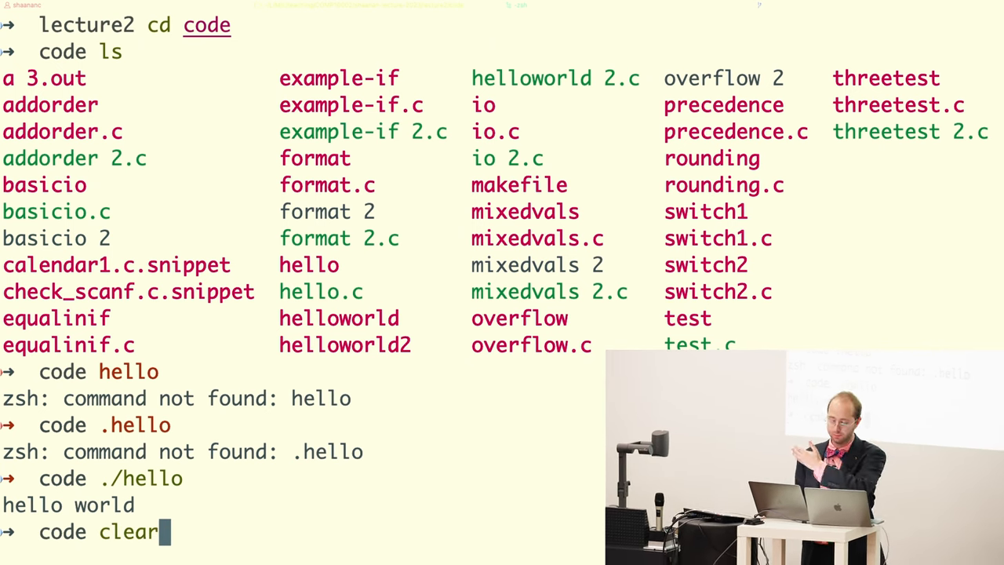
Clear the screen, go up to lecture2, and run the program as ./code/hello and code/hello
{"action": "key", "text": "Enter"}
{"action": "type", "text": "cd .."}
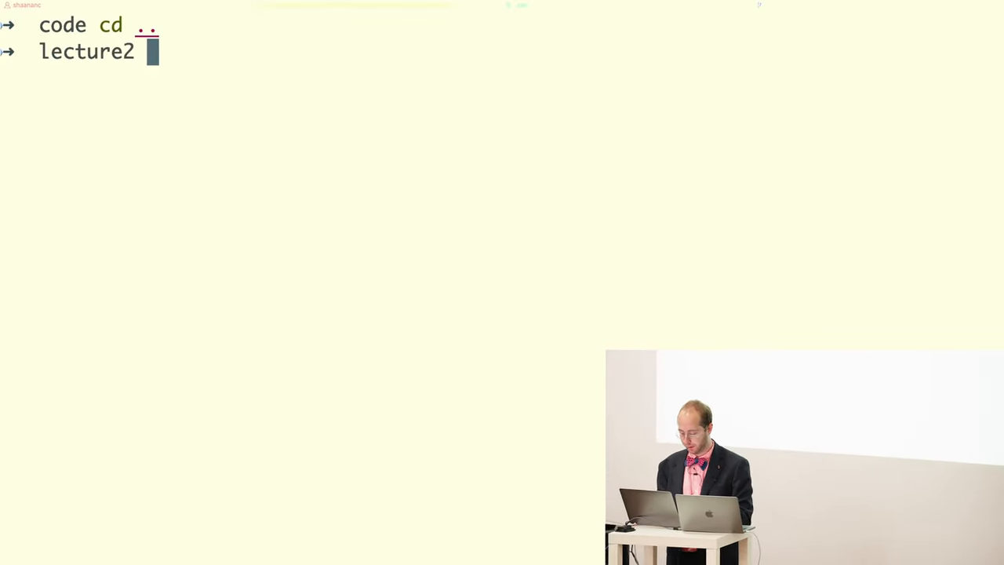
{"action": "type", "text": "pwd"}
{"action": "type", "text": "./"}
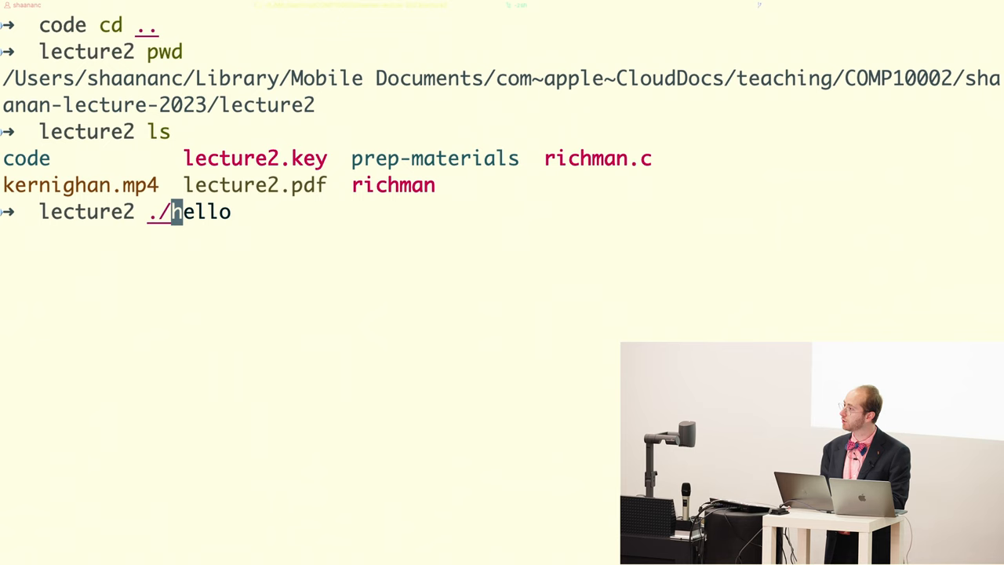
{"action": "type", "text": "code"}
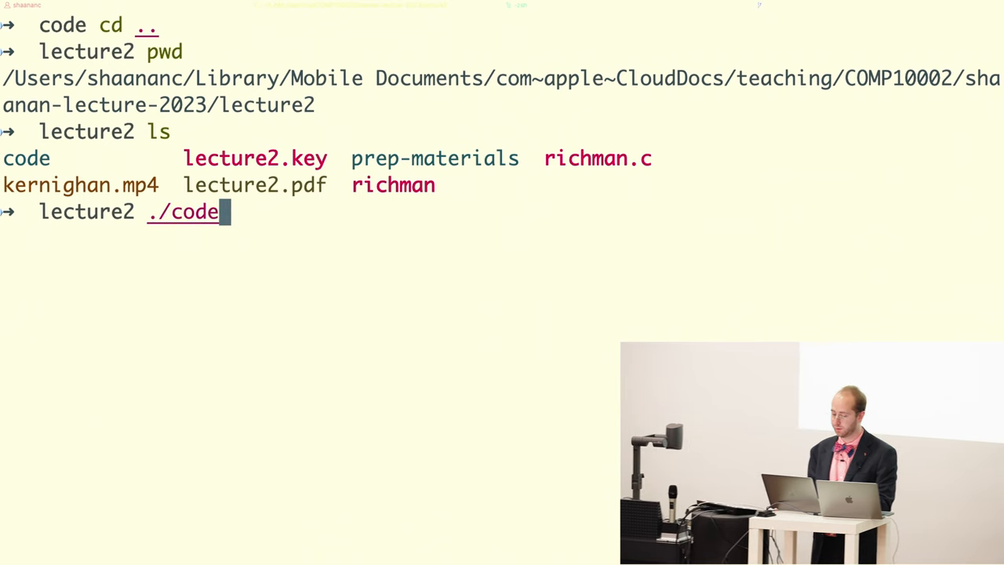
{"action": "type", "text": "/hello"}
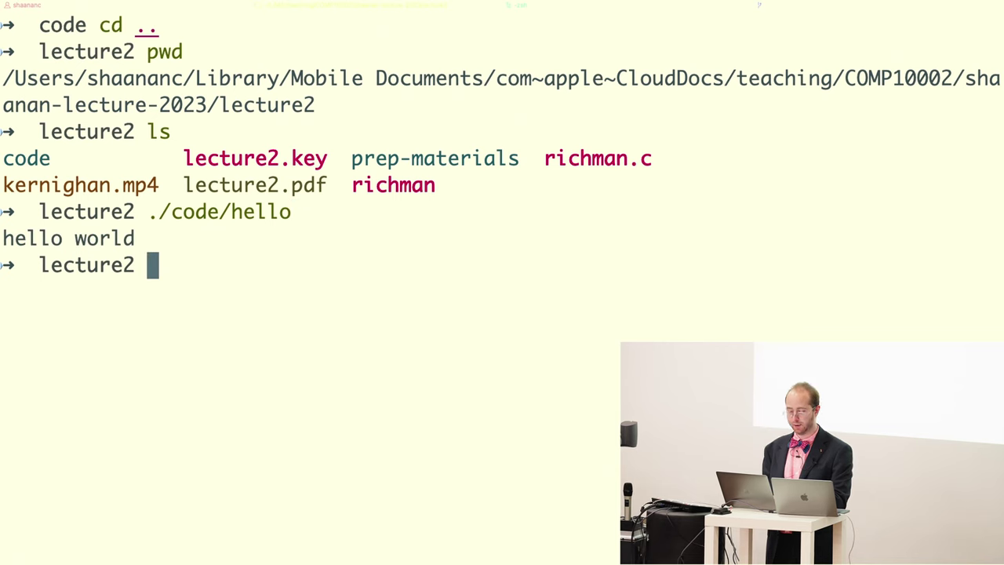
{"action": "type", "text": "./code/hello"}
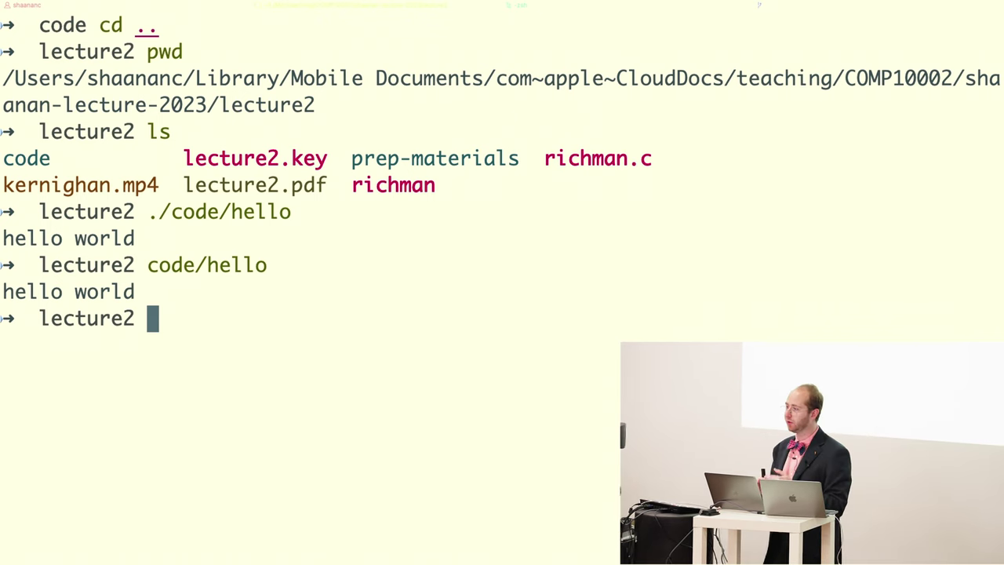
{"action": "type", "text": "./code/hello"}
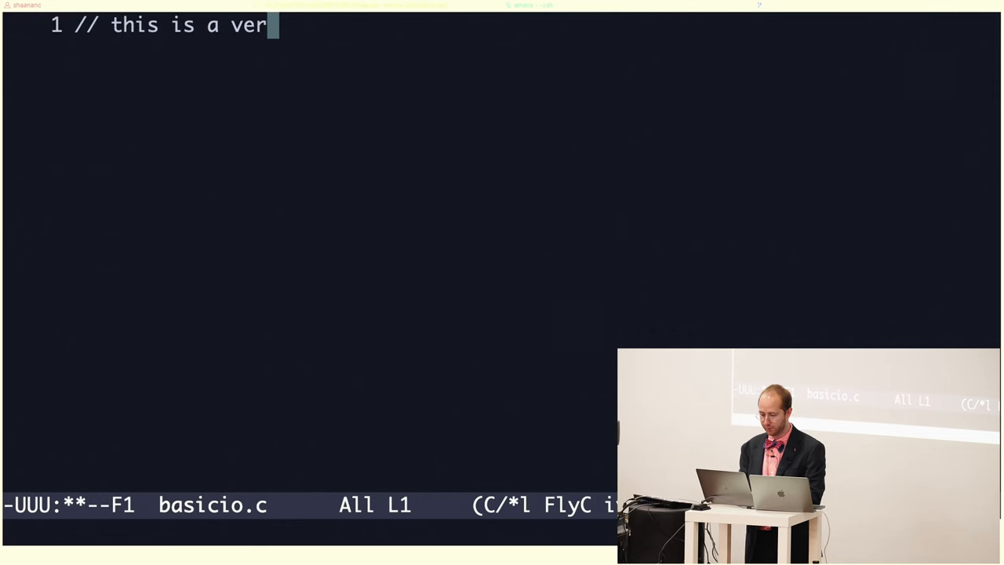
Finish the 'very important program' comment and add the 'algorithms are fun' block comment
{"action": "type", "text": "y important program"}
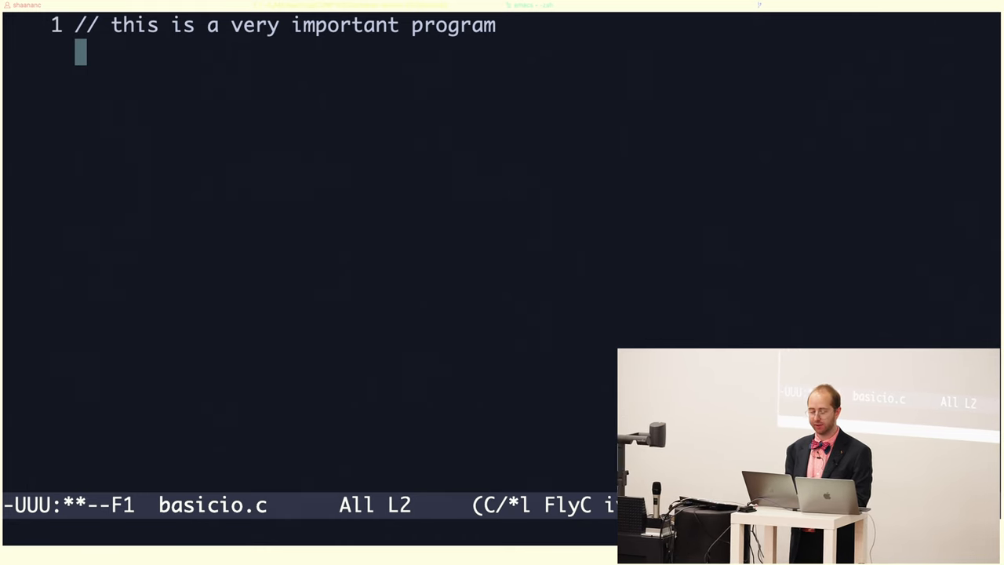
{"action": "type", "text": "/*"}
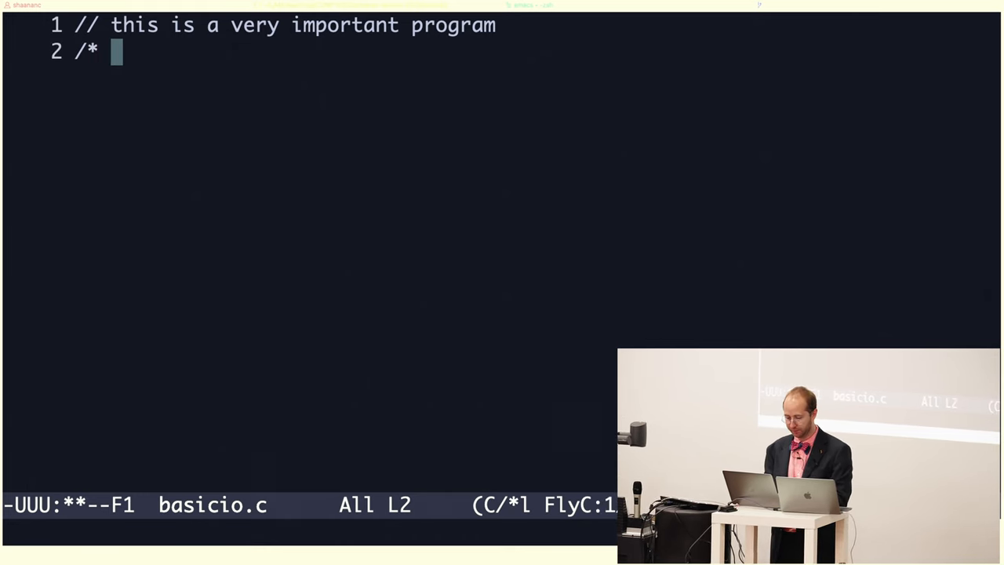
{"action": "type", "text": "it's a very"}
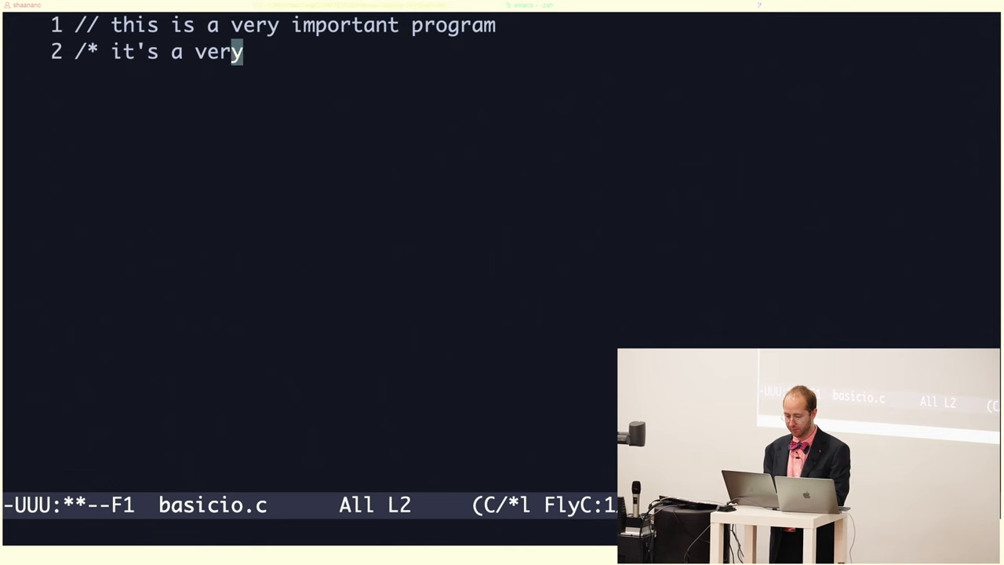
{"action": "type", "text": "fun program"}
{"action": "type", "text": "because algorithms are"}
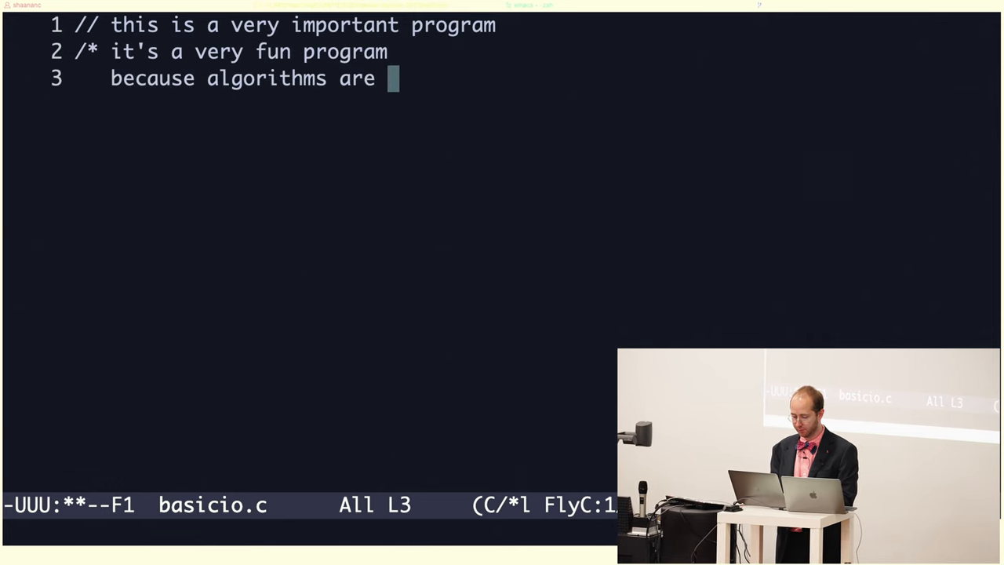
{"action": "type", "text": "fun"}
{"action": "type", "text": "*/"}
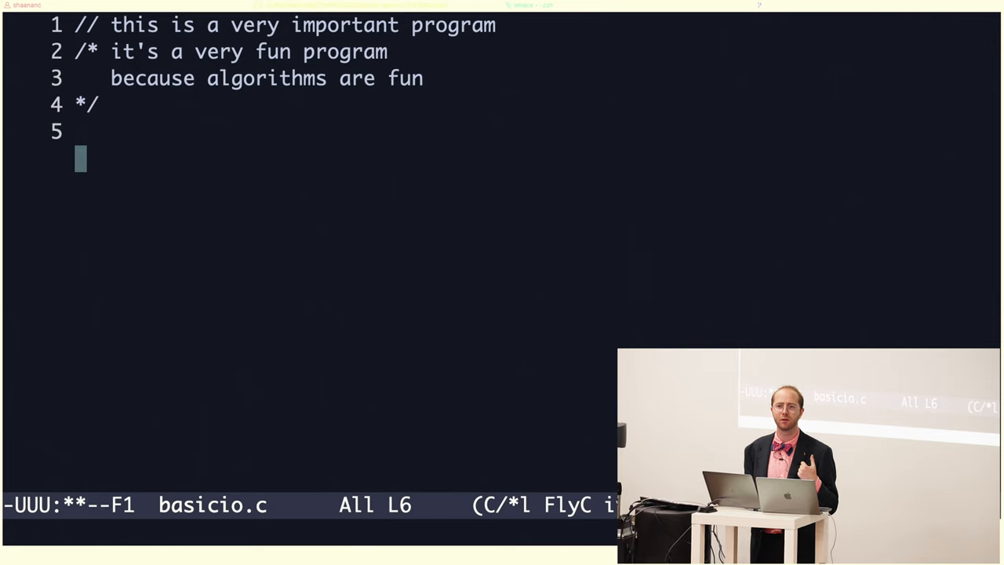
Add #include <stdio.h> and #include <stdlib.h> to basicio.c
{"action": "type", "text": "#includ"}
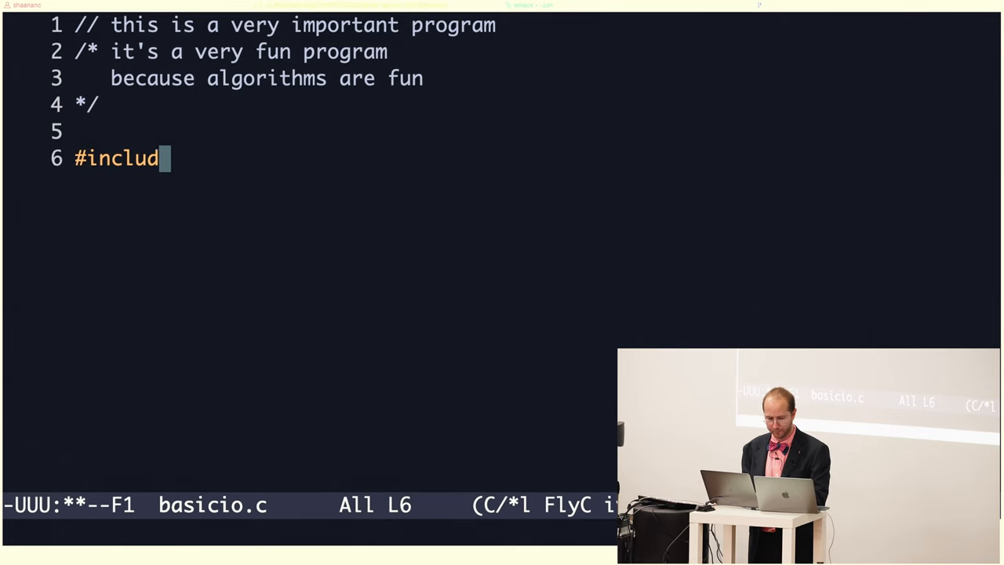
{"action": "type", "text": "e <"}
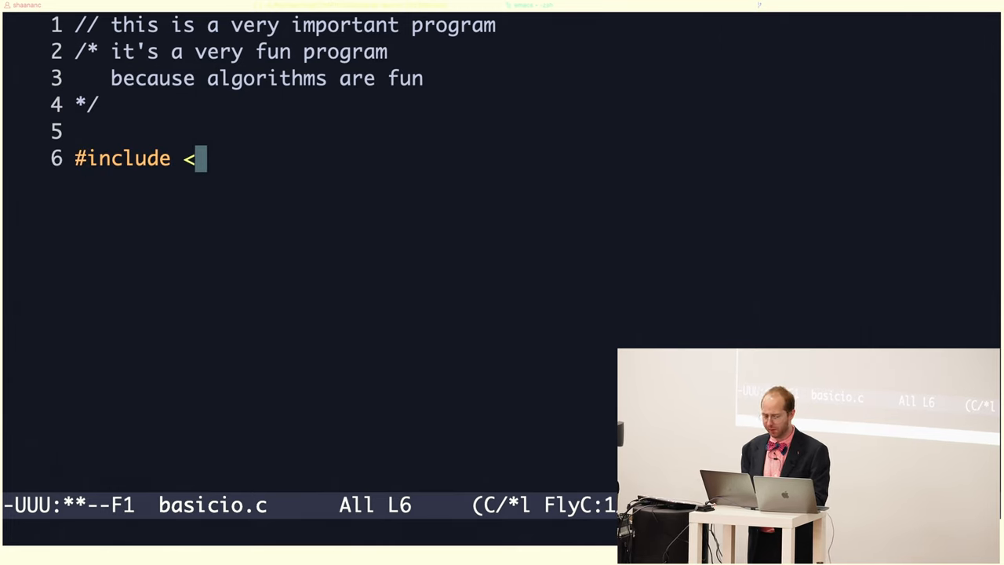
{"action": "type", "text": "s"}
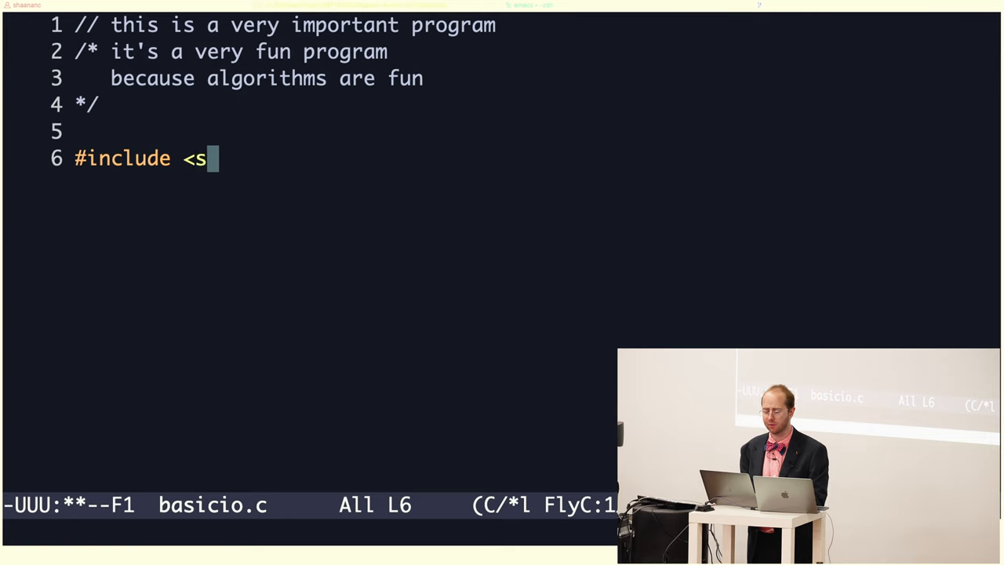
{"action": "type", "text": "tdio."}
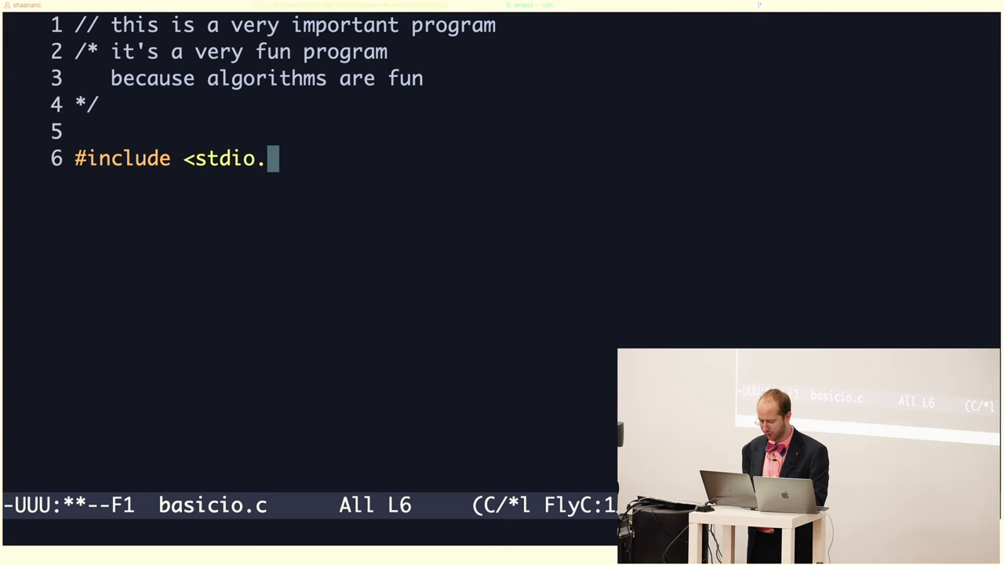
{"action": "type", "text": "h>"}
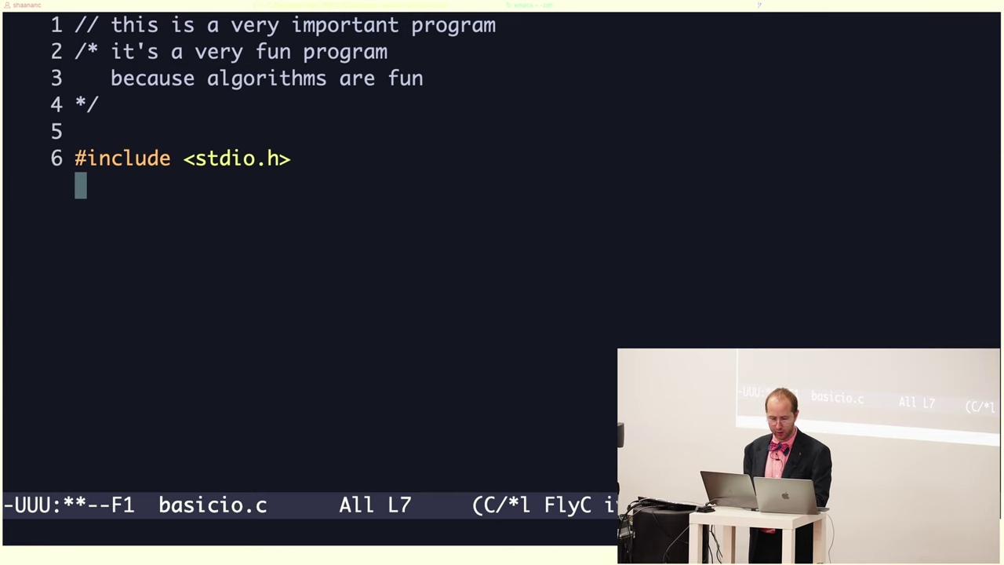
{"action": "type", "text": "#include"}
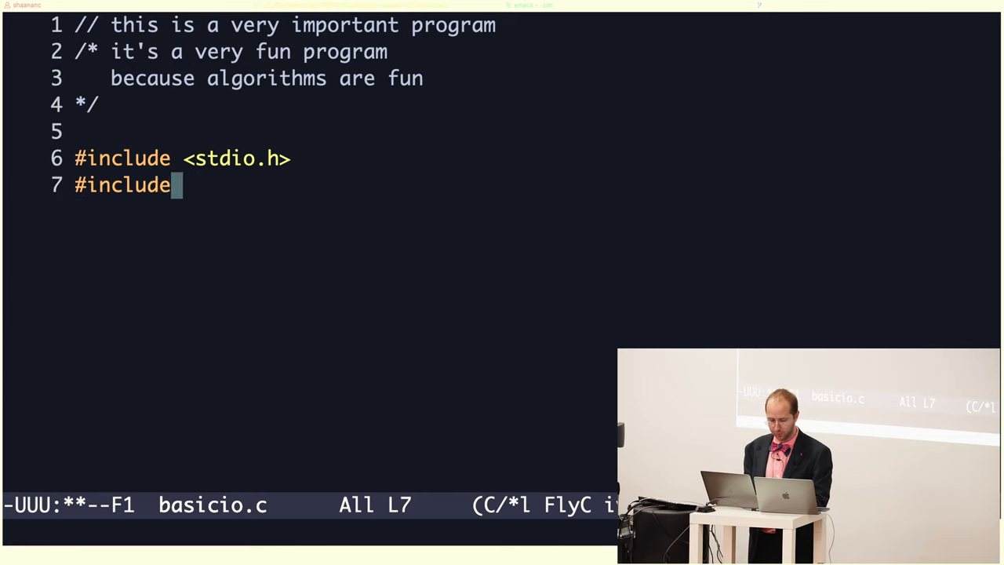
{"action": "type", "text": "<stdlib."}
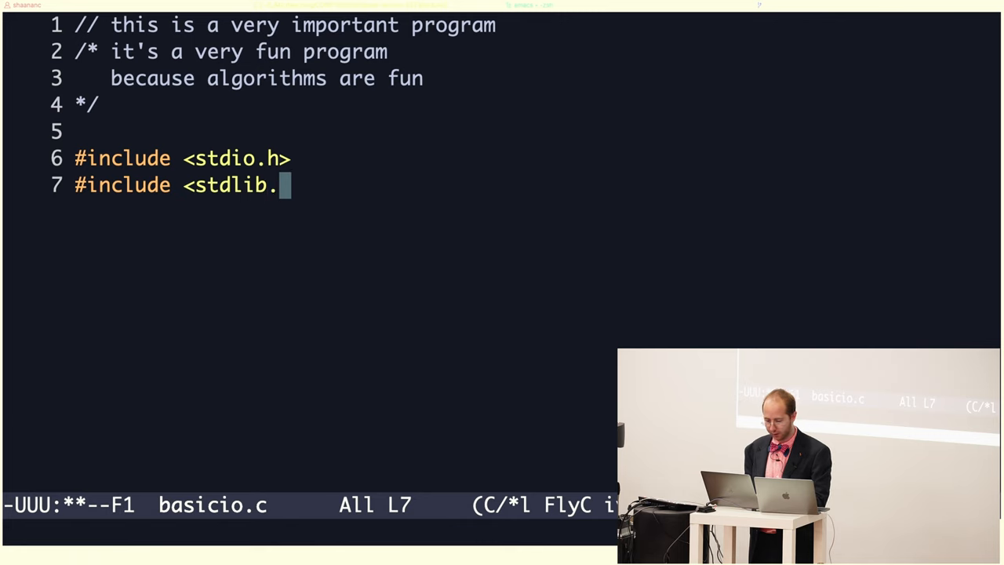
{"action": "type", "text": "h>"}
{"action": "type", "text": "int main(int "}
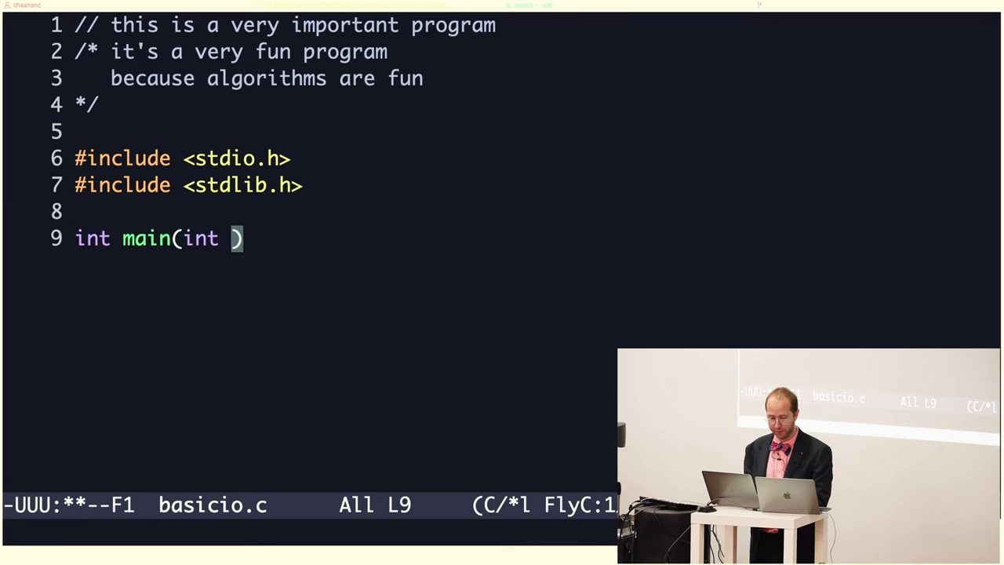
Give main the parameters int argc, char *argv[] and open its body
{"action": "type", "text": "argc, char"}
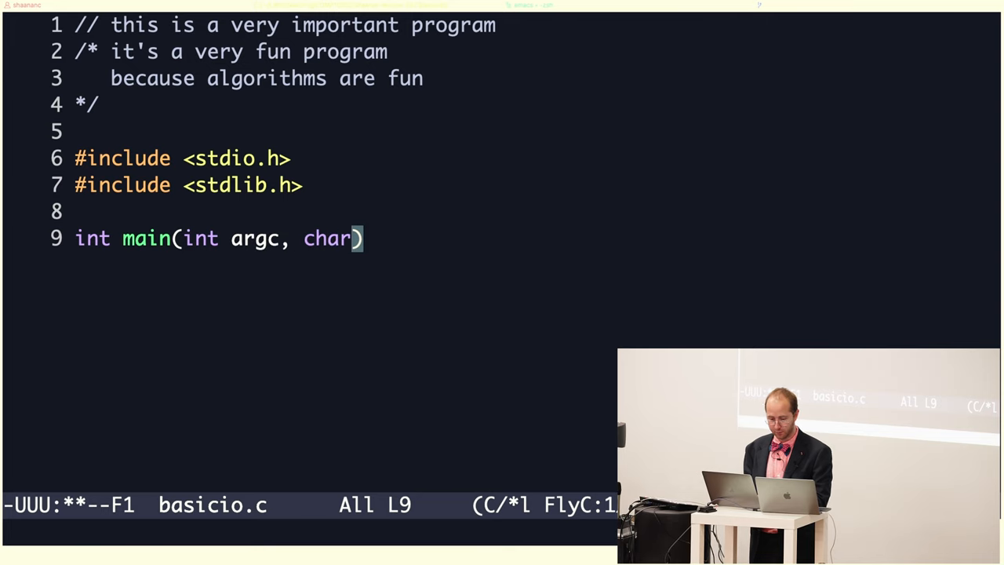
{"action": "type", "text": "*ar"}
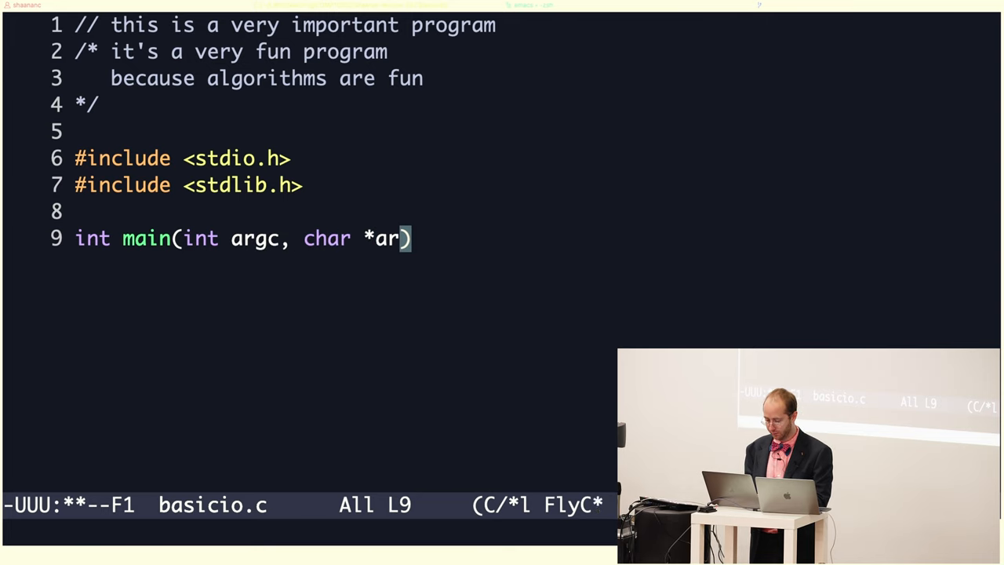
{"action": "type", "text": "gv[]"}
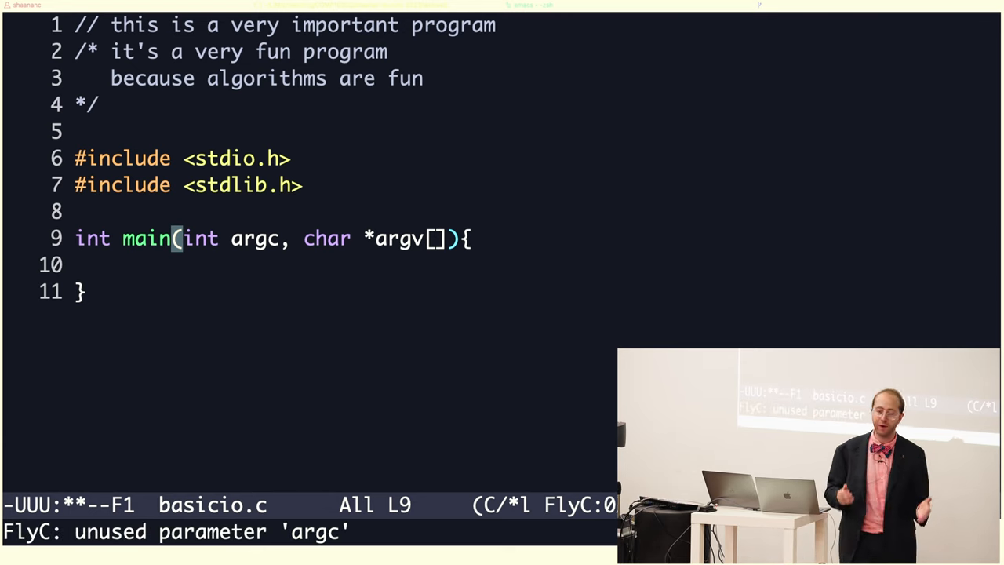
{"action": "key", "text": "Return"}
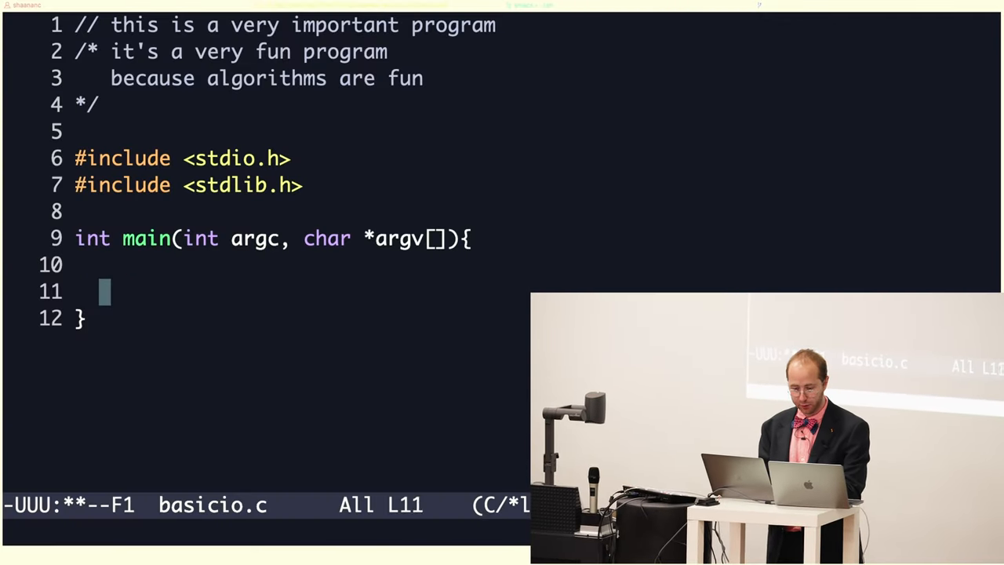
Declare int n and double x and read them with scanf("%d %lf", &n, &x)
{"action": "type", "text": "int n"}
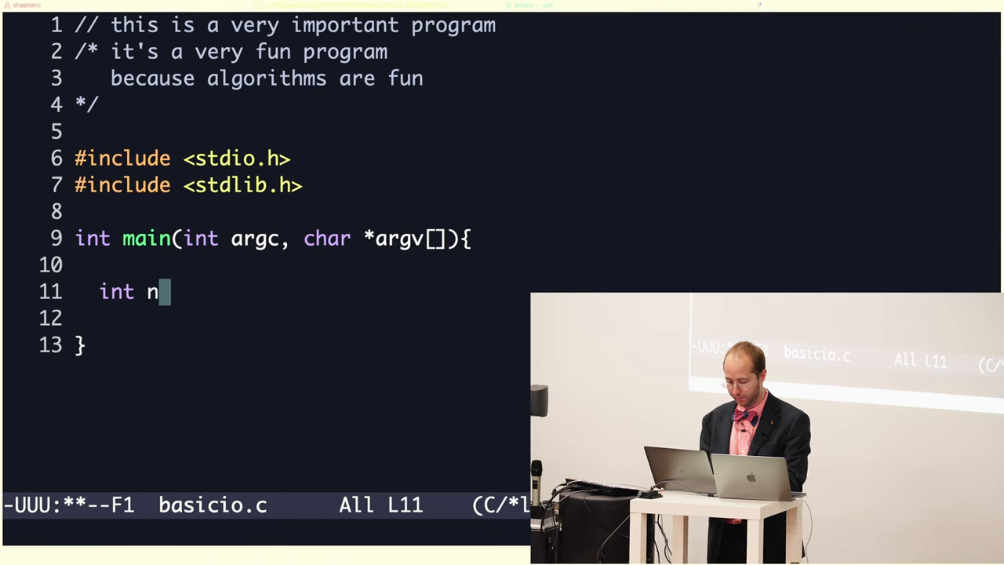
{"action": "type", "text": ";"}
{"action": "left_click", "coordinate": [299, 319]}
{"action": "type", "text": "double x;"}
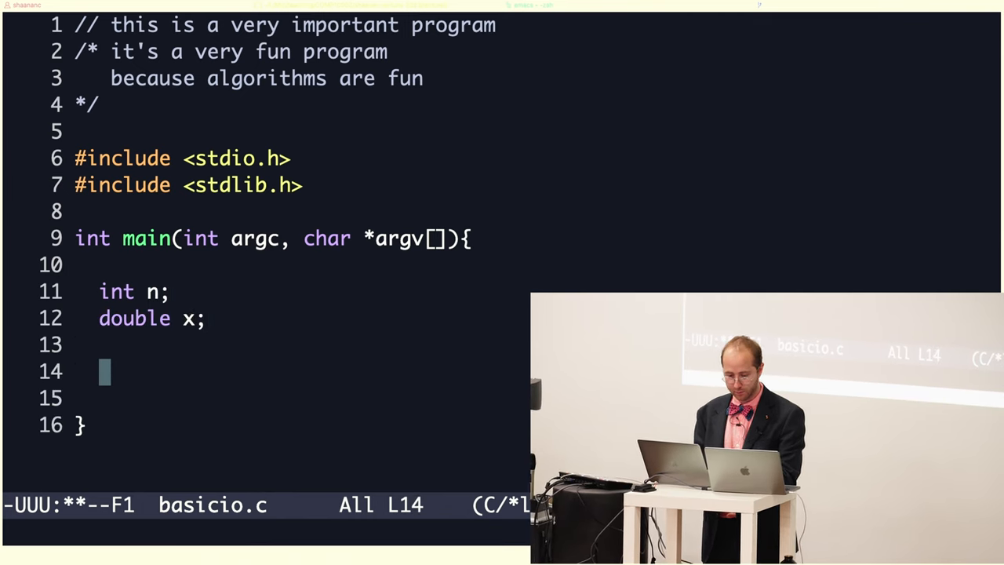
{"action": "type", "text": "scanf"}
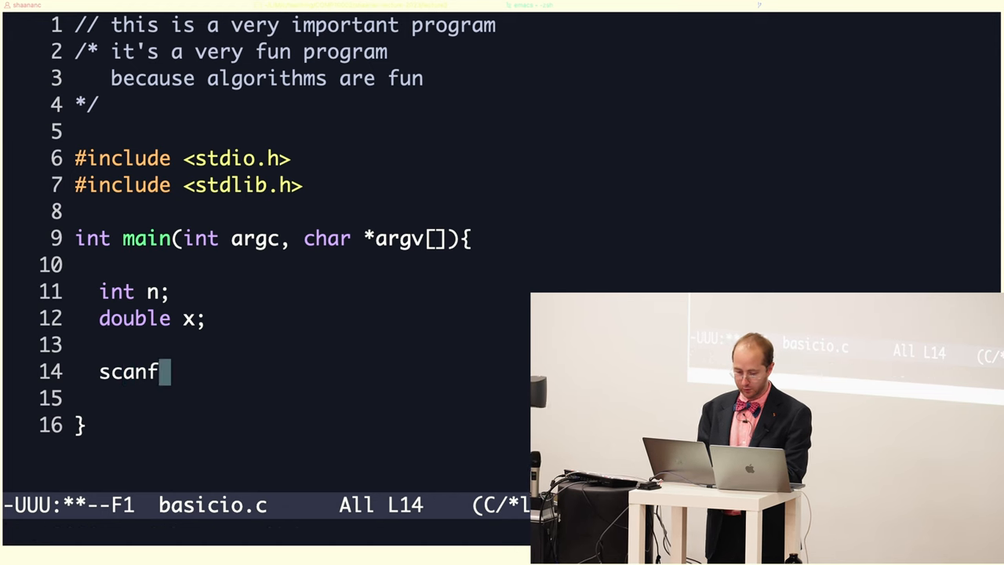
{"action": "type", "text": "(\"%\")"}
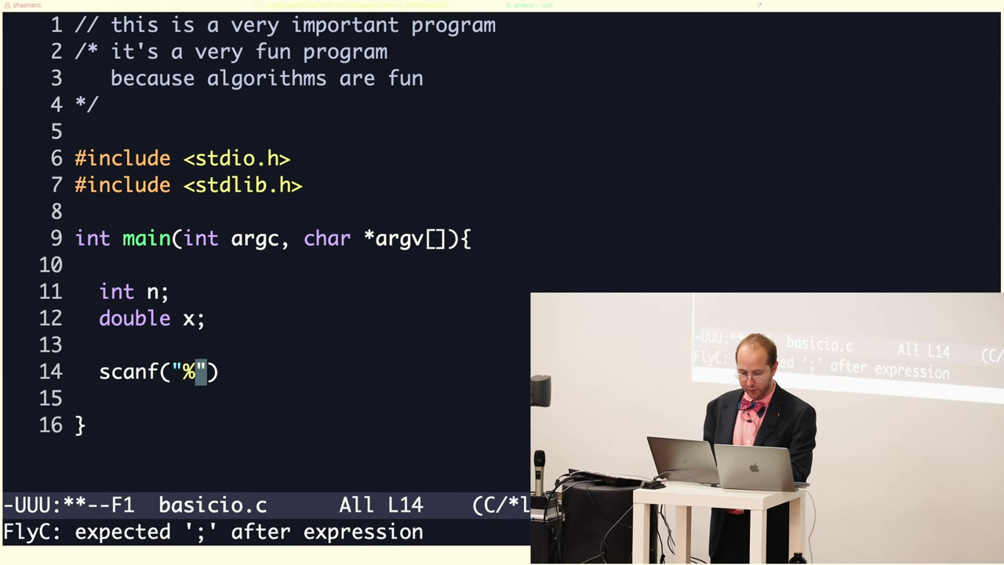
{"action": "type", "text": "d %lf"}
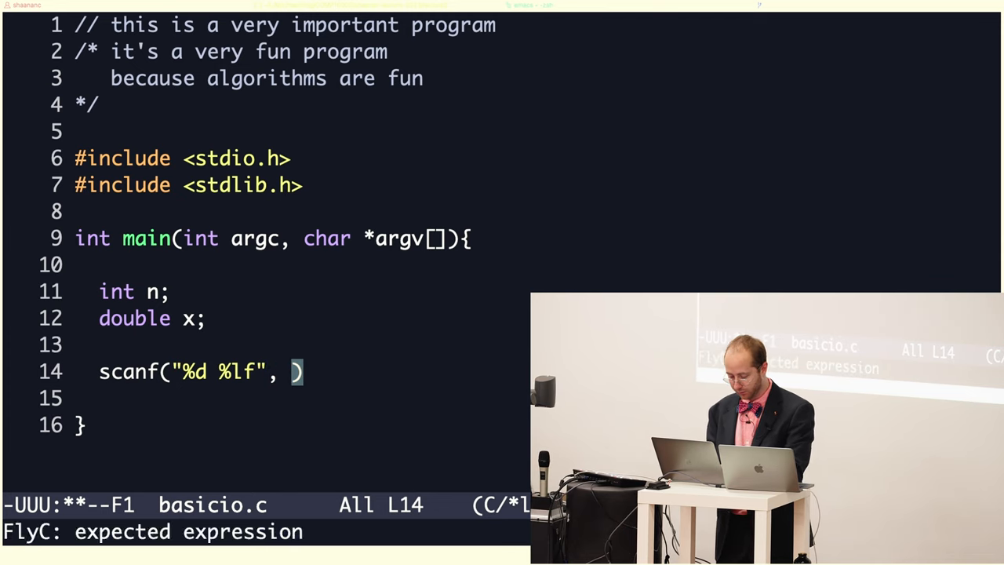
{"action": "type", "text": "&n, &"}
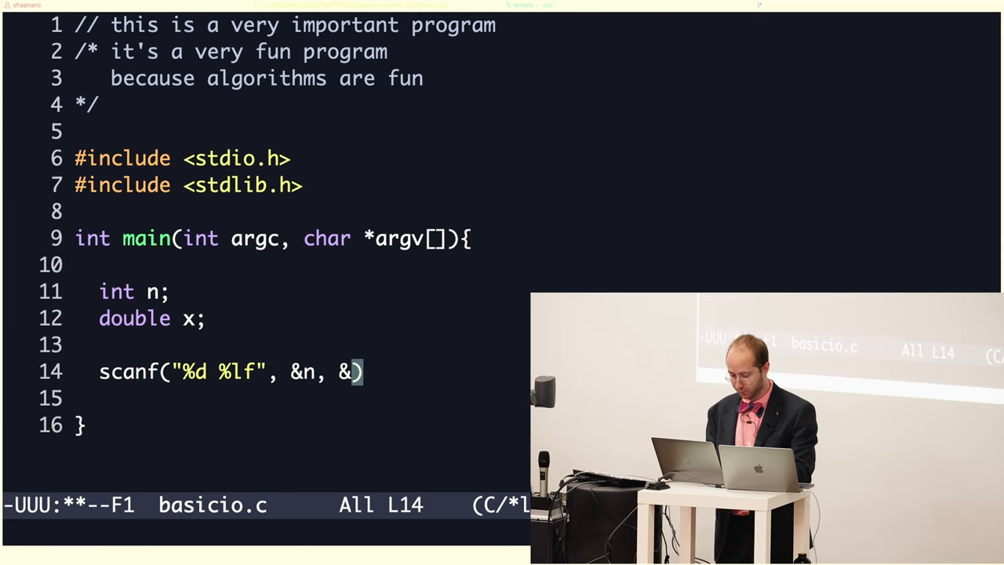
{"action": "type", "text": "x);"}
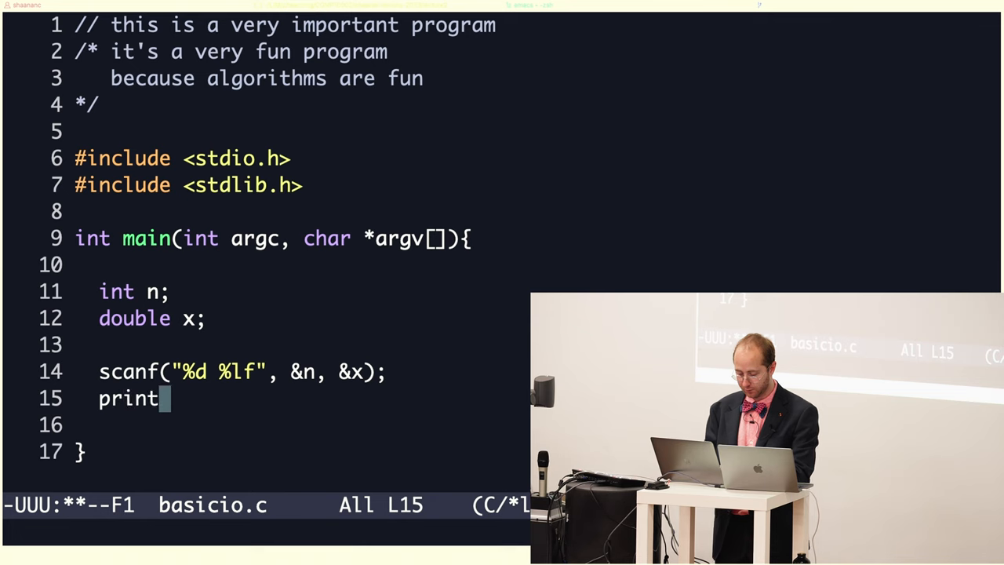
Print n and x with printf("n=%d, x=%f\n") and return EXIT_SUCCESS
{"action": "type", "text": "f(\"n\")"}
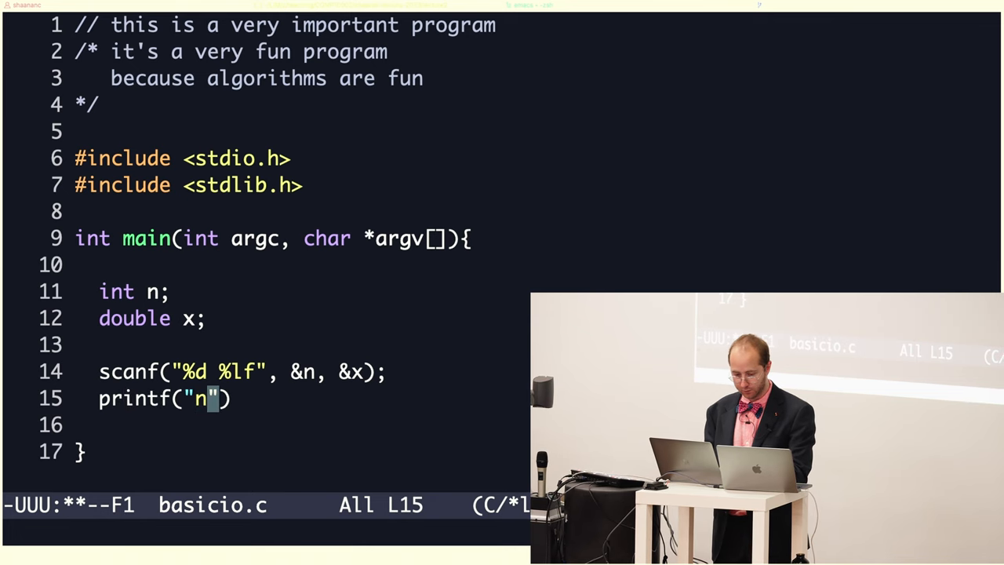
{"action": "type", "text": "=%double"}
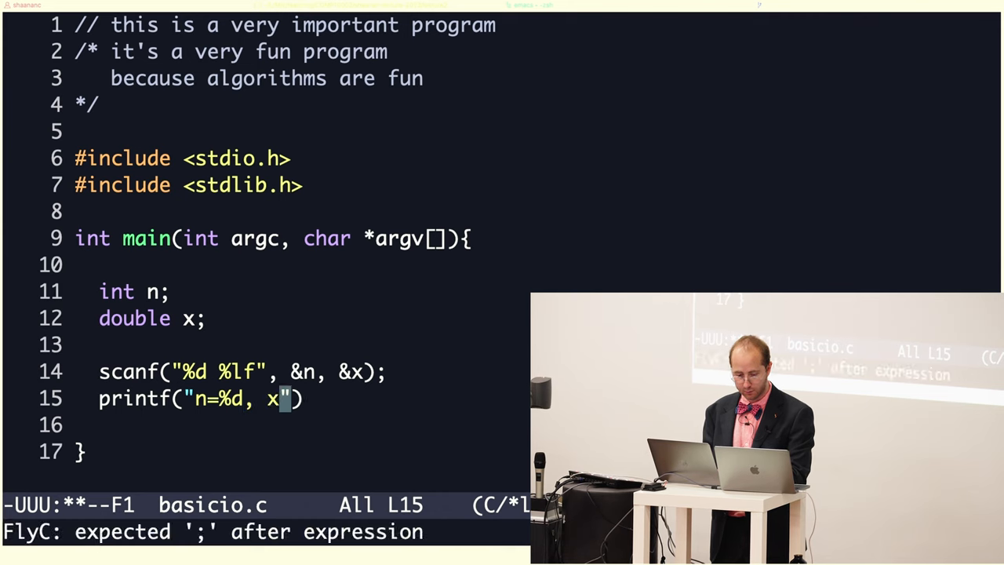
{"action": "type", "text": "=%f\\n"}
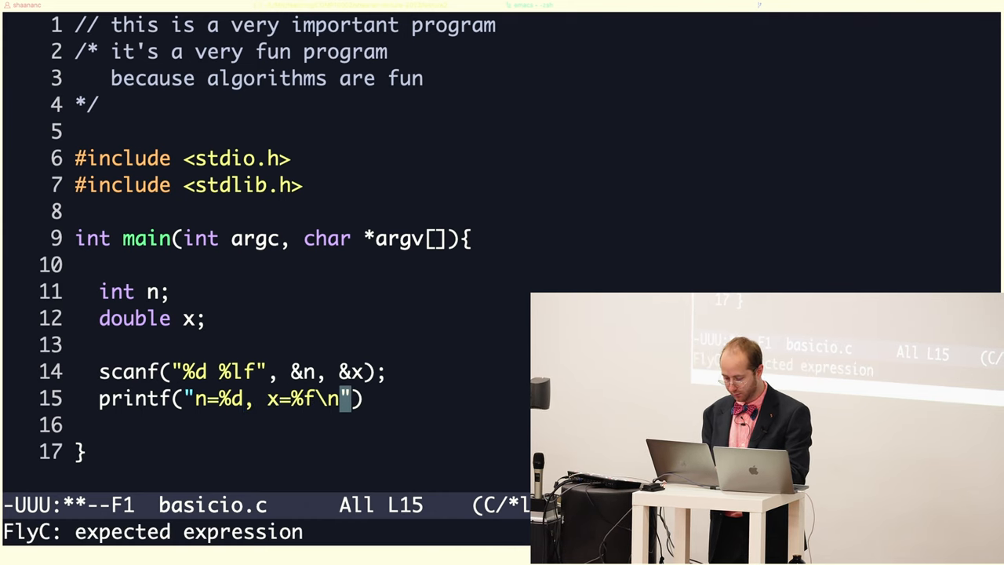
{"action": "type", "text": ", x,"}
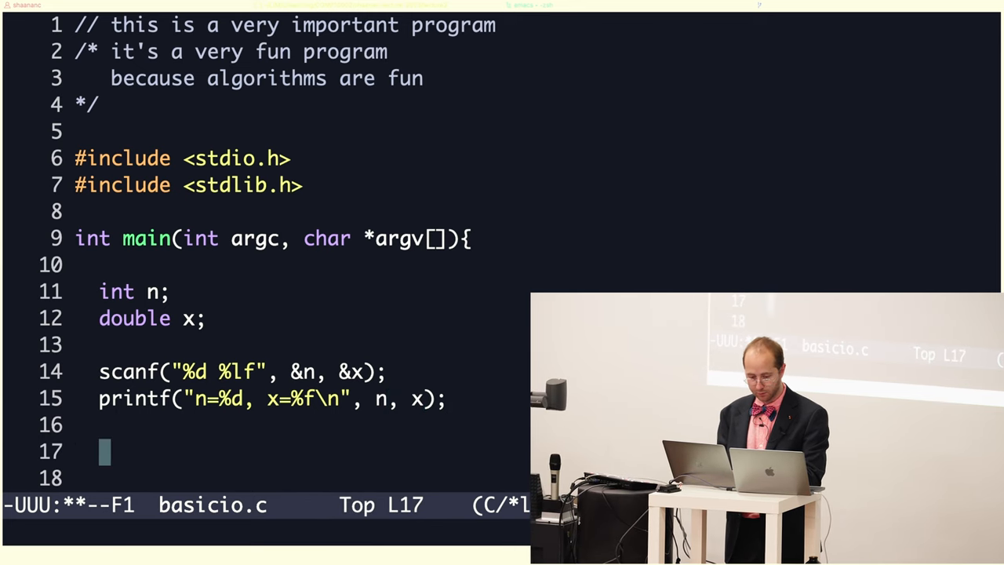
{"action": "type", "text": "return EXI"}
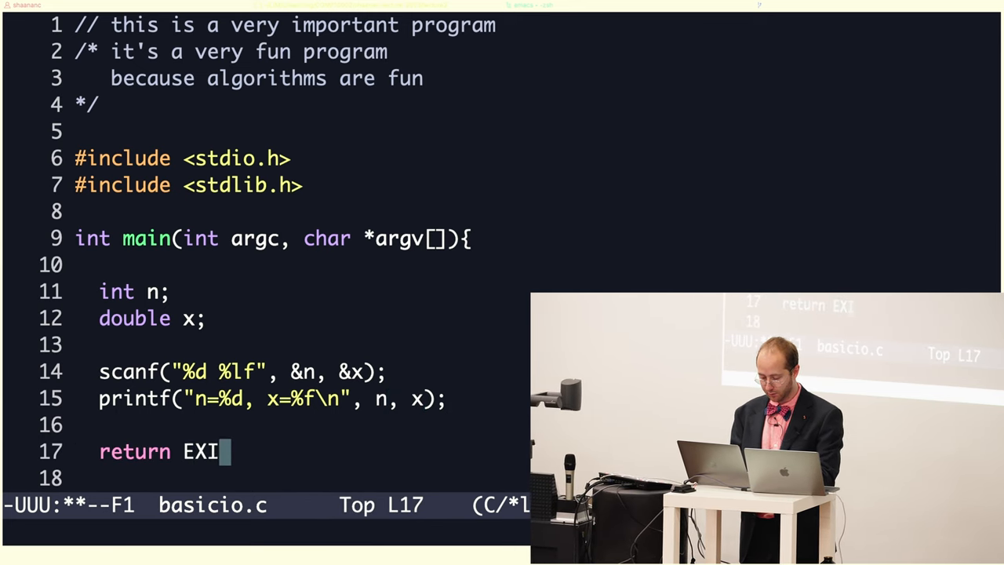
{"action": "type", "text": "T_SUCCESS"}
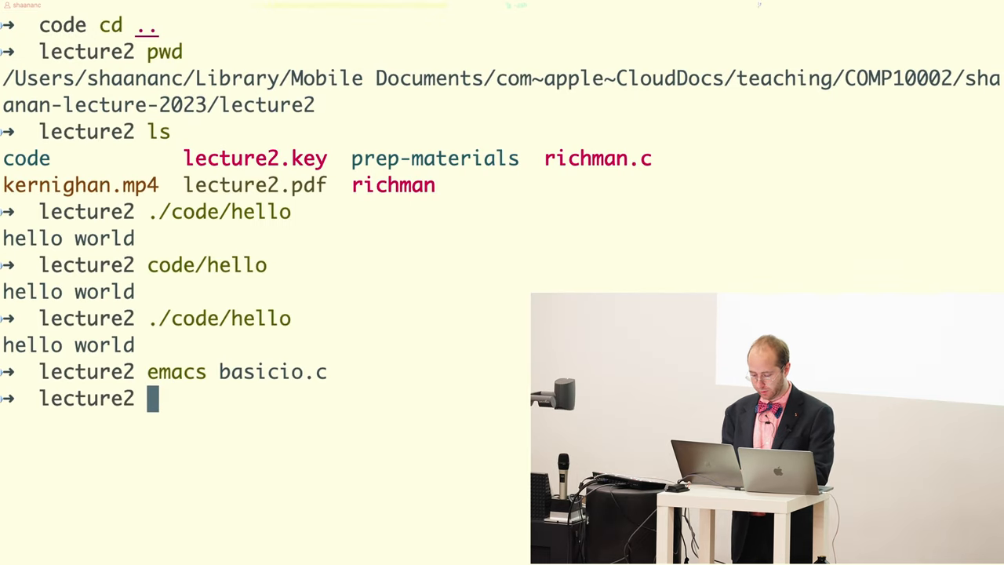
Compile basicio.c into io with clang
{"action": "type", "text": "clang bs"}
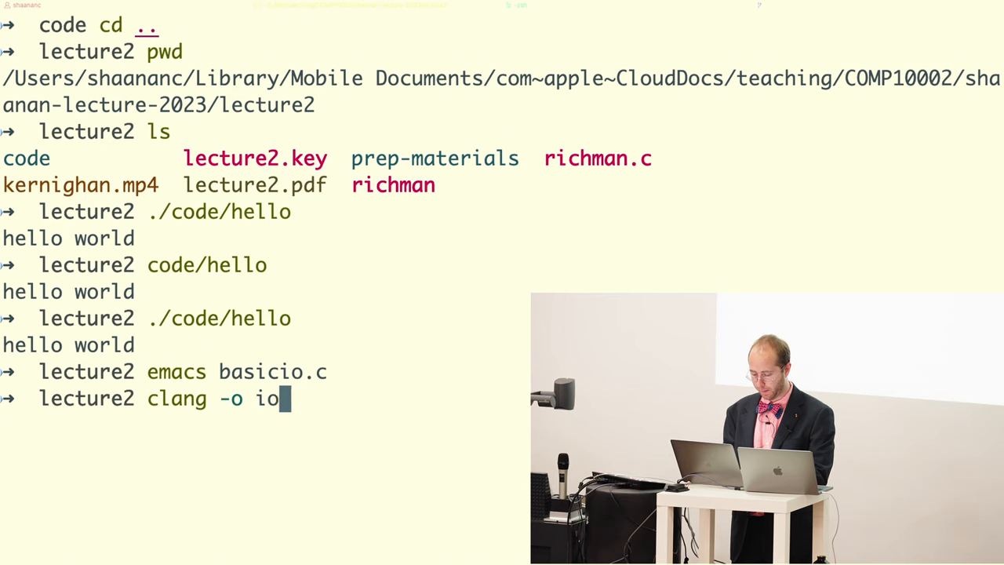
{"action": "type", "text": "basicio.c"}
{"action": "type", "text": "5 6.7"}
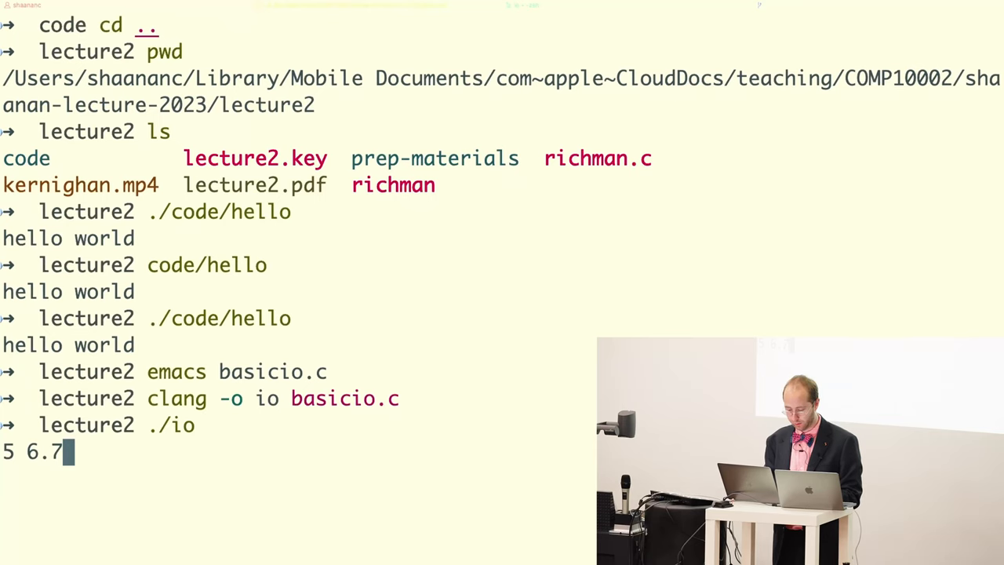
Submit the input 5 6.7 to io, then rerun ./io
{"action": "key", "text": "Return"}
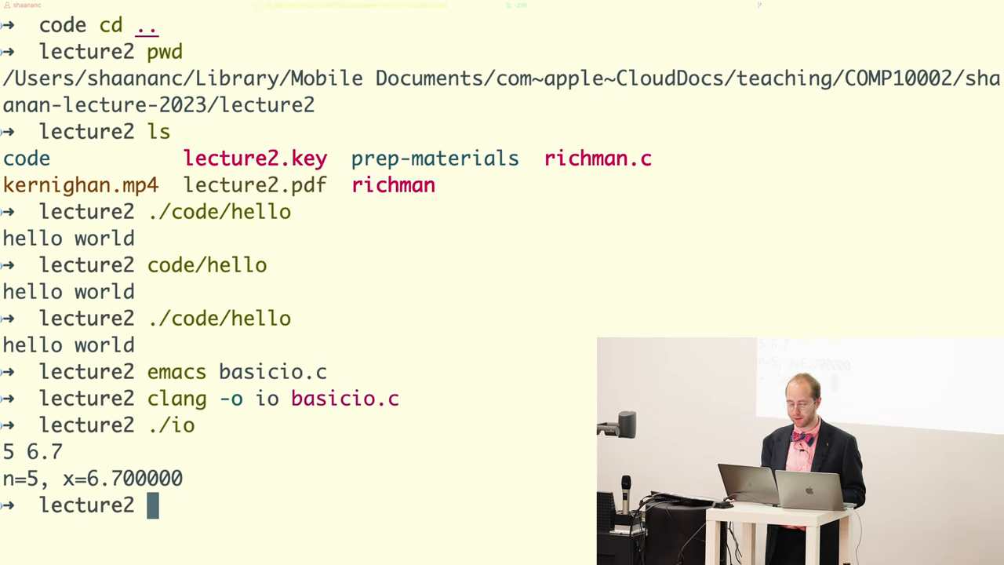
{"action": "type", "text": "./io"}
{"action": "type", "text": "6.7 5"}
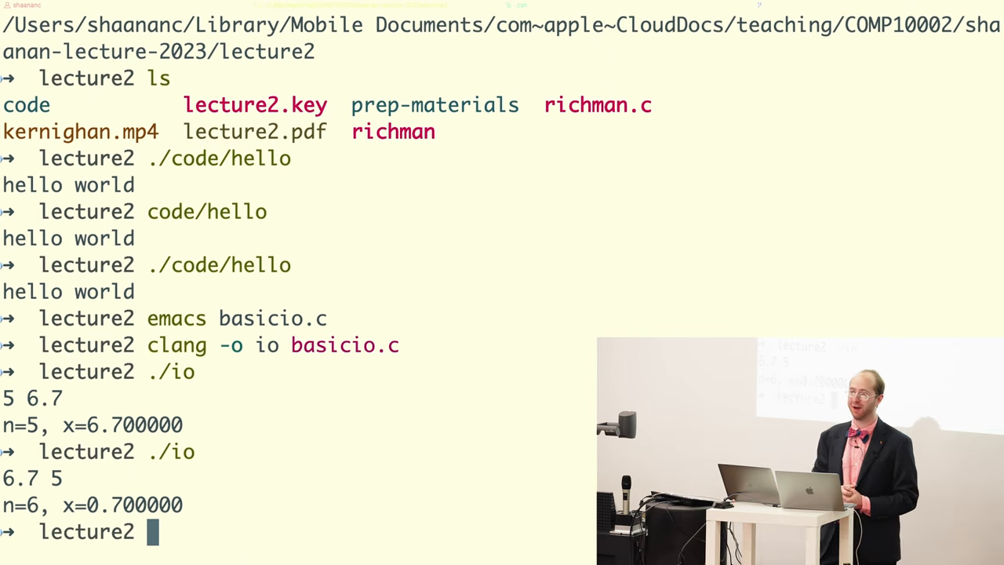
Reopen basicio.c in Emacs to view the scanf and printf program
{"action": "type", "text": "./io"}
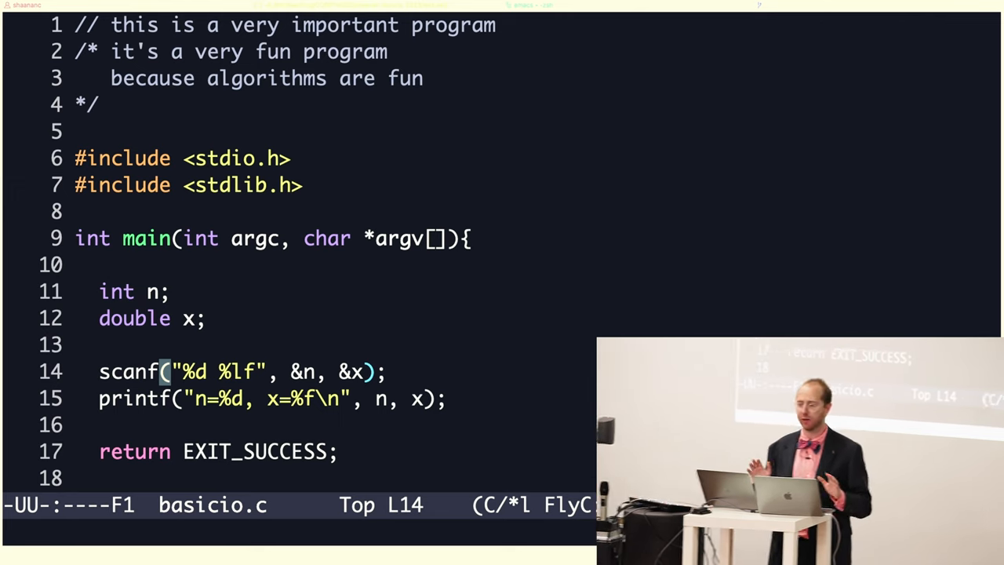
Scroll to the return statement at the end of main and quit Emacs without changes
{"action": "key", "text": "down"}
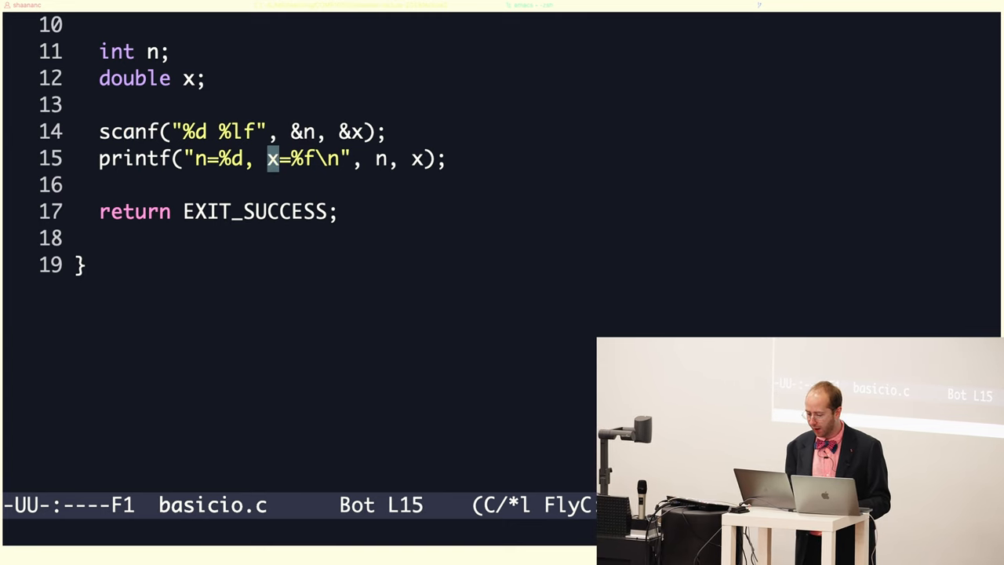
{"action": "left_click", "coordinate": [271, 212]}
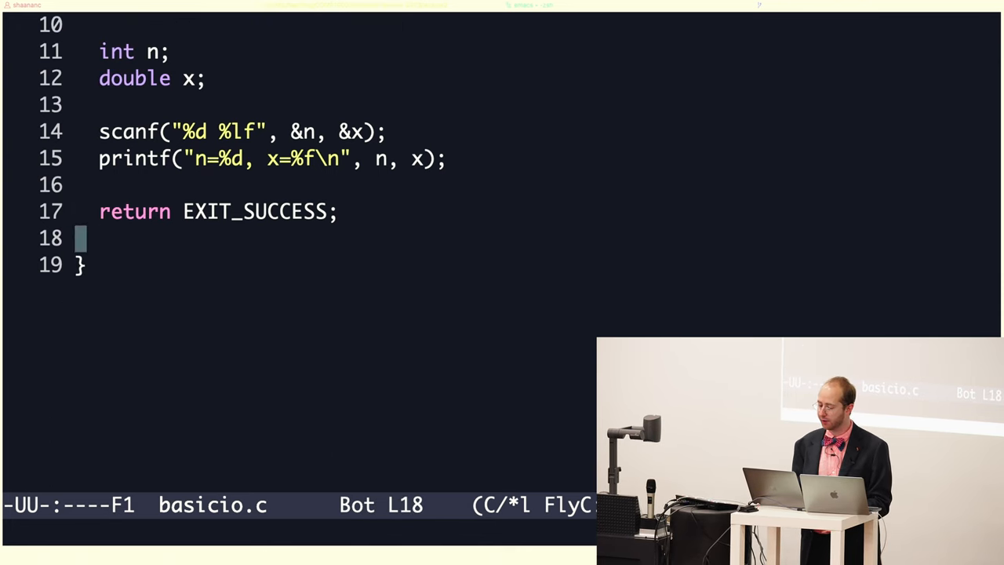
{"action": "key", "text": "up"}
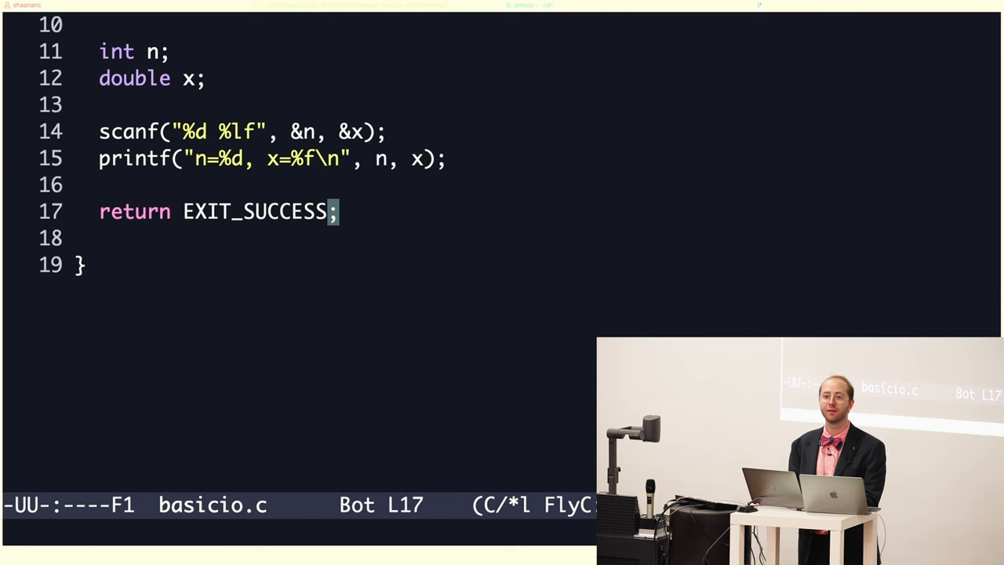
{"action": "key", "text": "BackSpace"}
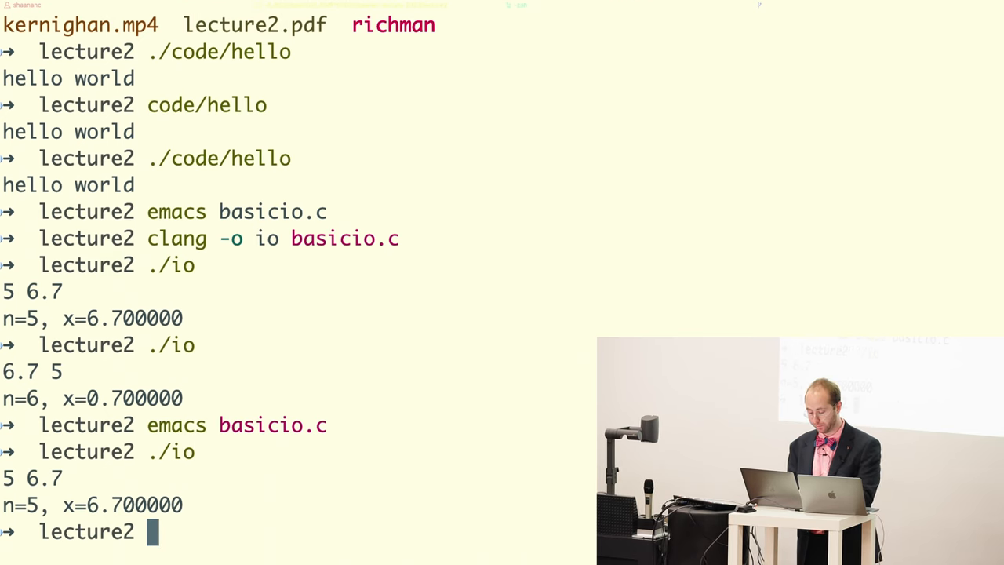
Clear the terminal and reopen basicio.c in Emacs
{"action": "type", "text": "$?"}
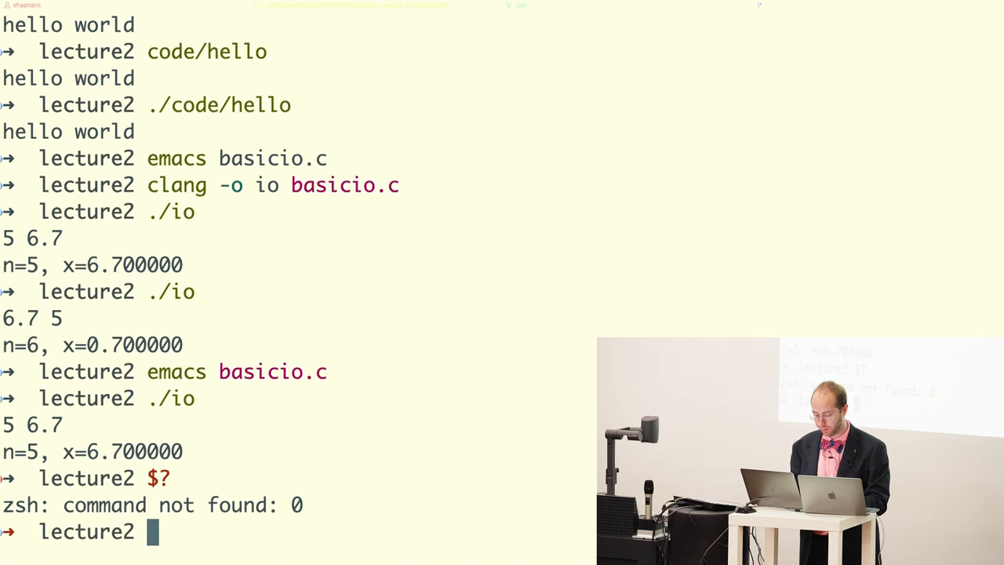
{"action": "type", "text": "ca"}
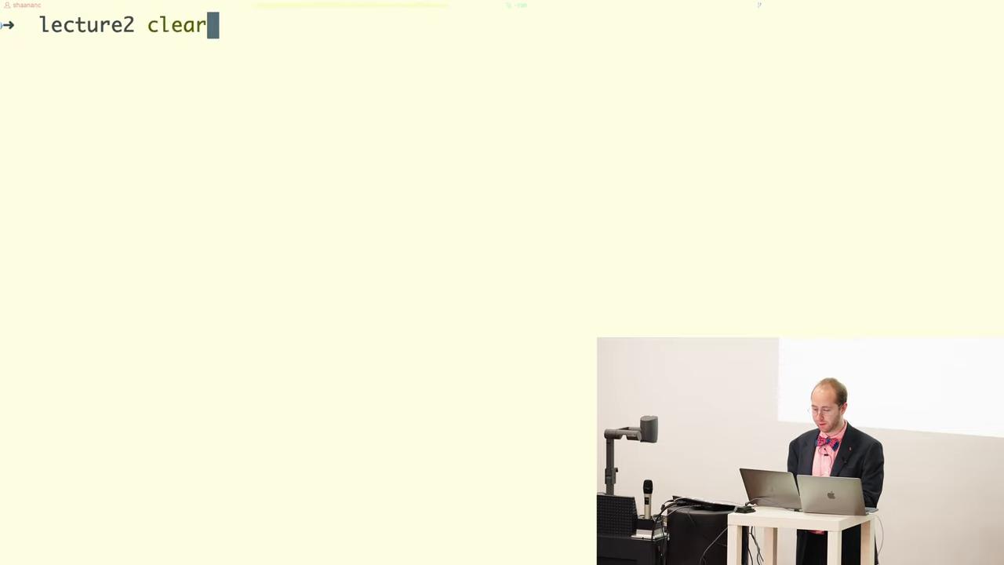
{"action": "type", "text": "ech $?"}
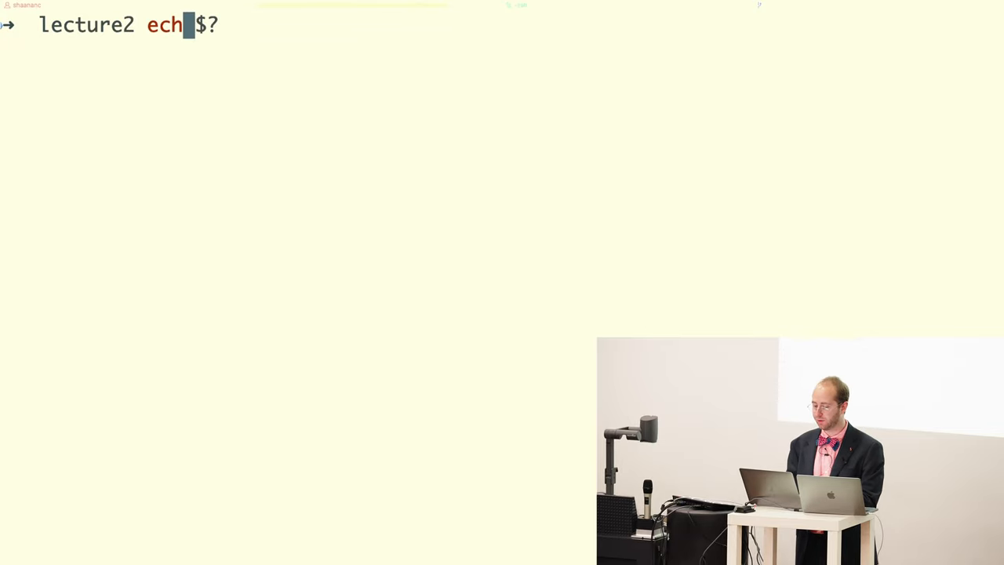
{"action": "type", "text": "o"}
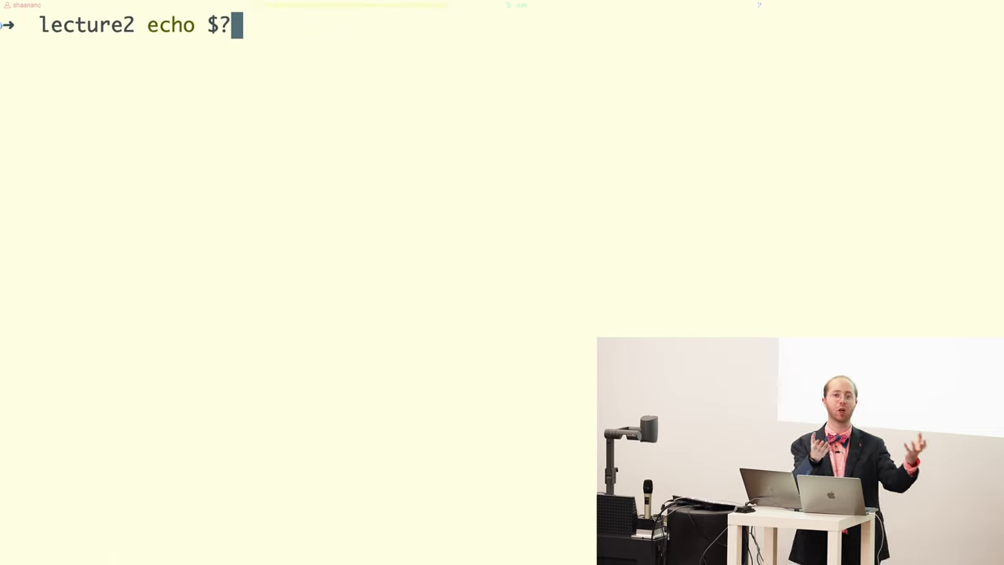
{"action": "type", "text": "DISPLAY"}
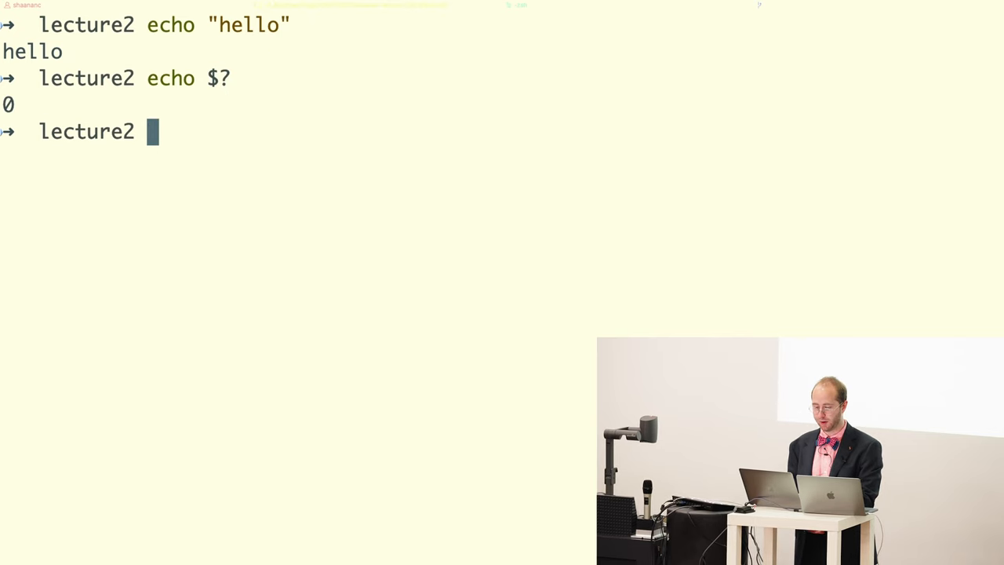
{"action": "type", "text": "clear"}
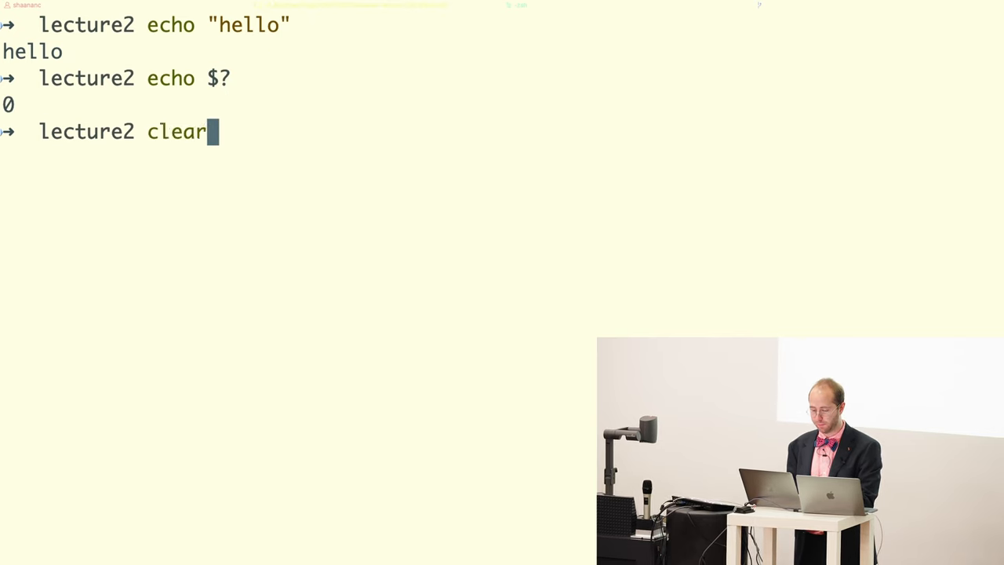
{"action": "type", "text": "emacs basicio.c"}
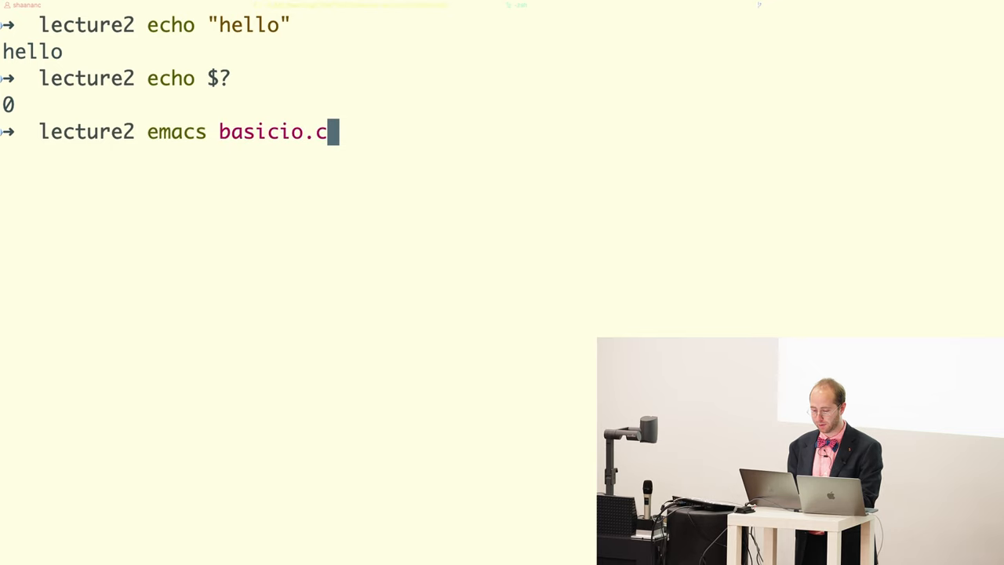
{"action": "key", "text": "Return"}
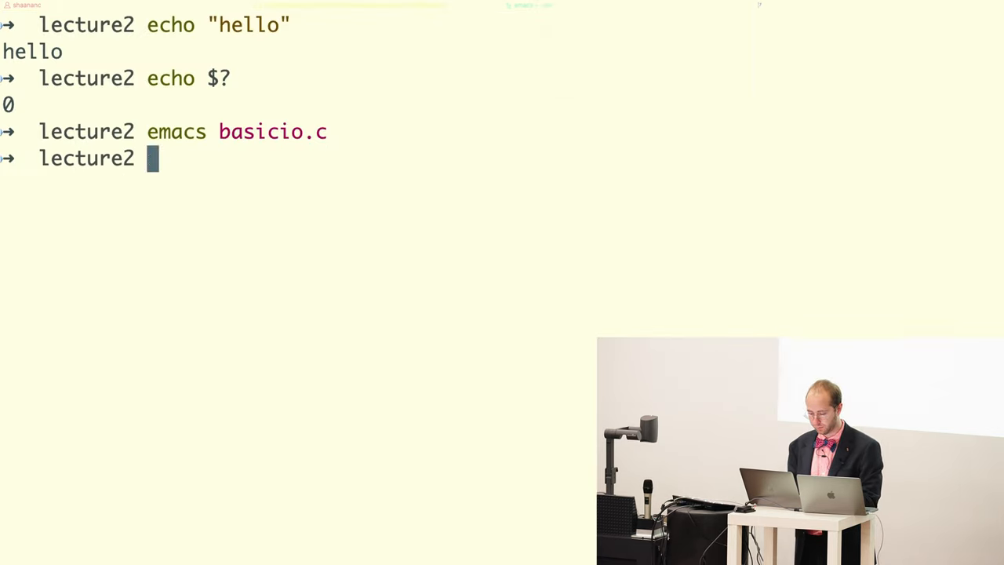
Compile io with clang, confirm exit status 0, and run it with 5 6.7
{"action": "type", "text": "$?"}
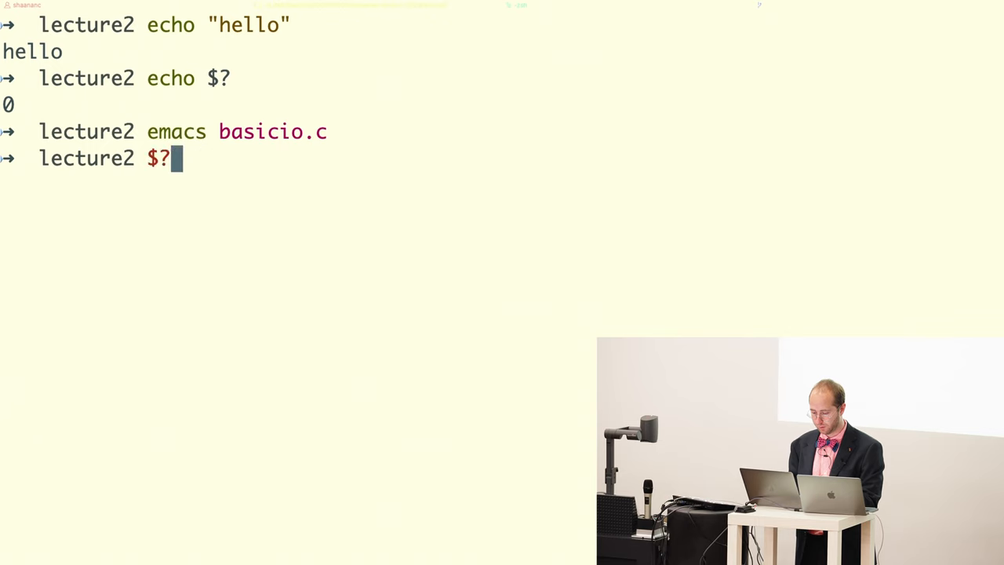
{"action": "type", "text": "clang -o io basicio.c"}
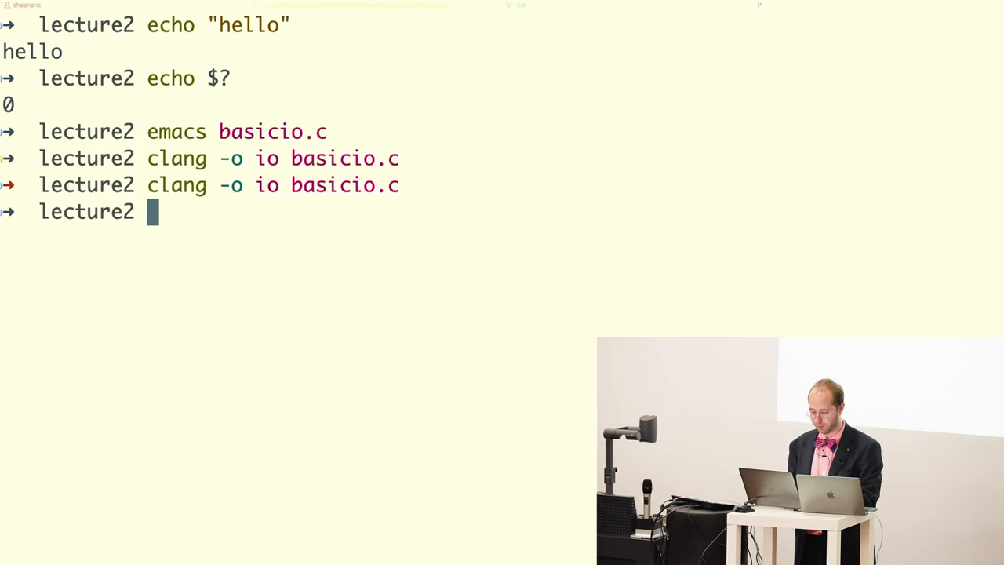
{"action": "type", "text": "echo $?"}
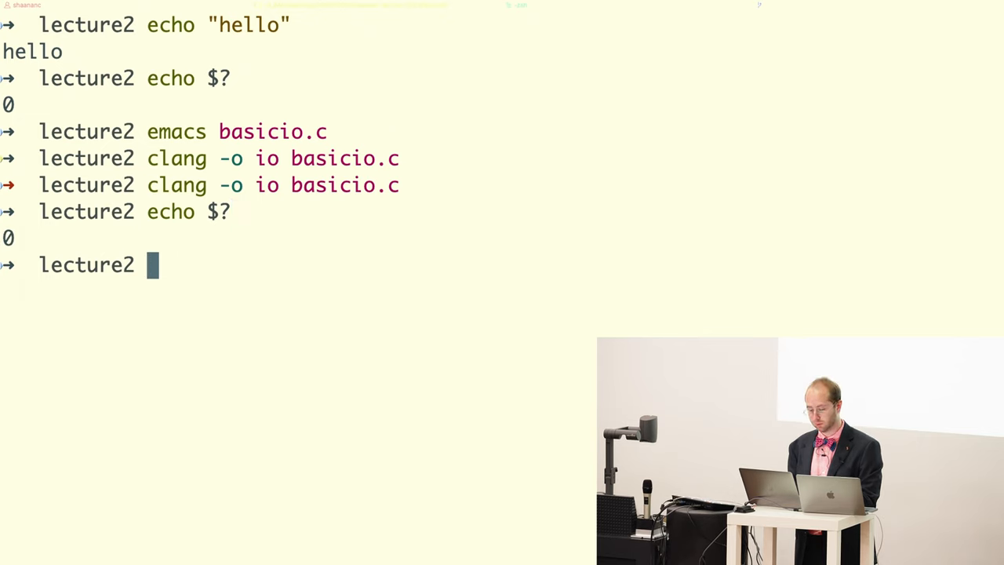
{"action": "type", "text": "./io"}
{"action": "type", "text": "5"}
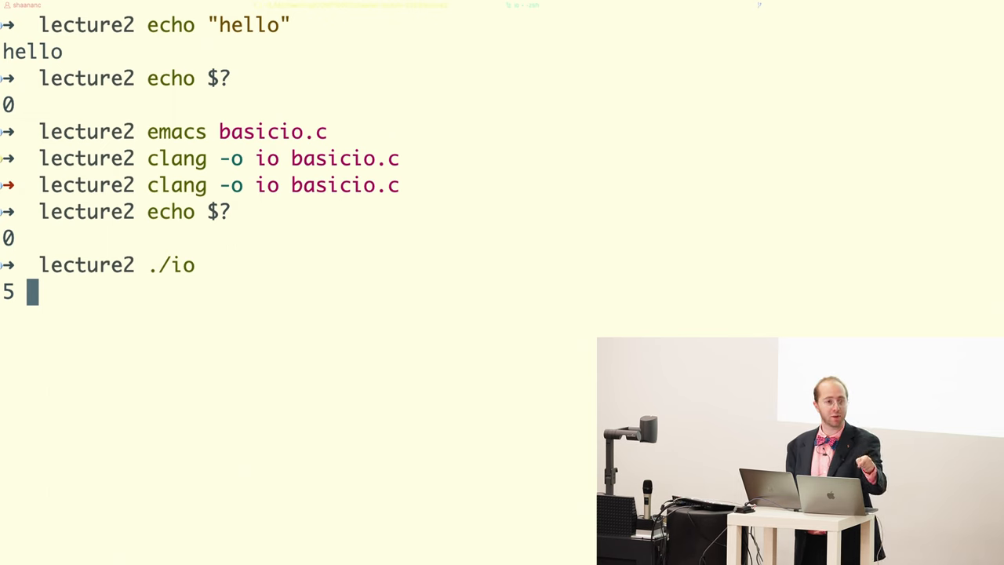
{"action": "type", "text": "6.7"}
{"action": "type", "text": "echo $?"}
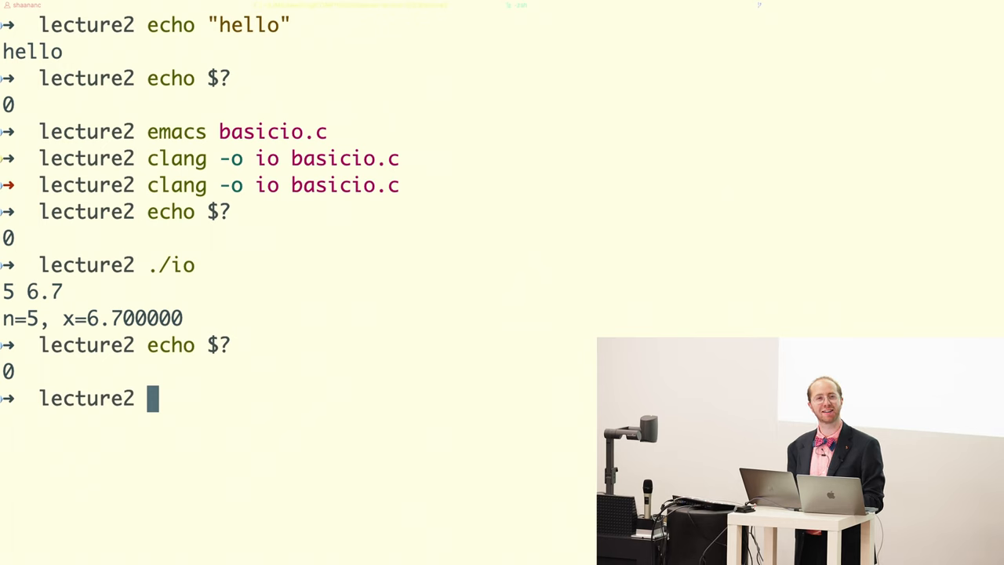
Rebuild io, rerun it with 5 6.7, and check echo $?, now reporting 1
{"action": "type", "text": "./io"}
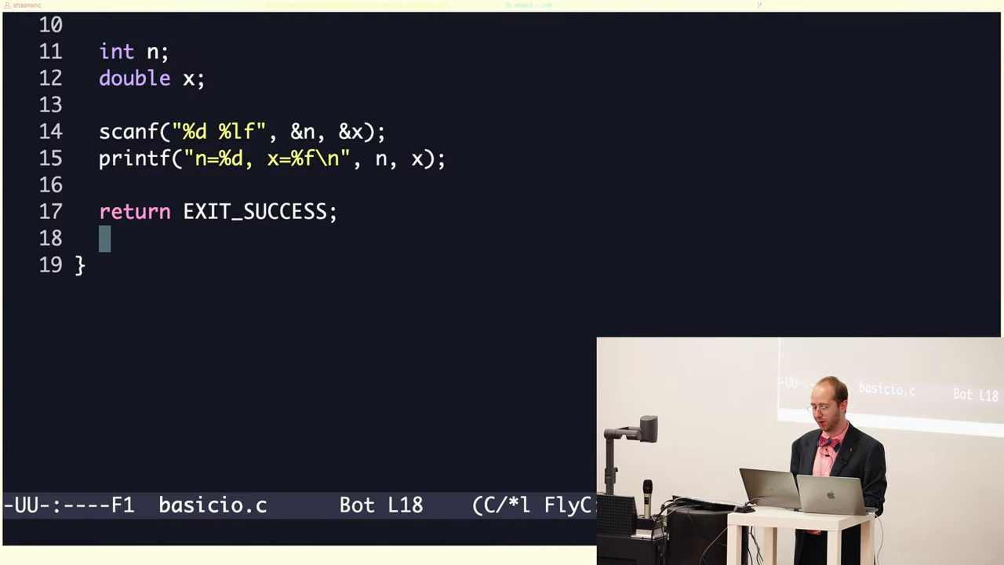
{"action": "key", "text": "BackSpace"}
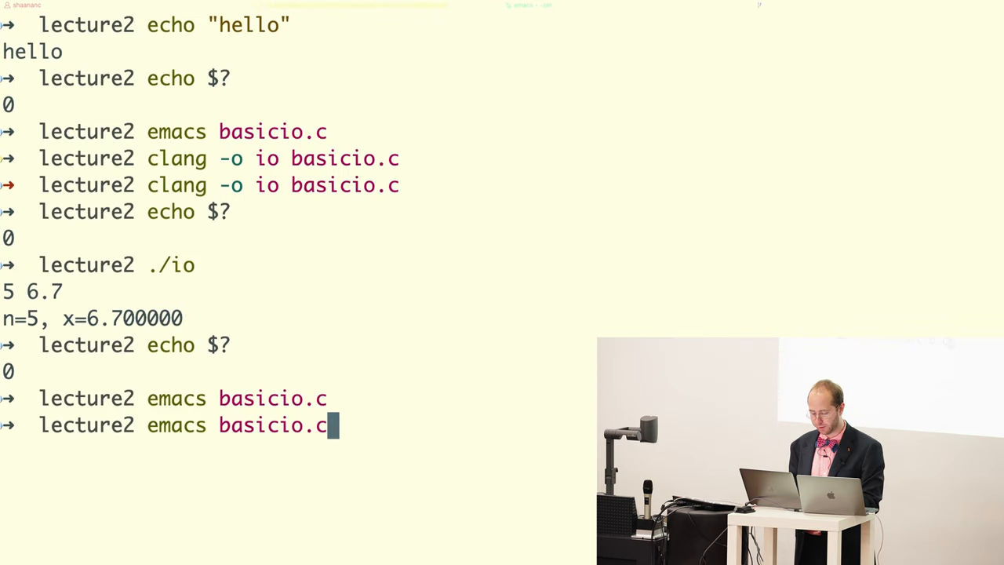
{"action": "key", "text": "Enter"}
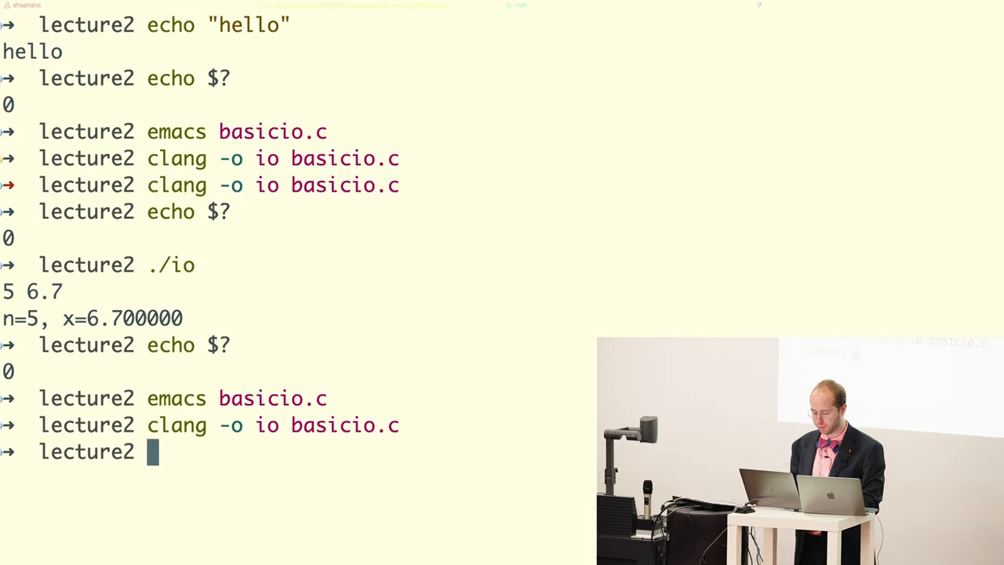
{"action": "type", "text": "emacs hello.c"}
{"action": "type", "text": "./"}
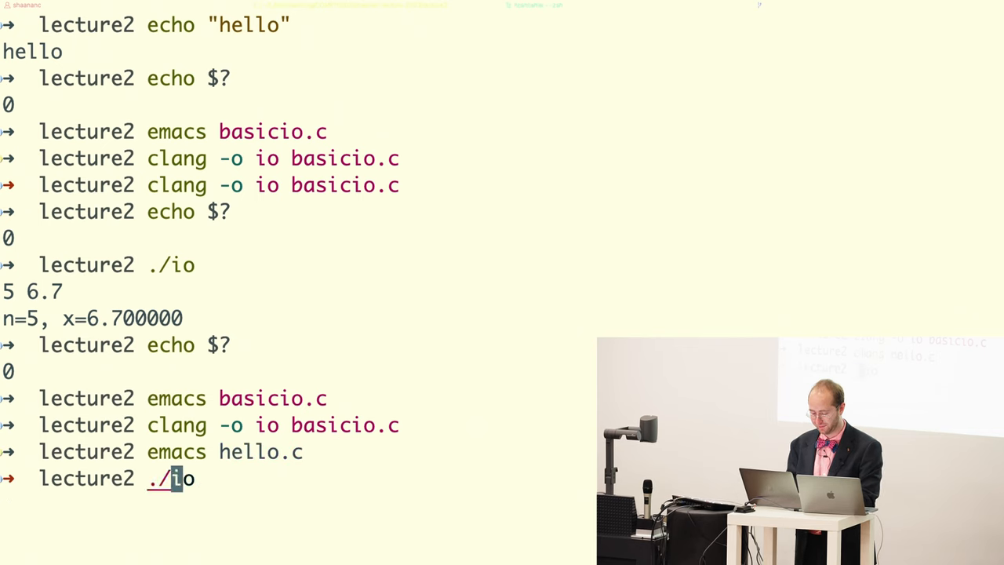
{"action": "key", "text": "Return"}
{"action": "type", "text": "emacs basicio.c"}
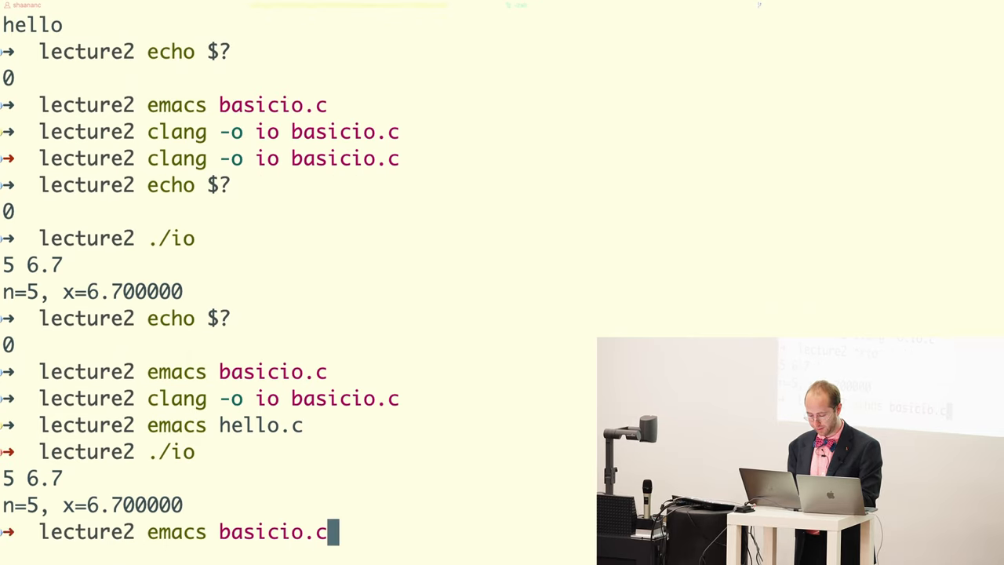
{"action": "key", "text": "Return"}
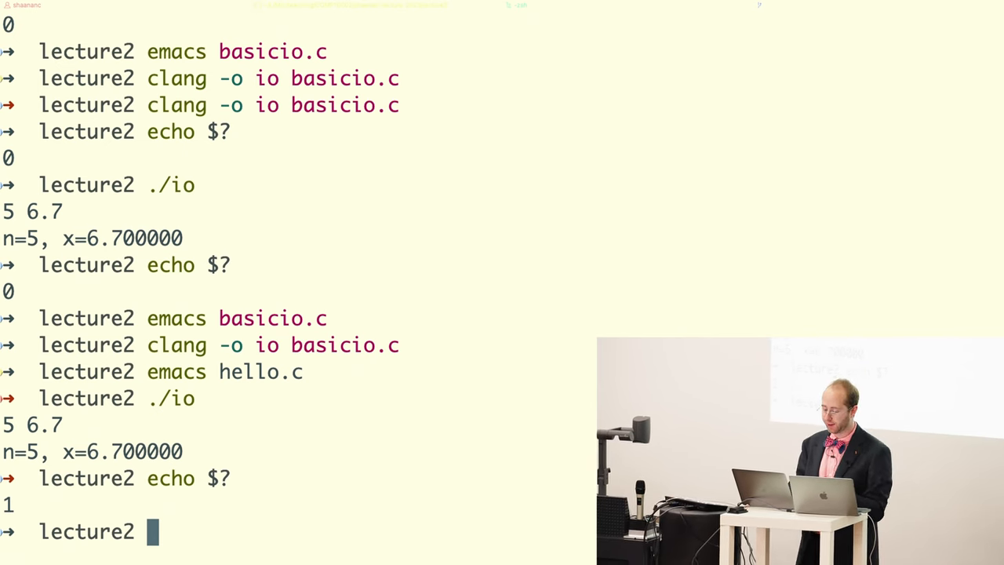
{"action": "type", "text": "echo $?"}
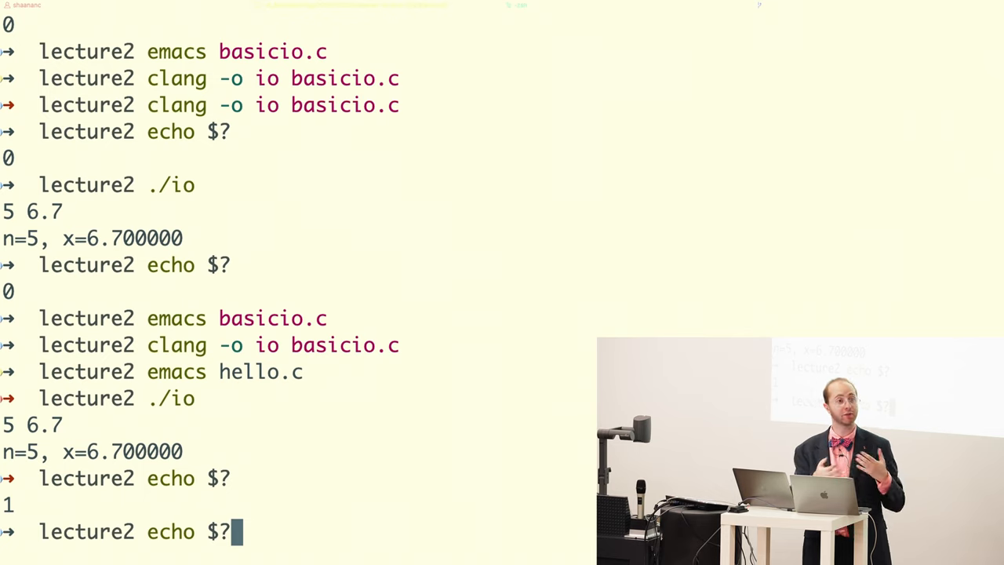
{"action": "type", "text": "./io"}
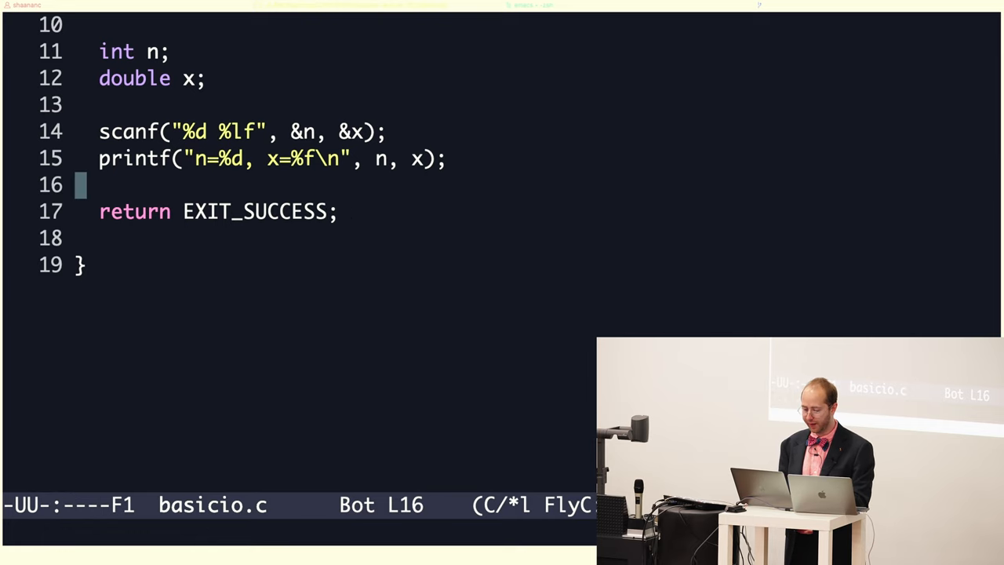
{"action": "left_click", "coordinate": [331, 131]}
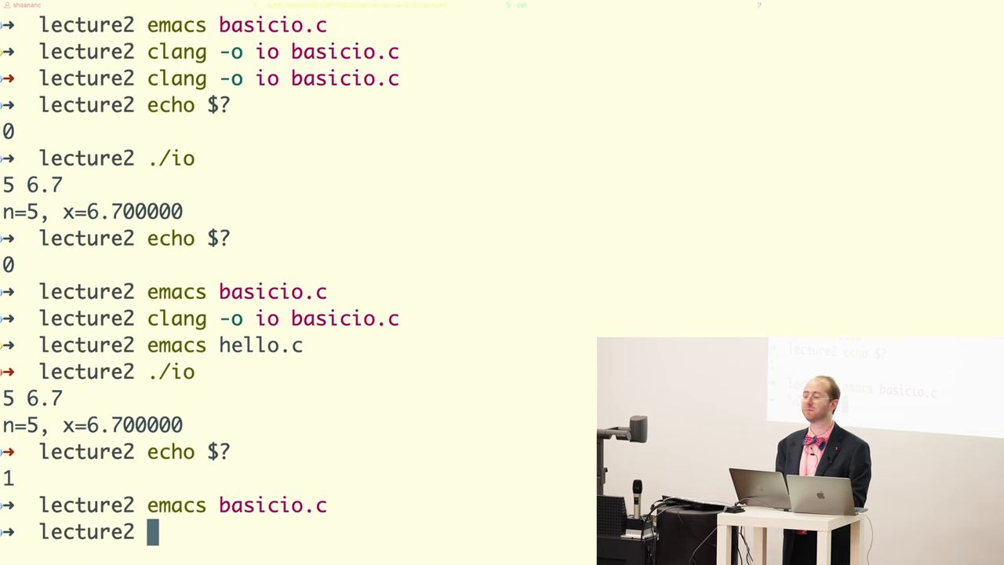
Type man printf at the lecture2 prompt without running it
{"action": "type", "text": "man 3 time"}
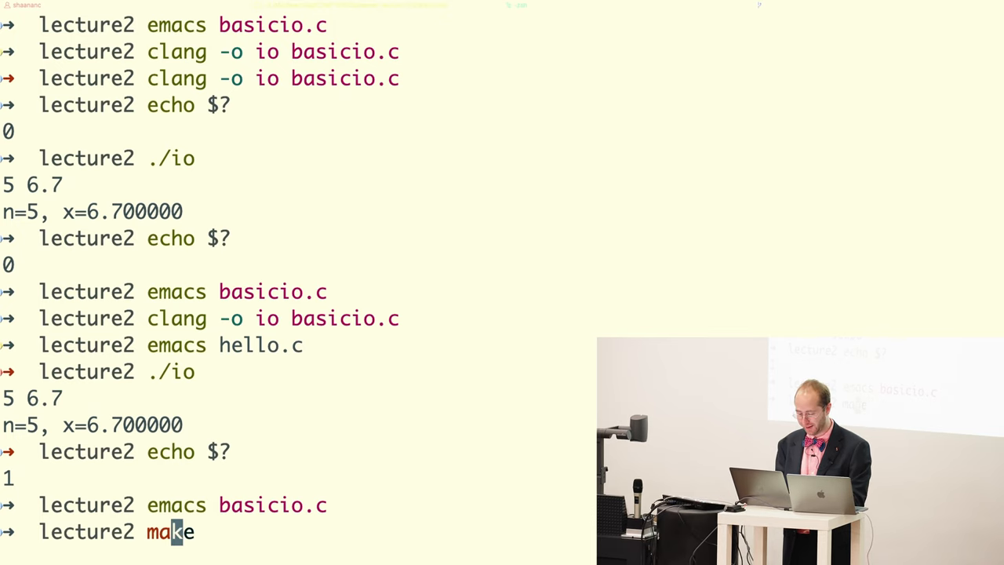
{"action": "type", "text": "man 3 time"}
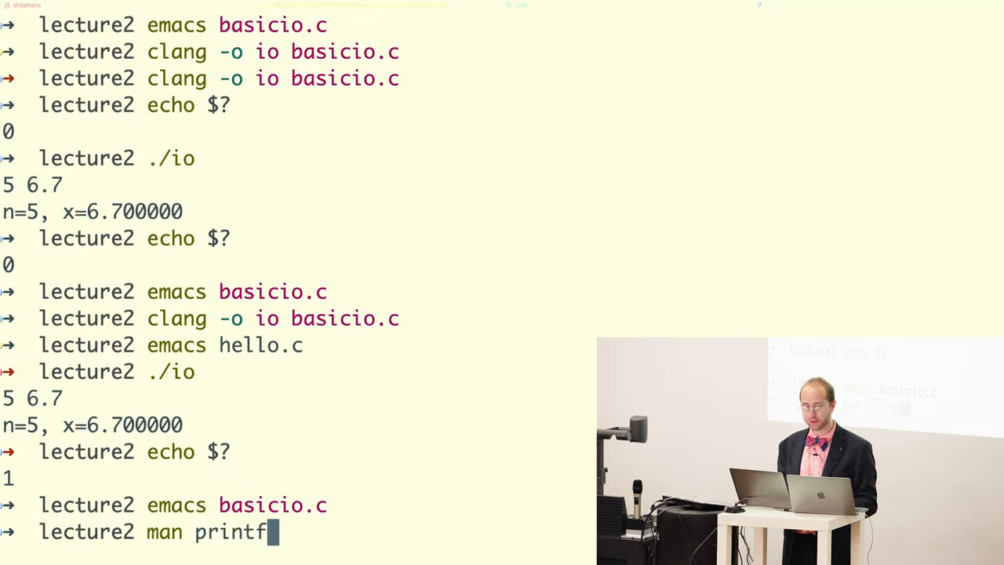
Open the scanf man page and scroll through its NAME and SYNOPSIS sections
{"action": "key", "text": "BackSpace"}
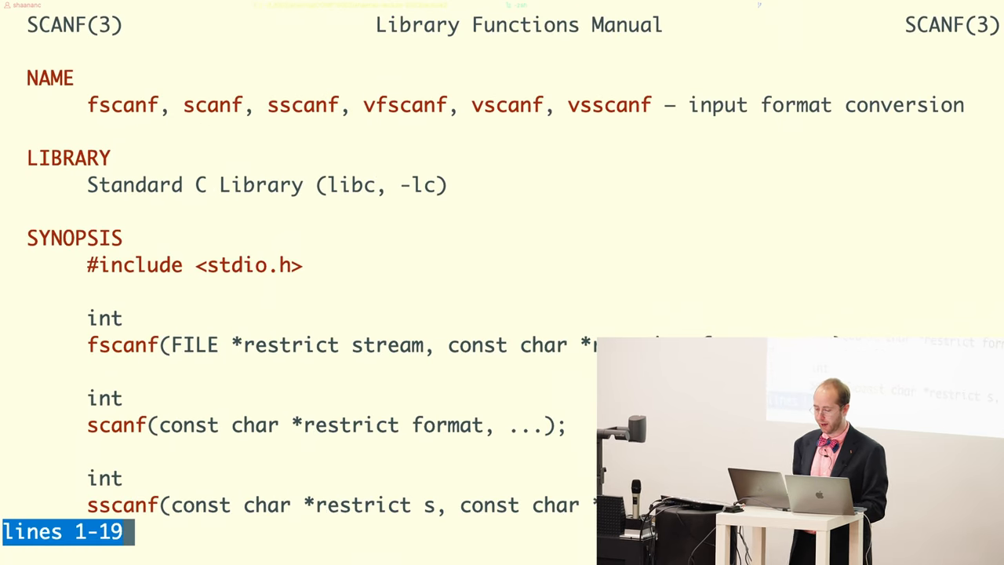
{"action": "scroll", "scroll_direction": "down", "scroll_amount": 3}
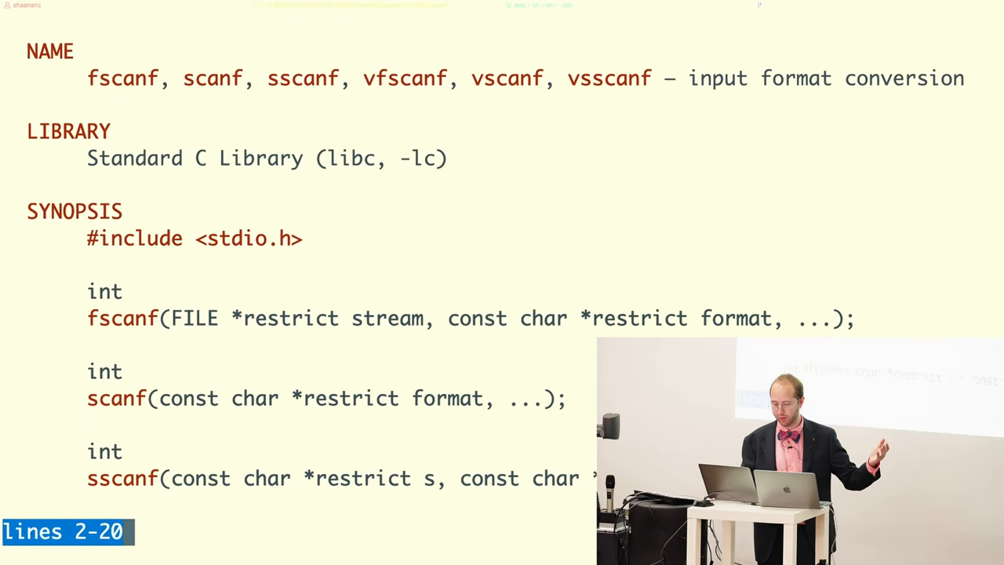
{"action": "scroll", "scroll_direction": "down", "scroll_amount": 3}
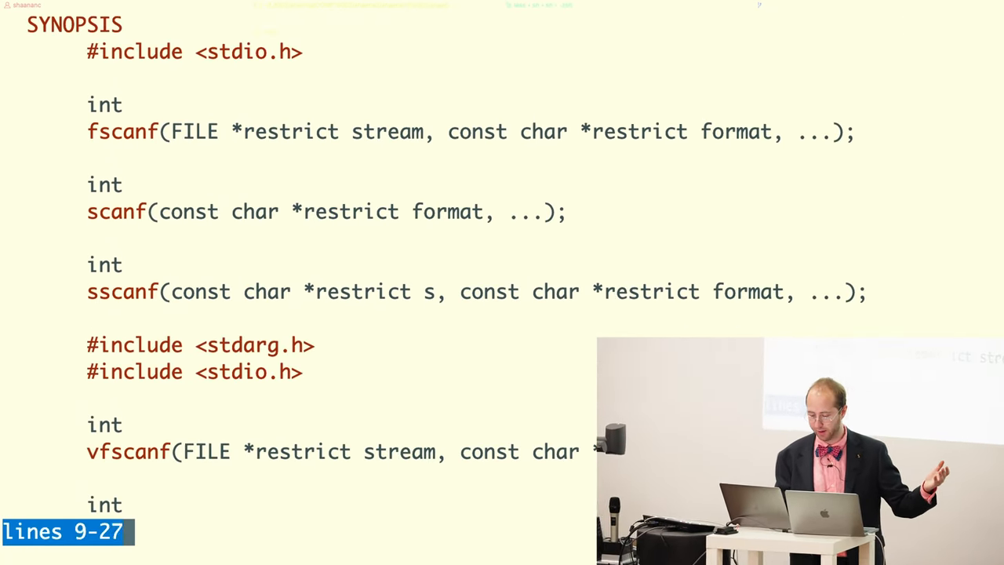
{"action": "scroll", "scroll_direction": "down", "scroll_amount": 3}
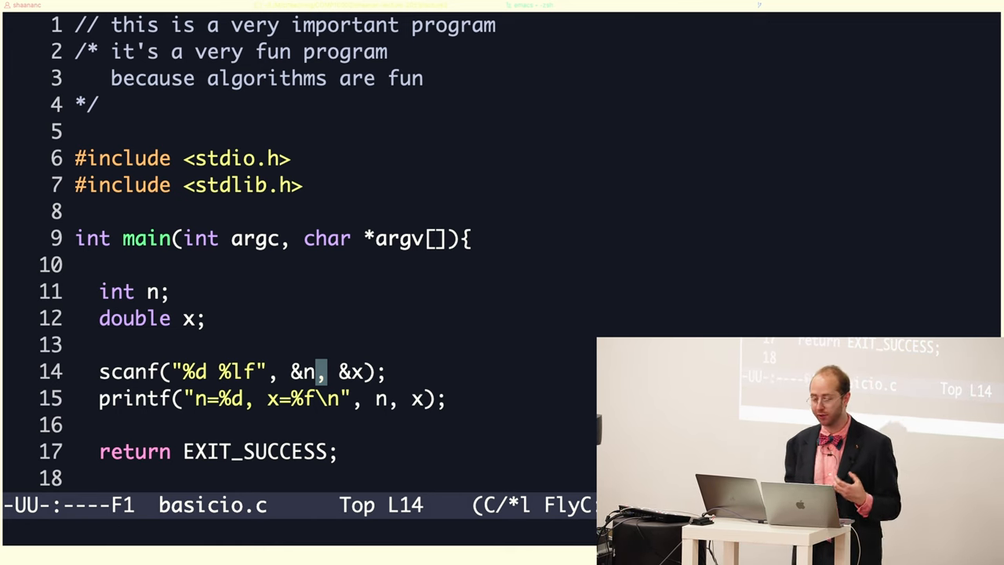
{"action": "mouse_move", "coordinate": [212, 372]}
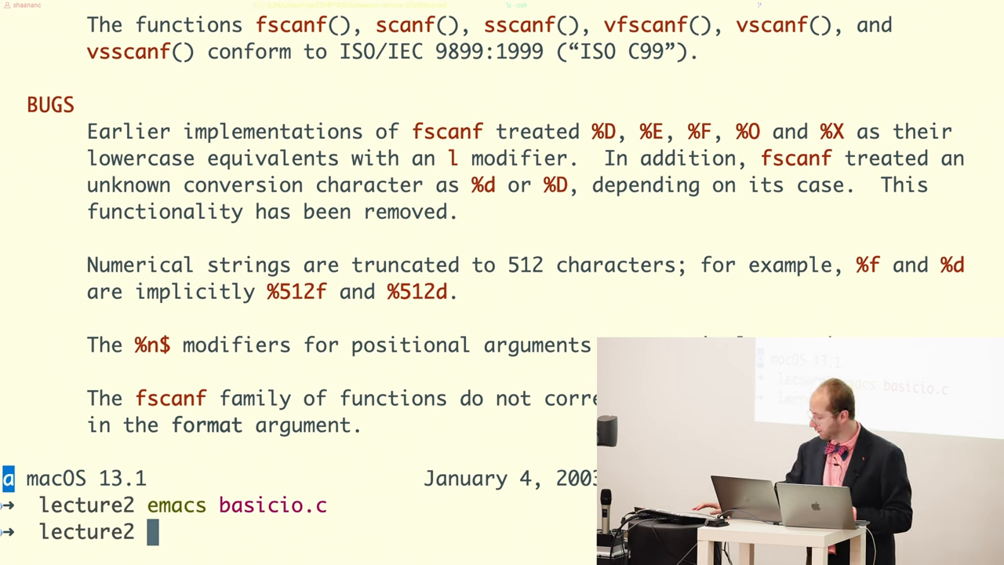
Run ./io with input 5 9.5554673, printing n=5, x=9.555467
{"action": "type", "text": "./io"}
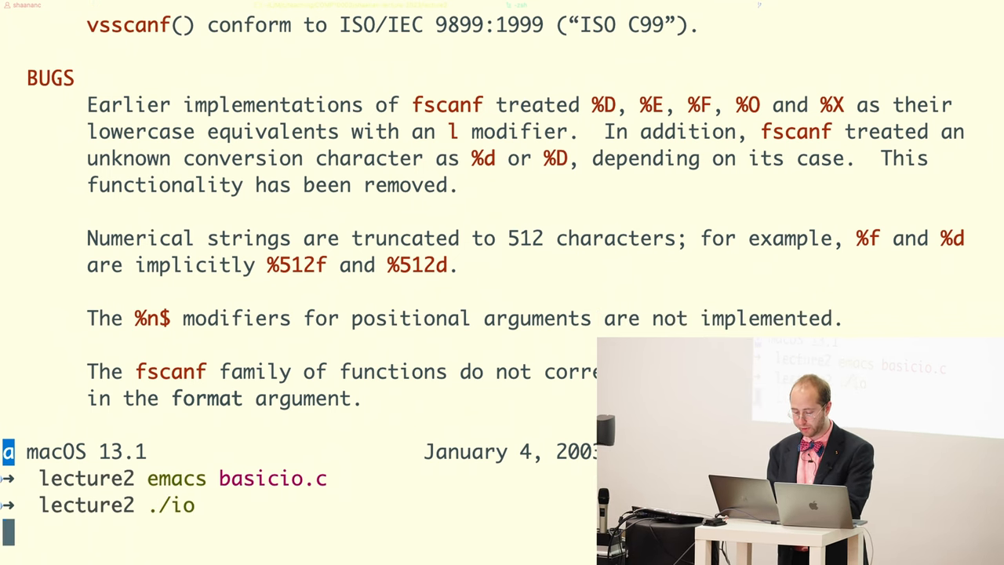
{"action": "type", "text": "5 9."}
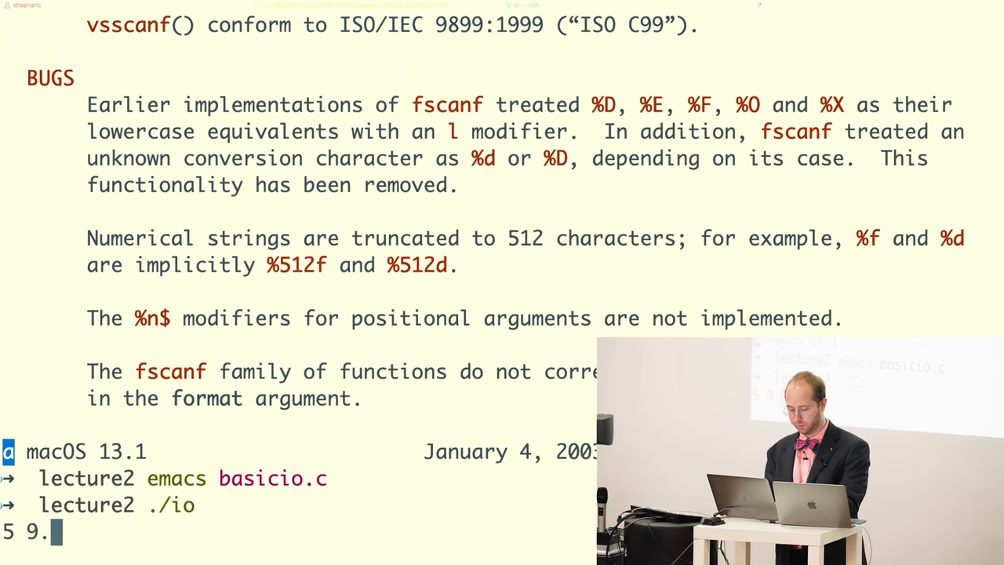
{"action": "key", "text": "Return"}
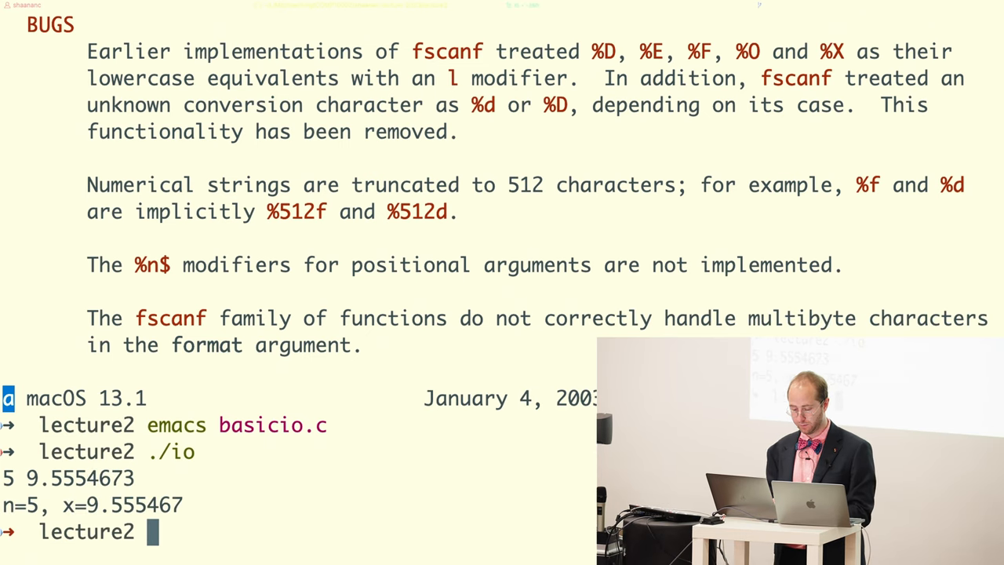